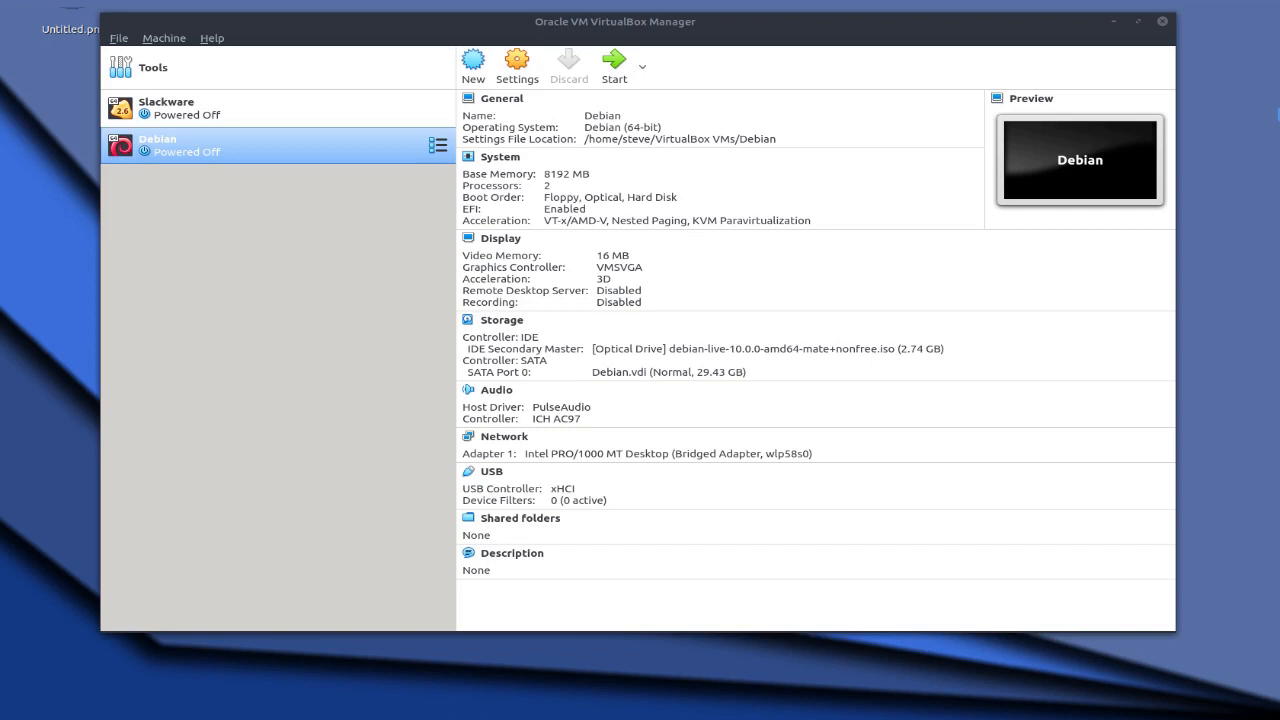
mouse_move(1136, 462)
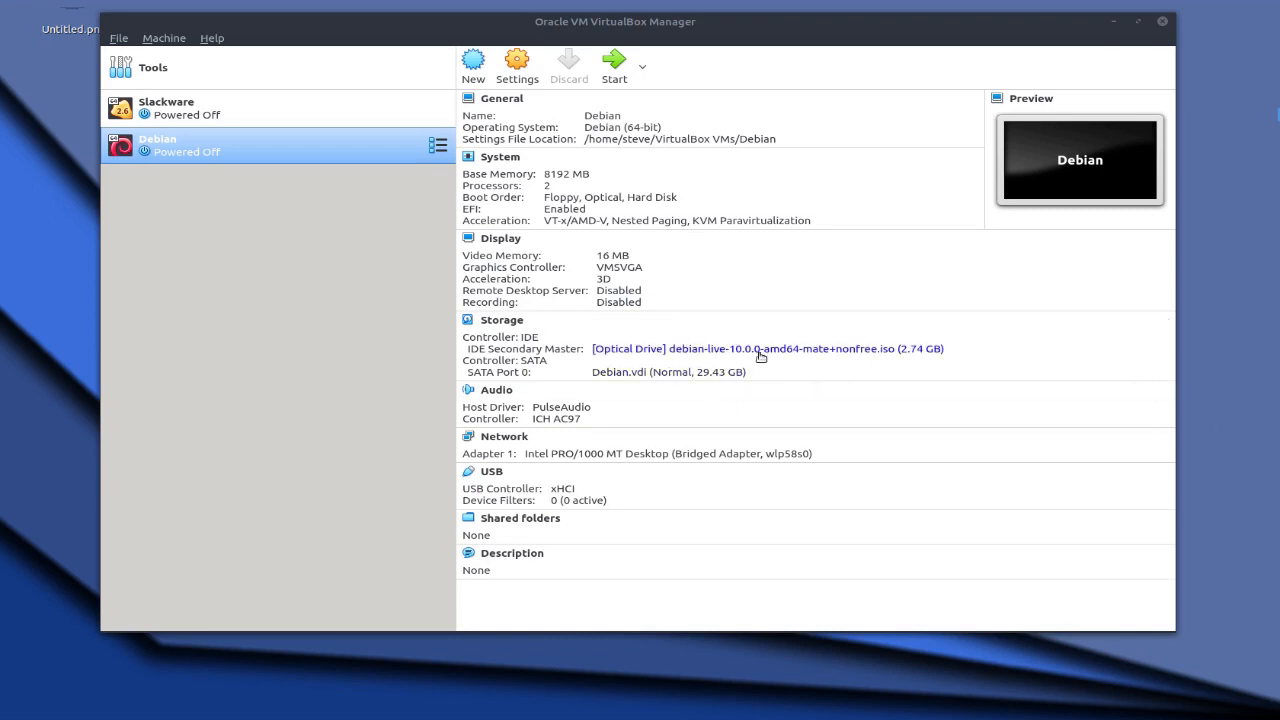
mouse_move(818, 356)
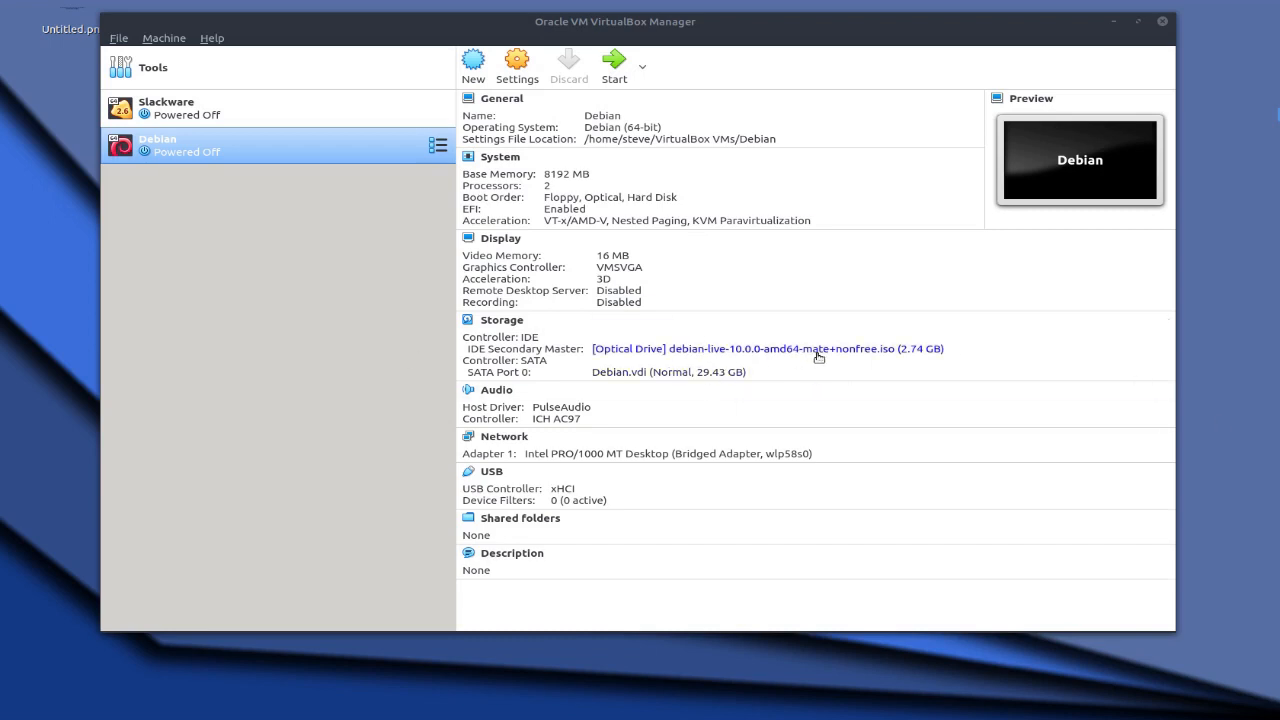
mouse_move(892, 356)
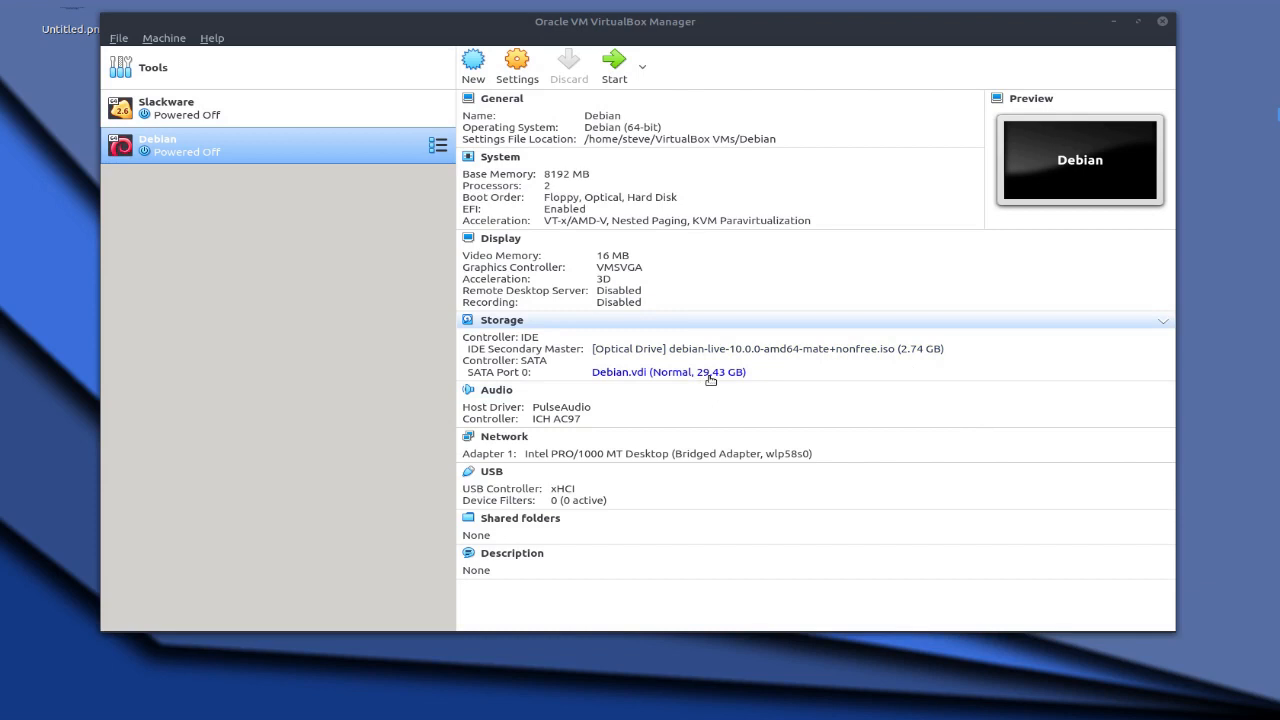
mouse_move(896, 400)
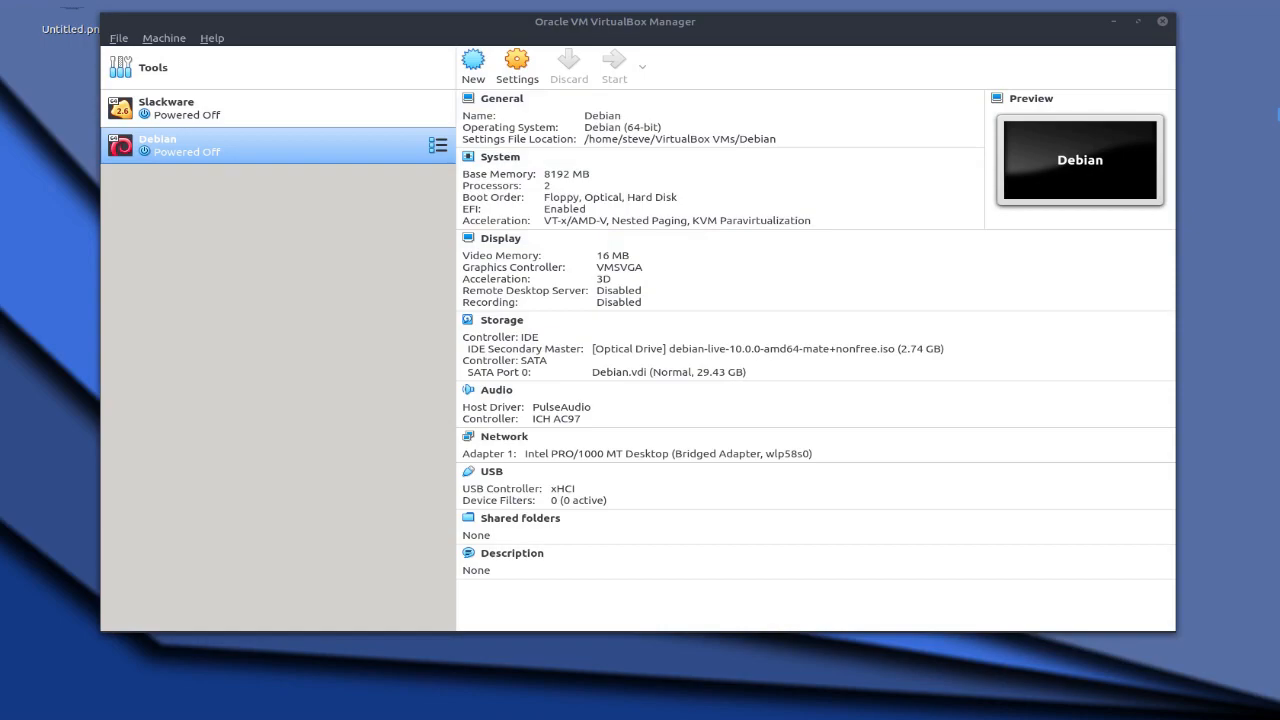
Boot the 'Debian GNU/Linux Live' GRUB entry and reach the live MATE desktop.
click(614, 60)
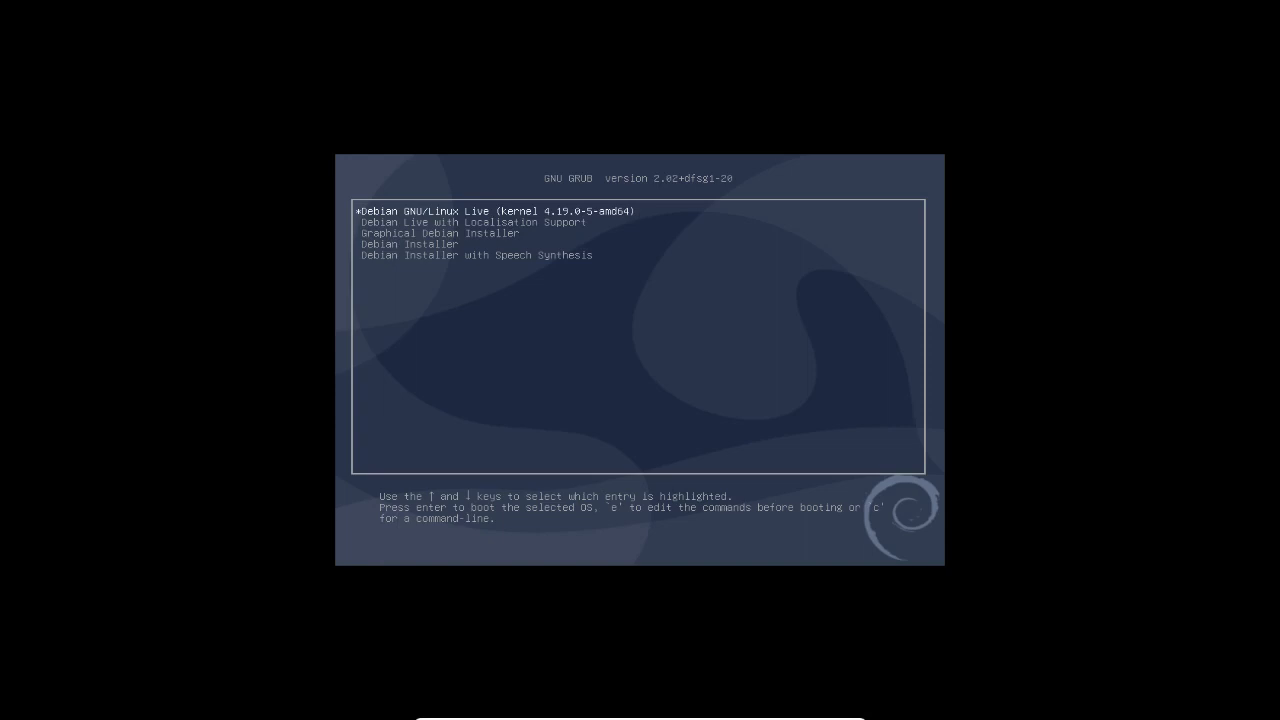
key(Return)
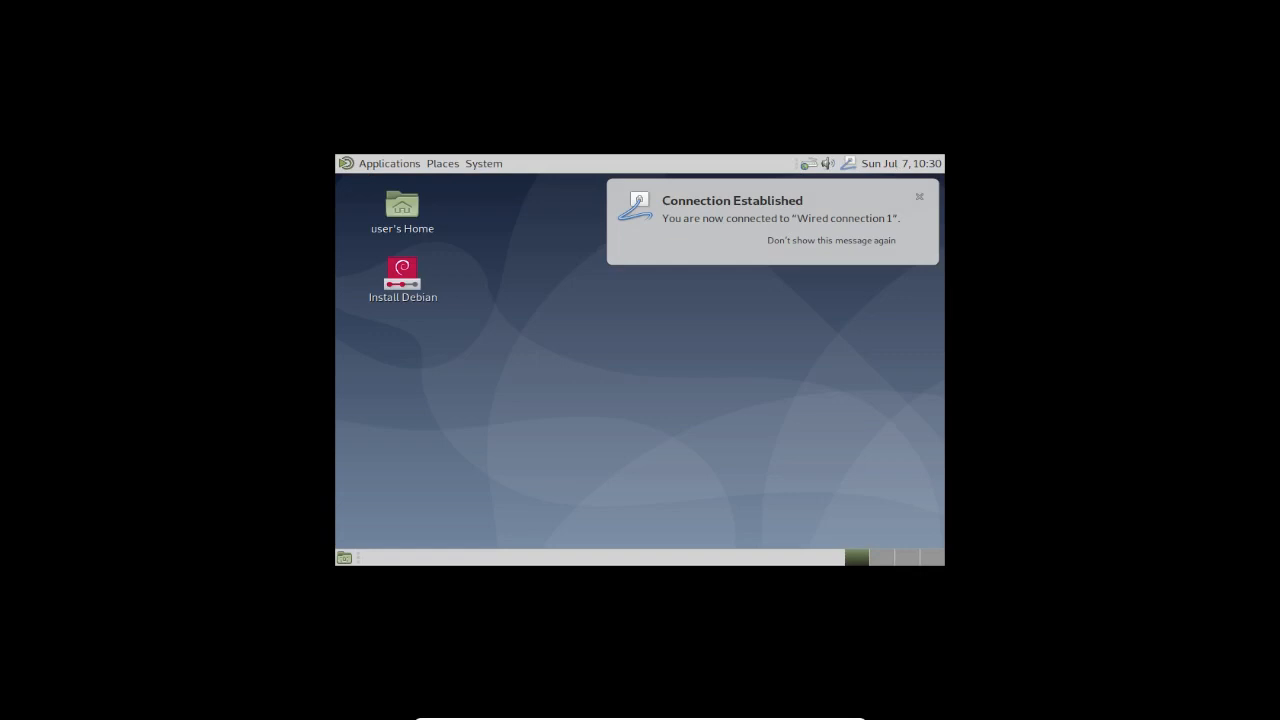
Set the monitor resolution to 1680 x 1050 in Control Center and keep the new configuration.
click(918, 196)
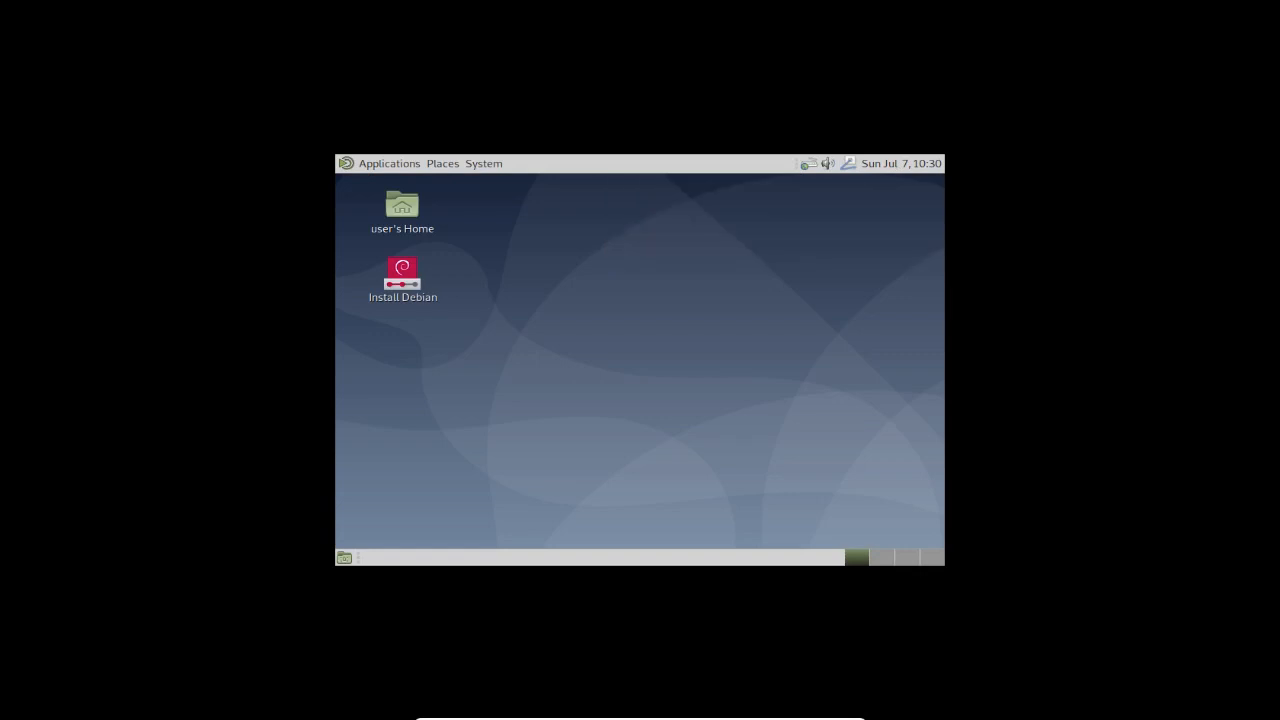
mouse_move(826, 366)
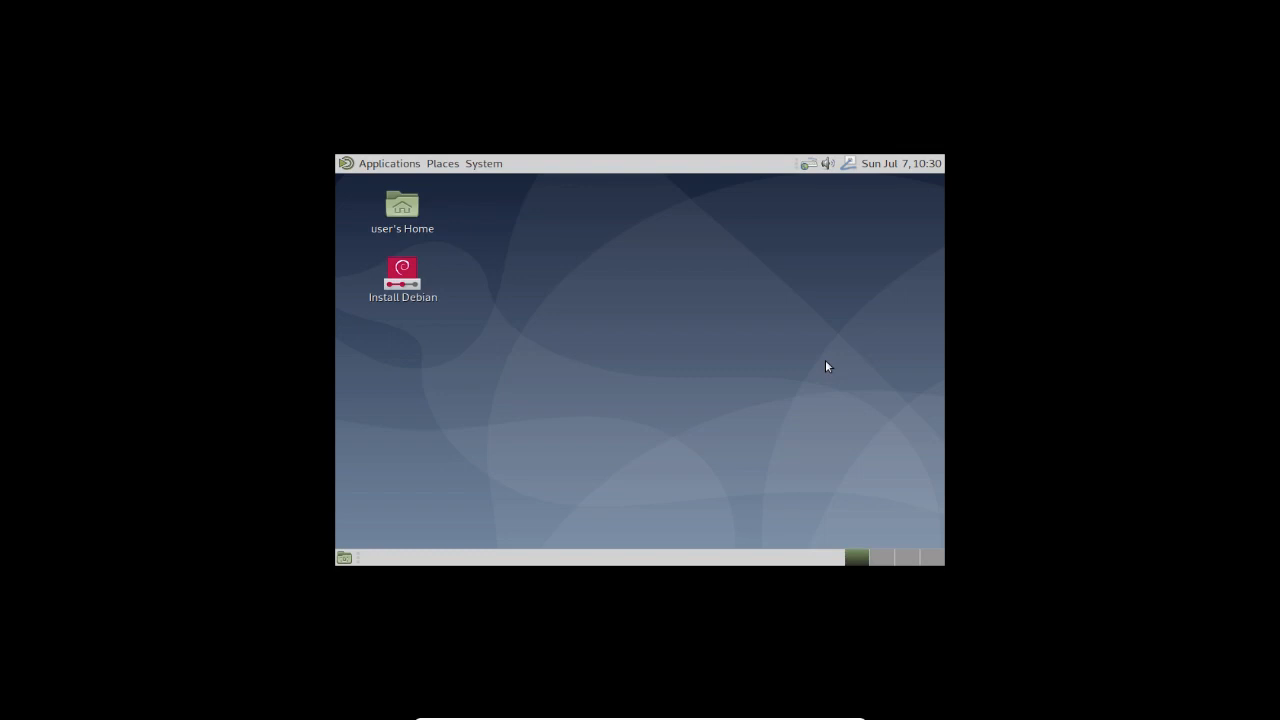
mouse_move(716, 298)
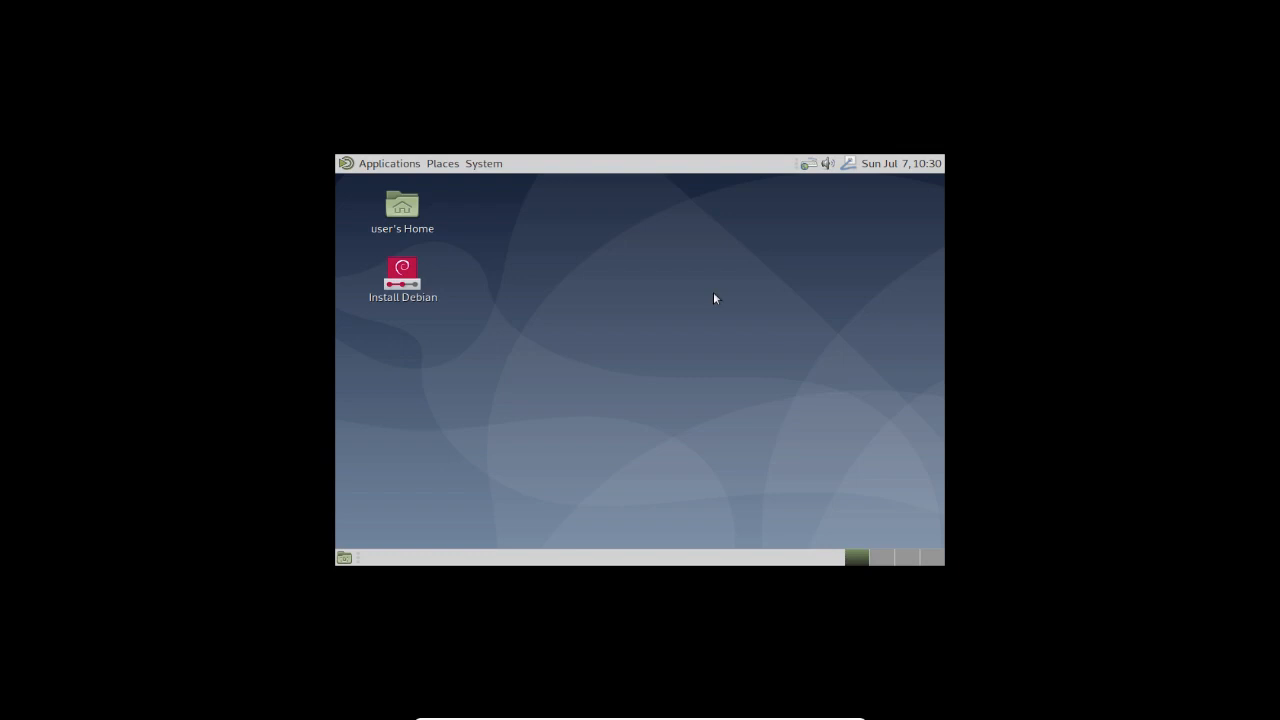
click(484, 164)
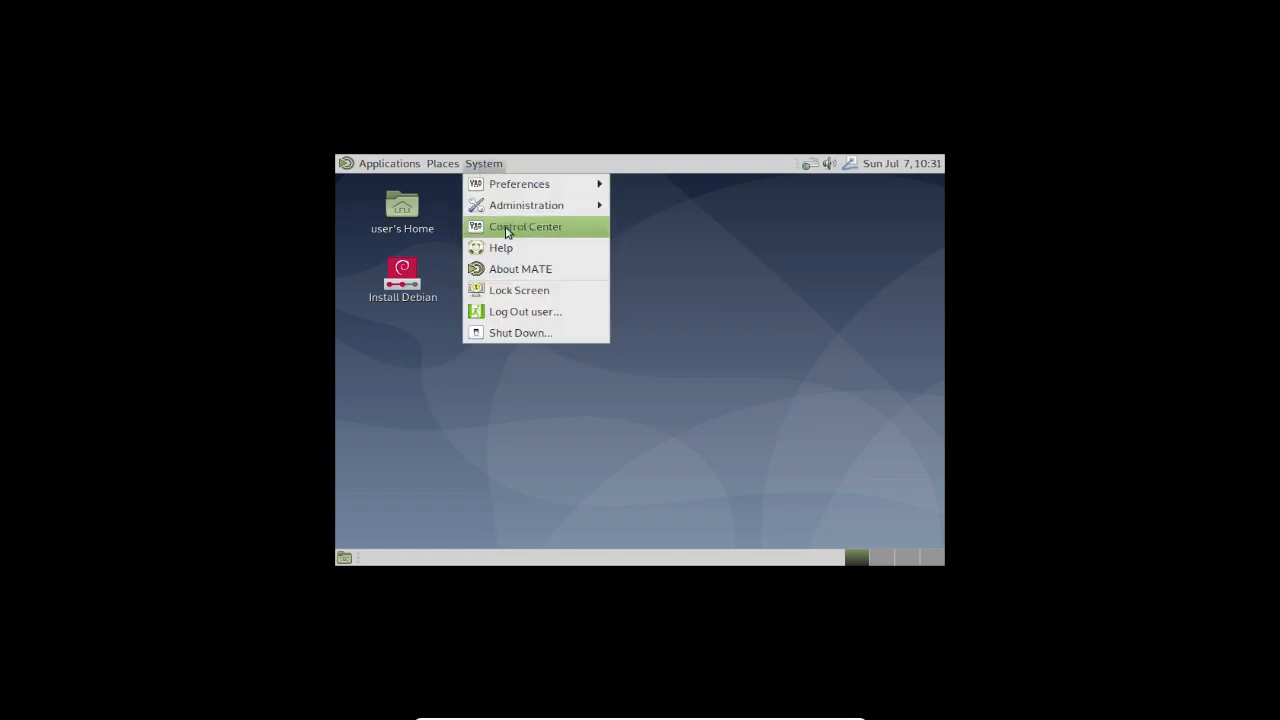
click(524, 226)
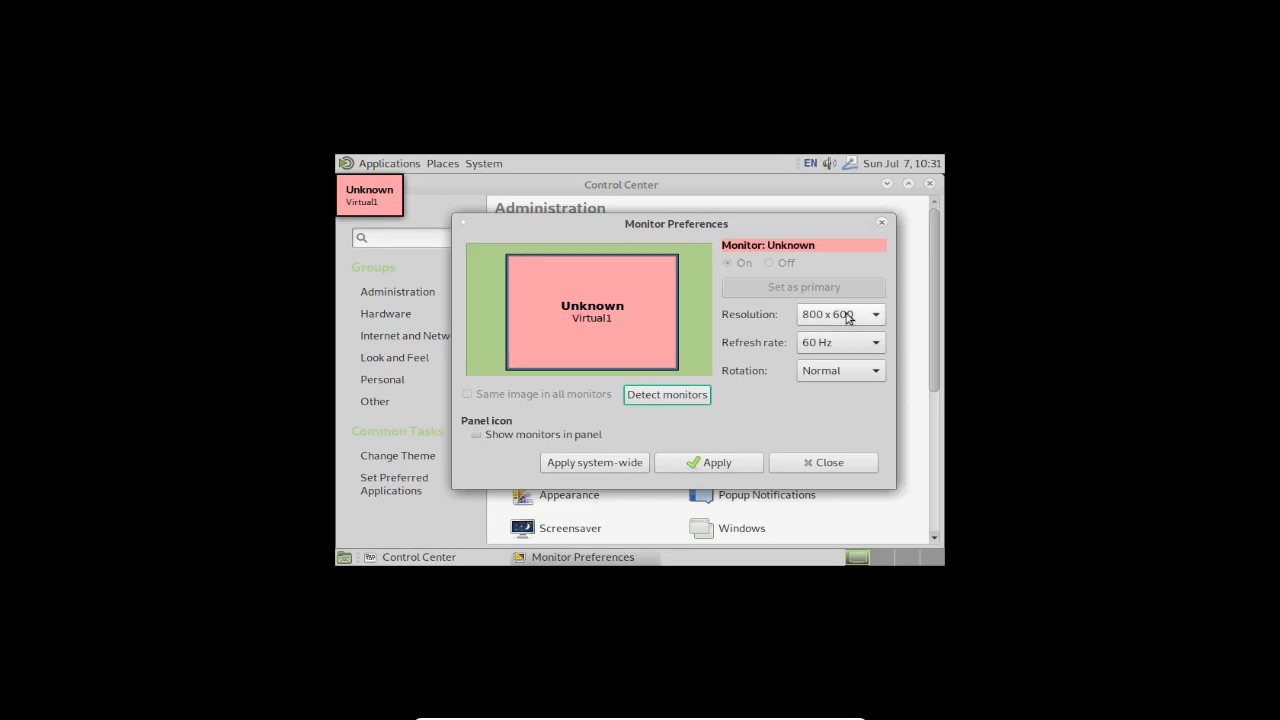
click(876, 314)
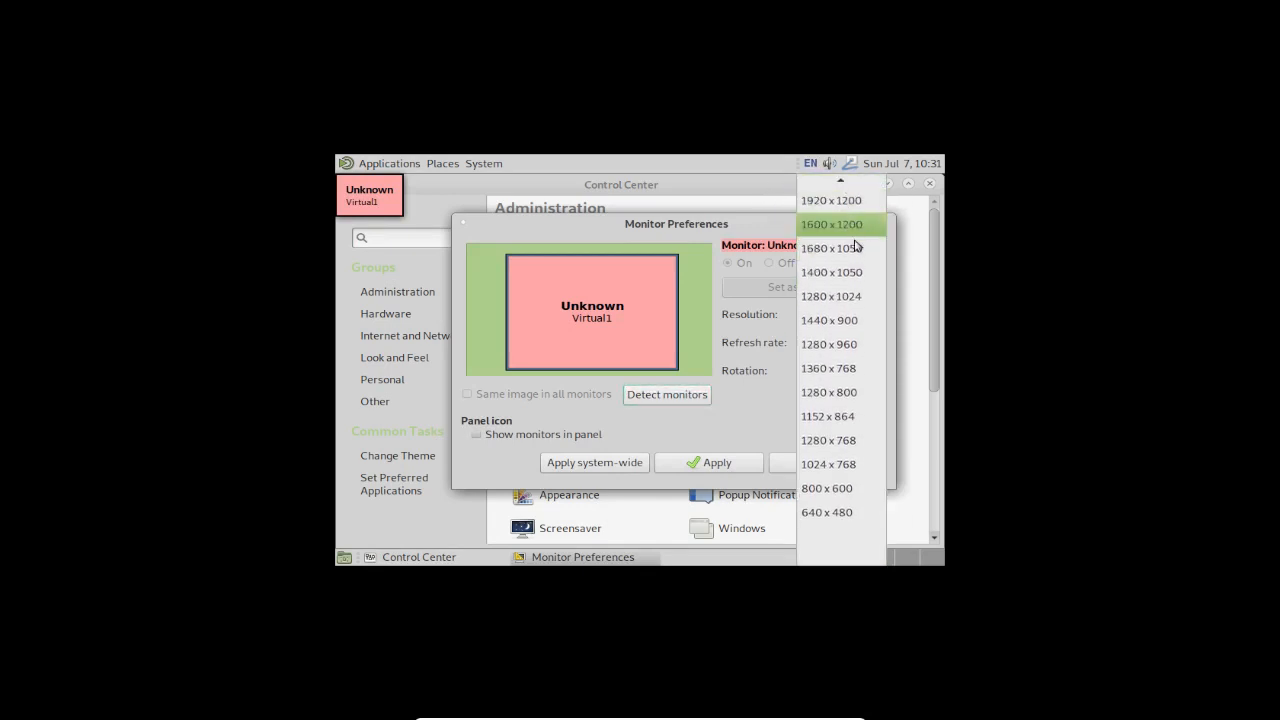
click(828, 248)
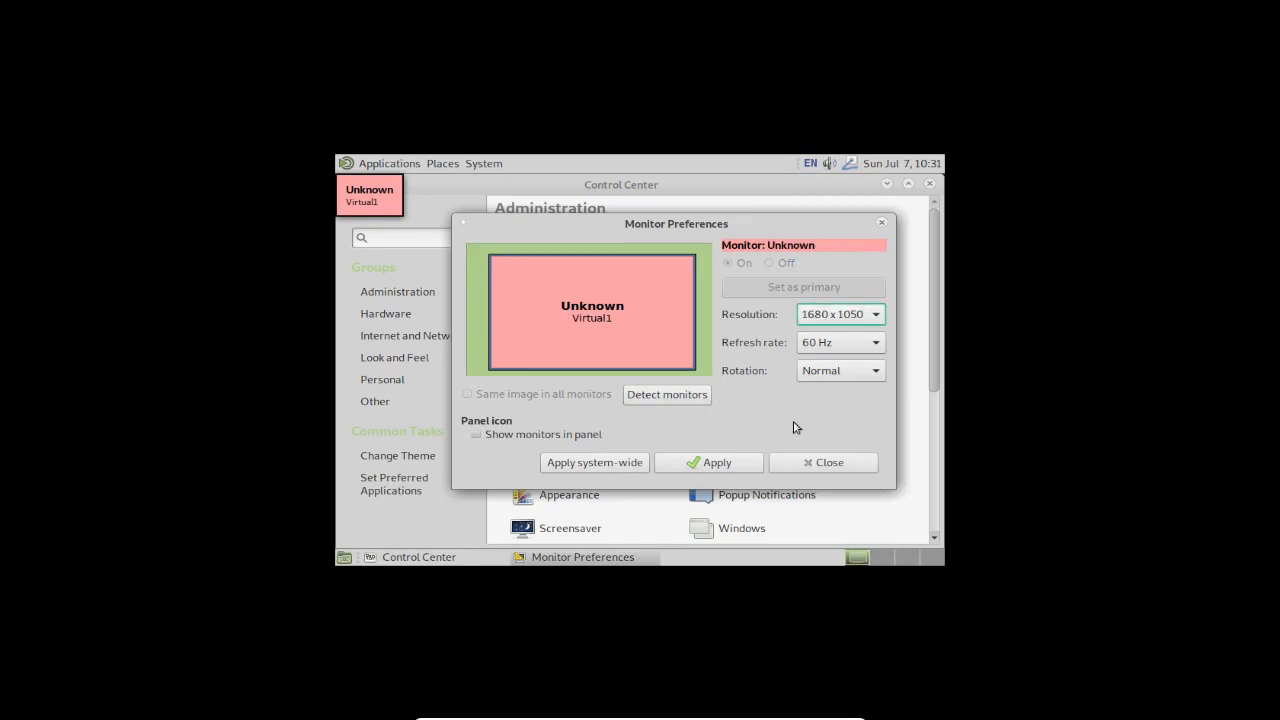
click(708, 462)
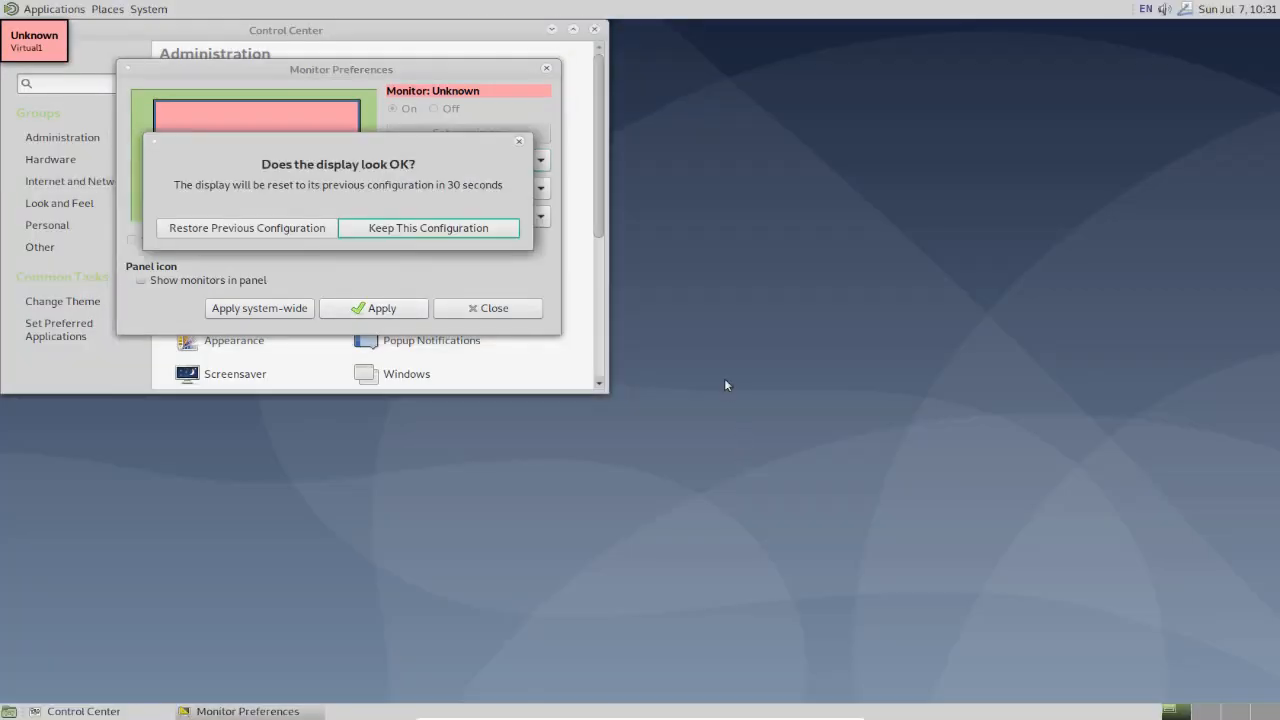
click(428, 228)
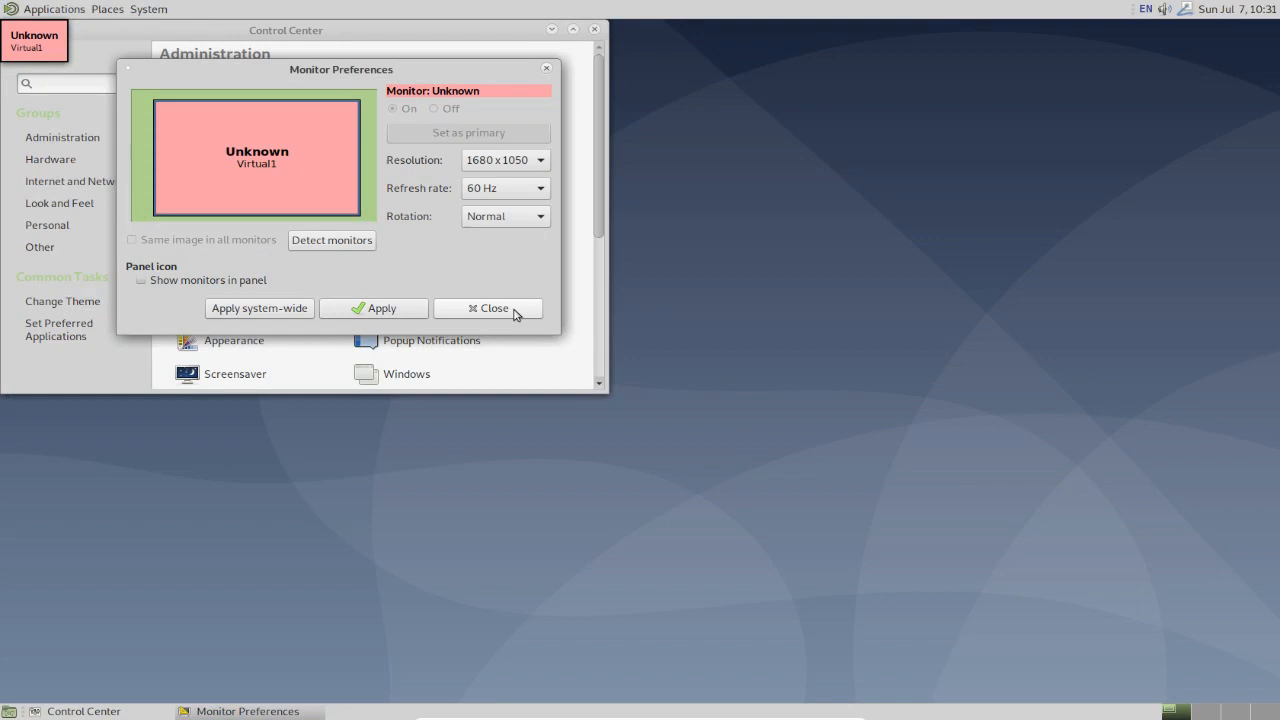
click(488, 308)
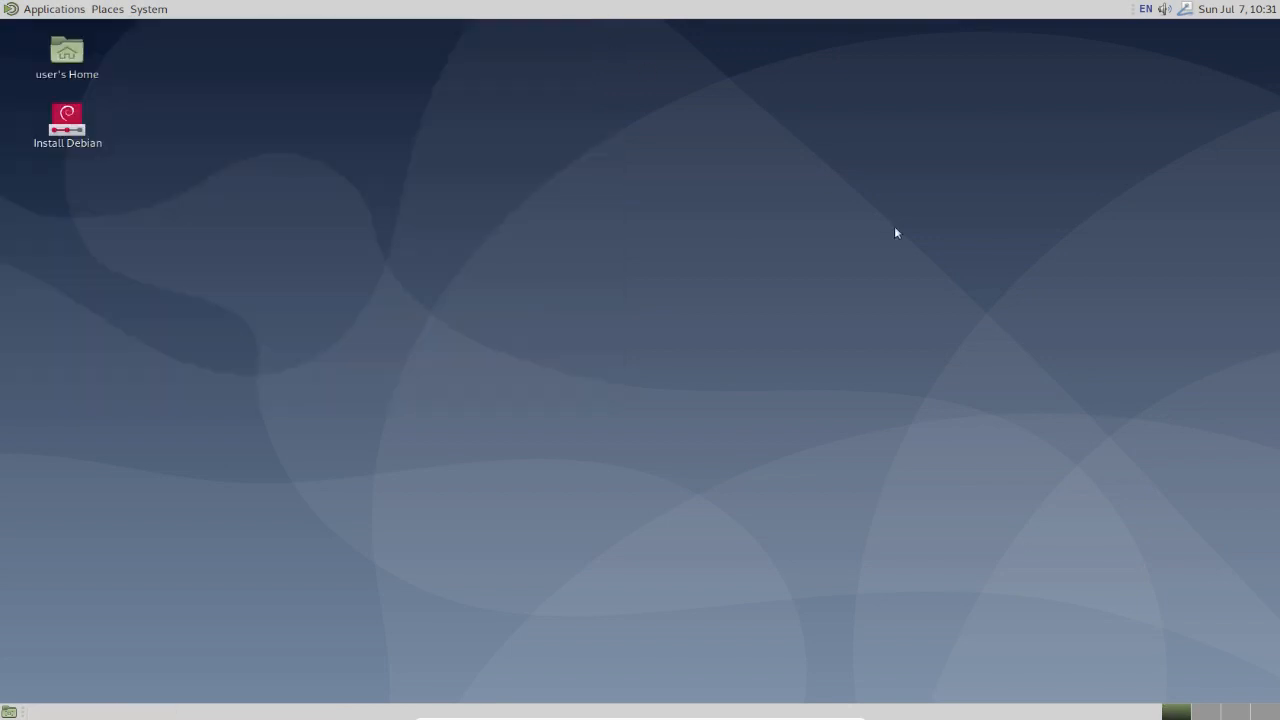
mouse_move(910, 232)
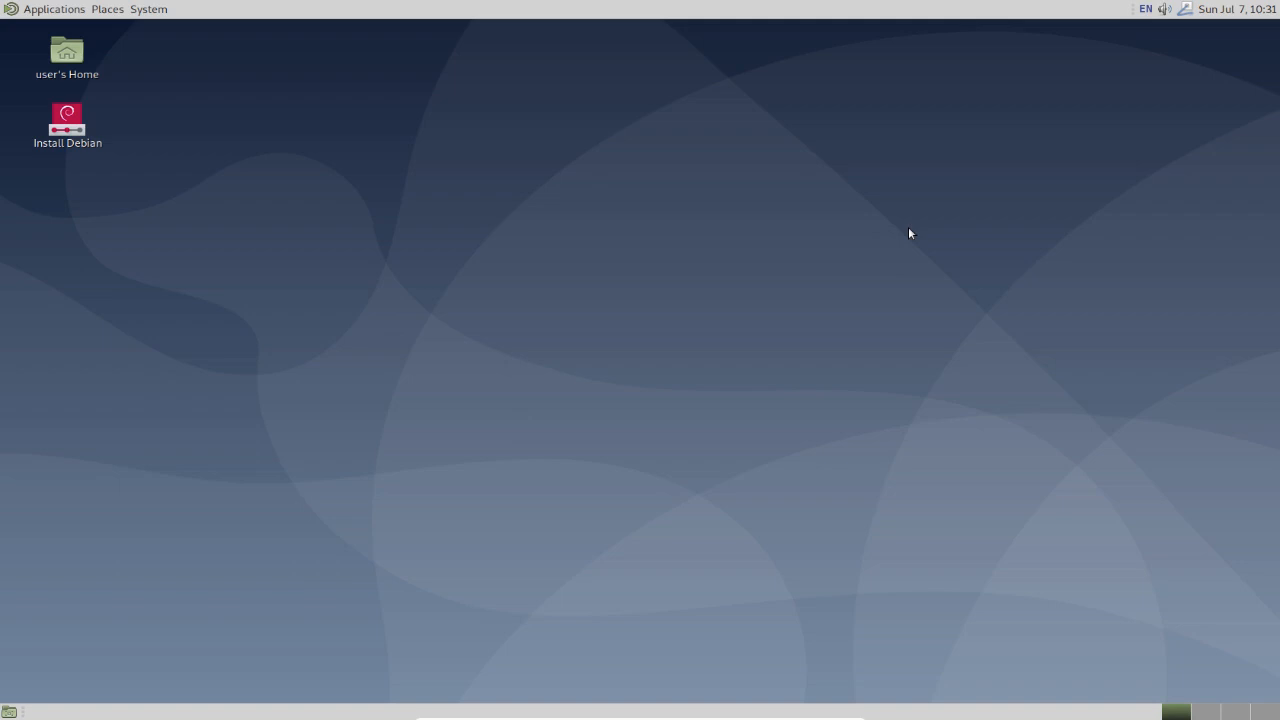
mouse_move(576, 172)
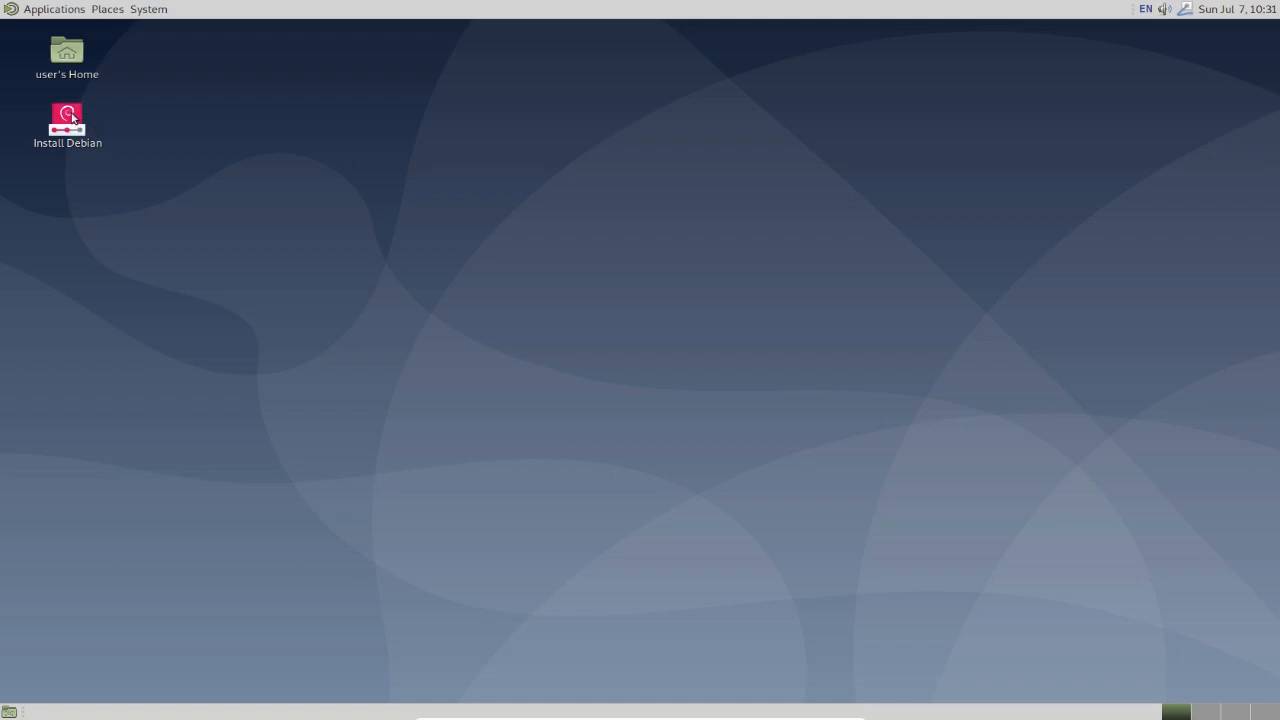
Launch the Install Debian desktop icon to start the Calamares installer.
click(68, 116)
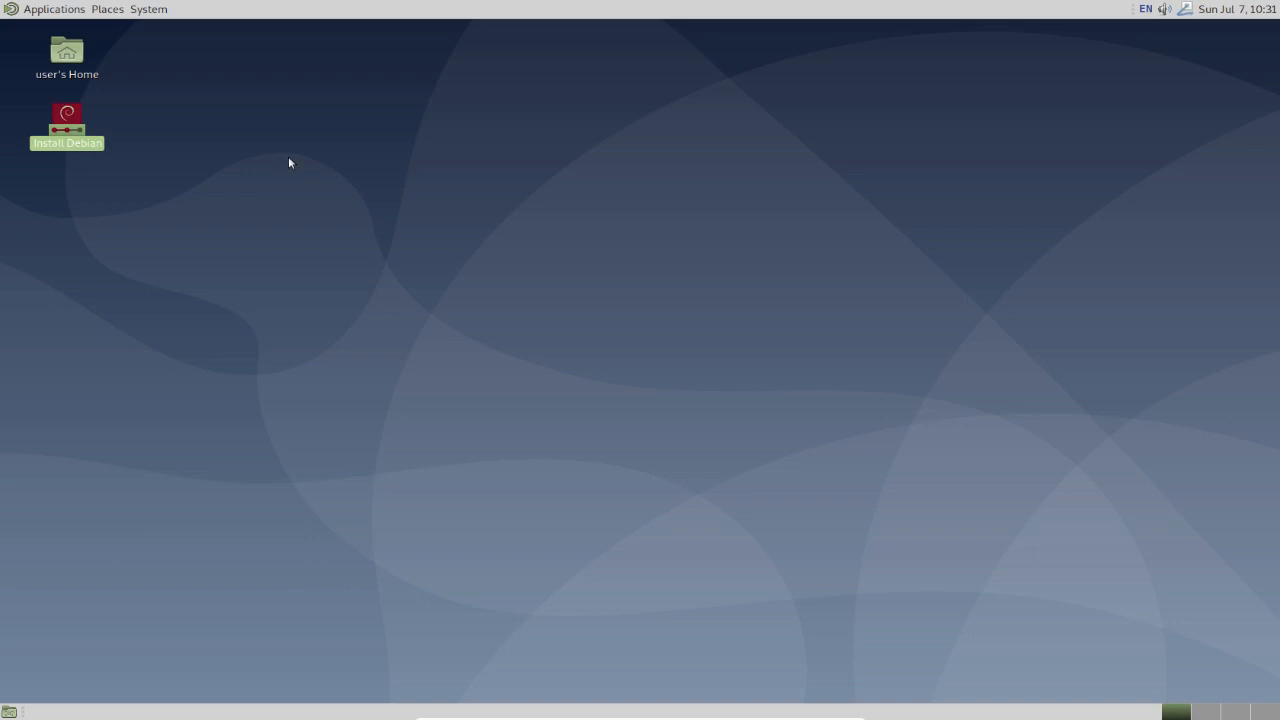
double_click(68, 120)
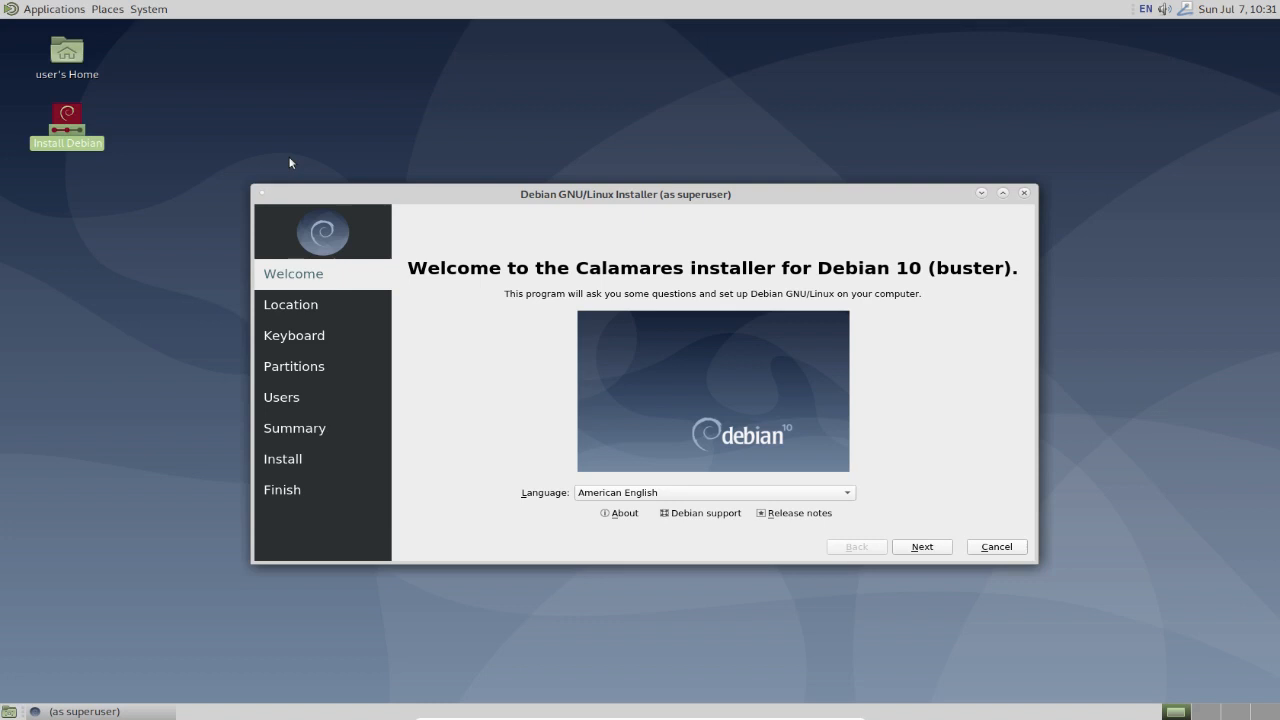
mouse_move(846, 492)
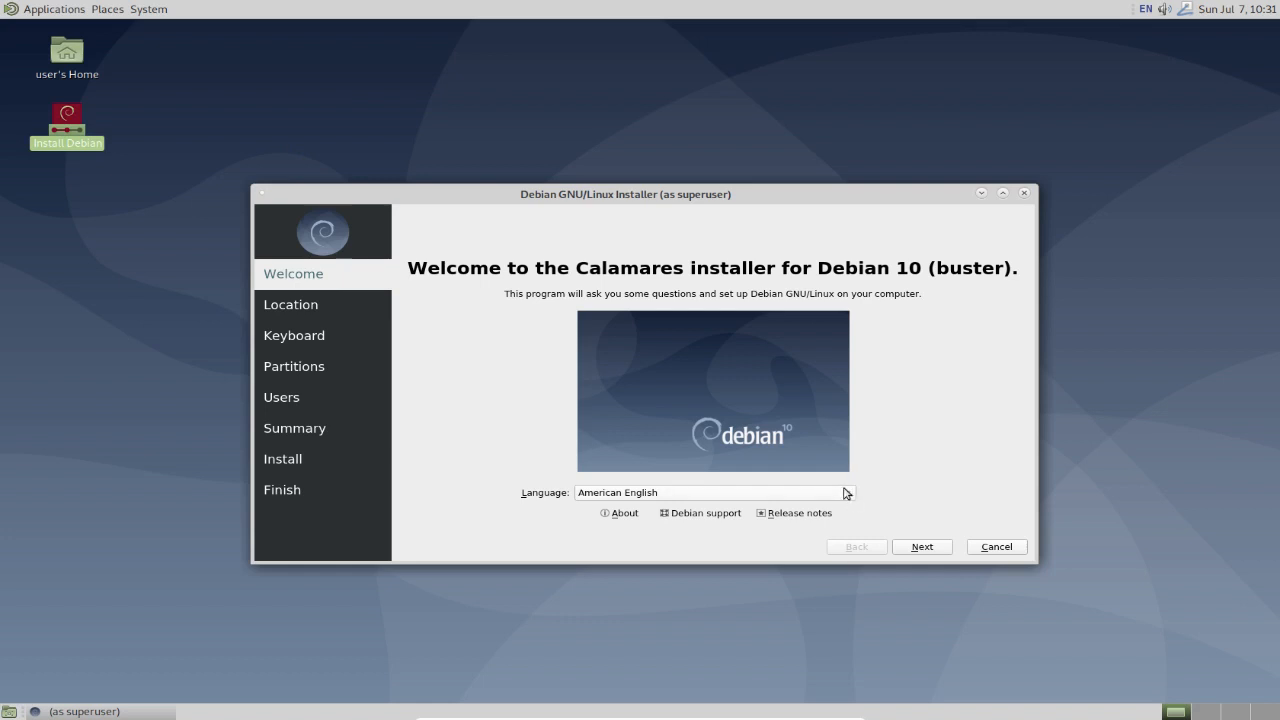
Choose British English (United Kingdom) as the installer language and continue.
click(712, 492)
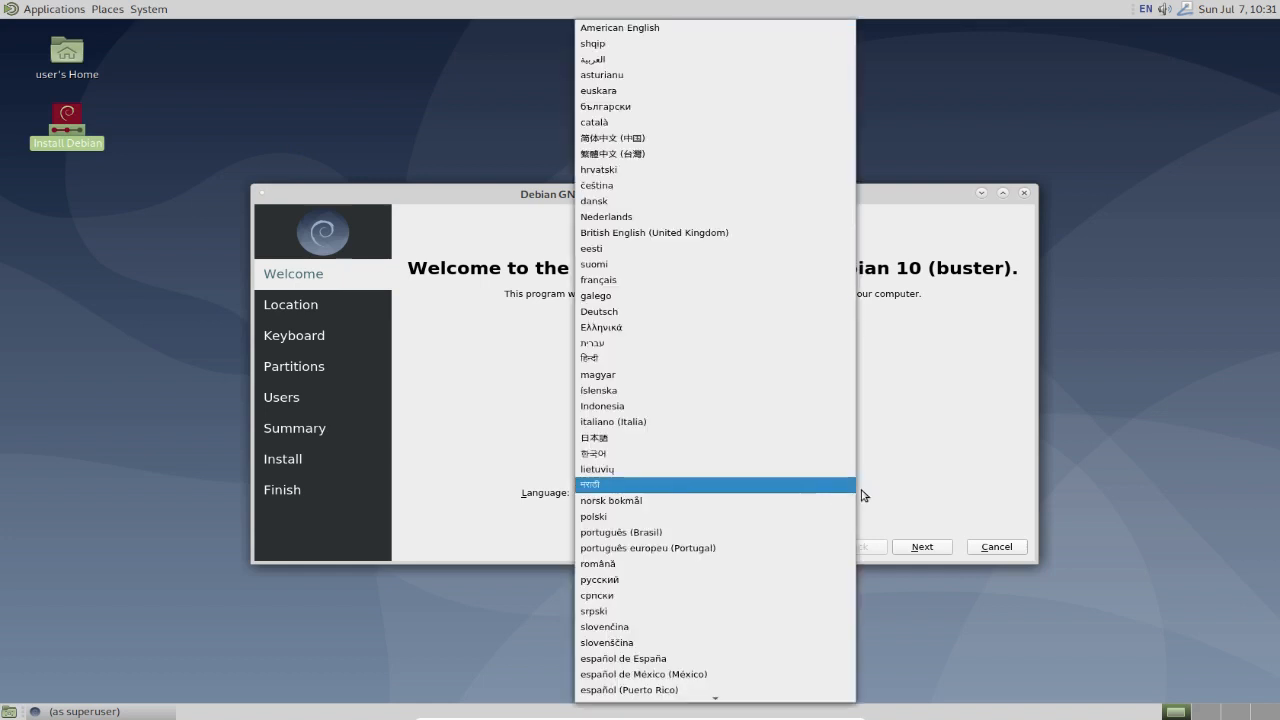
mouse_move(832, 492)
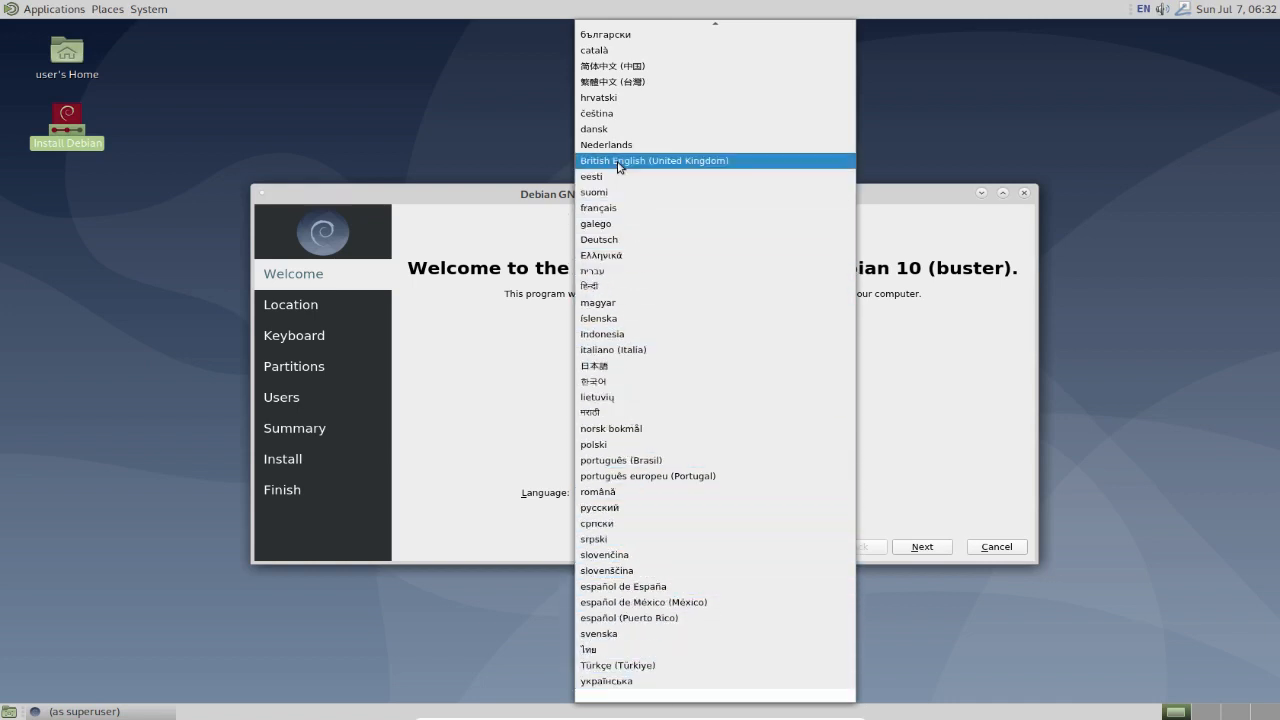
click(652, 160)
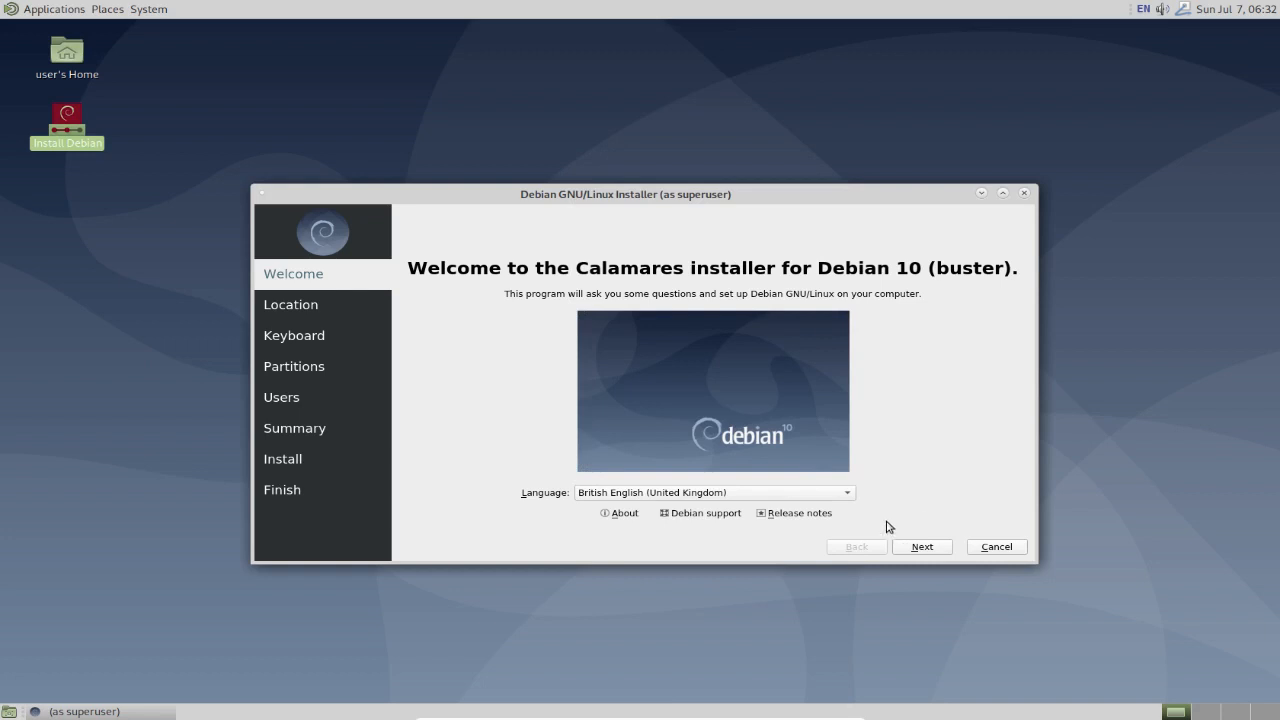
click(920, 546)
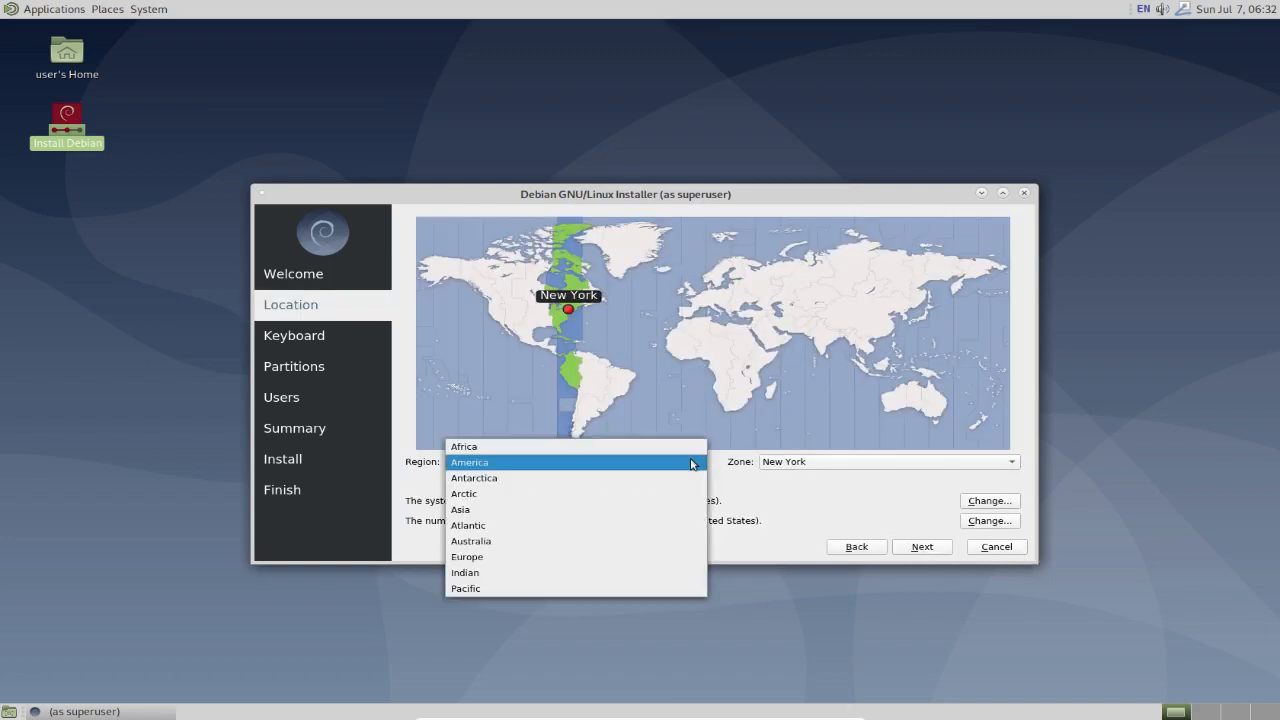
Set the location to region Europe, zone London, and continue to keyboard setup.
click(468, 556)
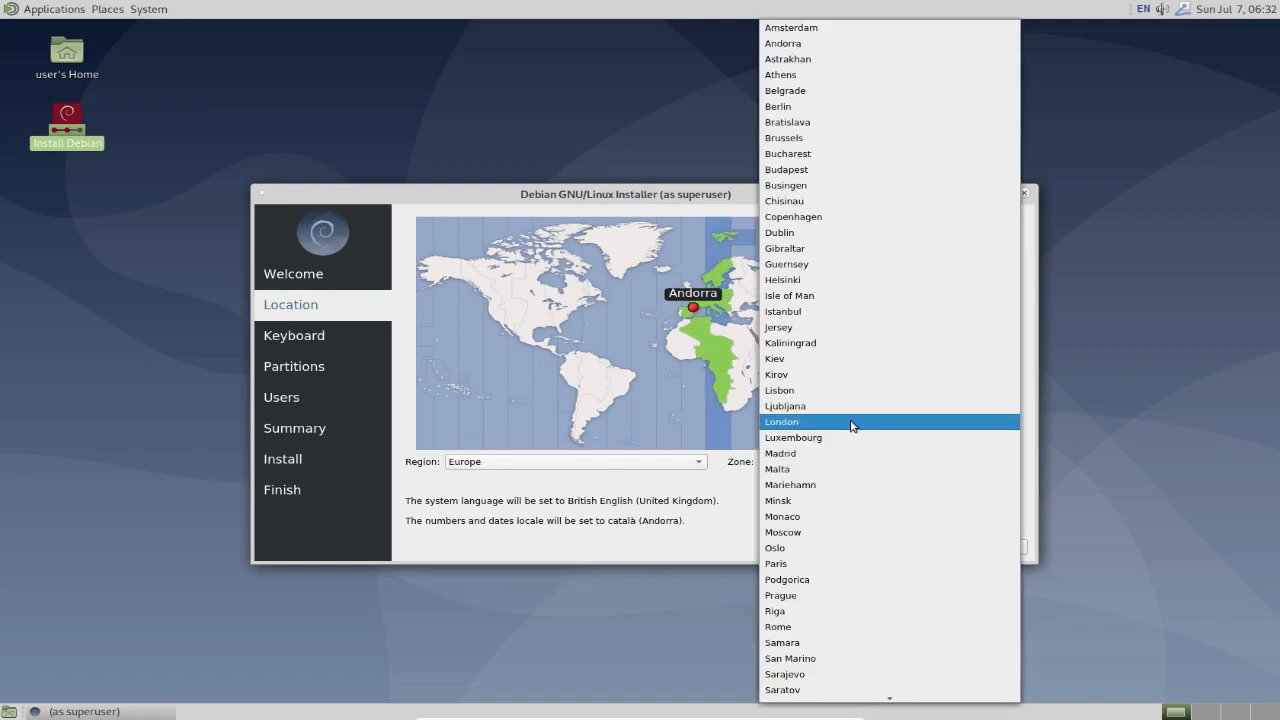
click(780, 420)
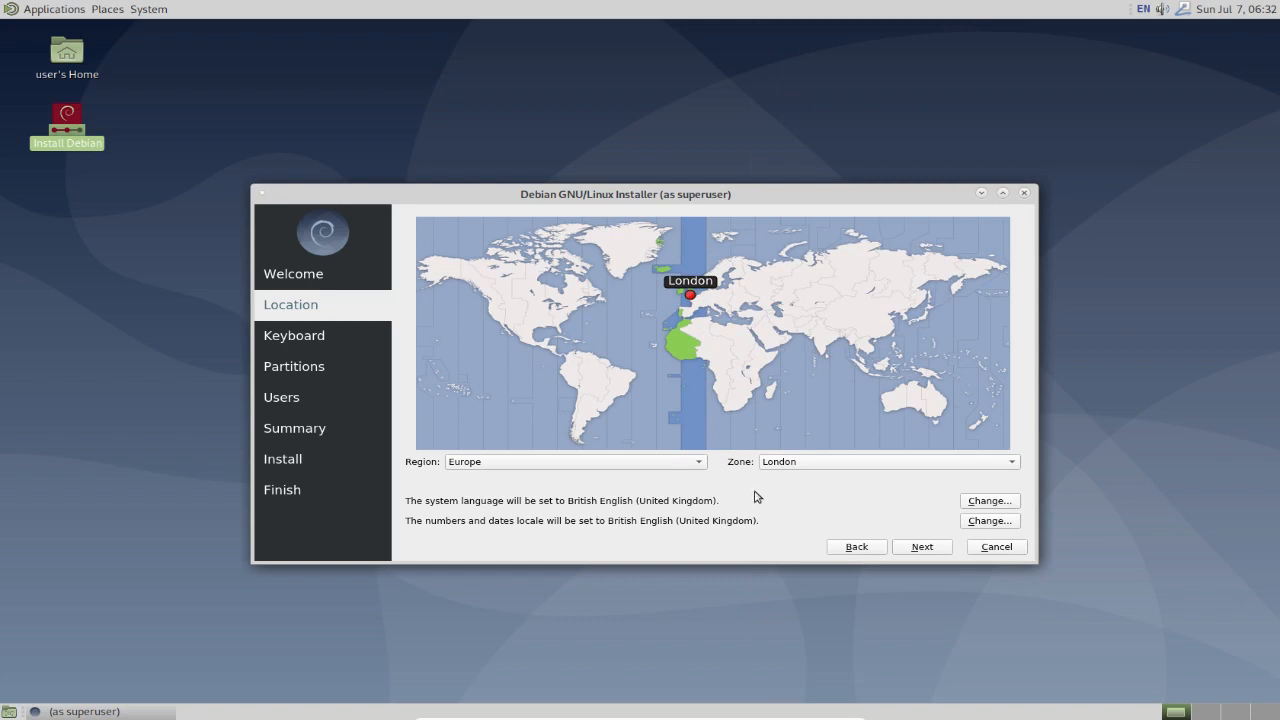
mouse_move(770, 516)
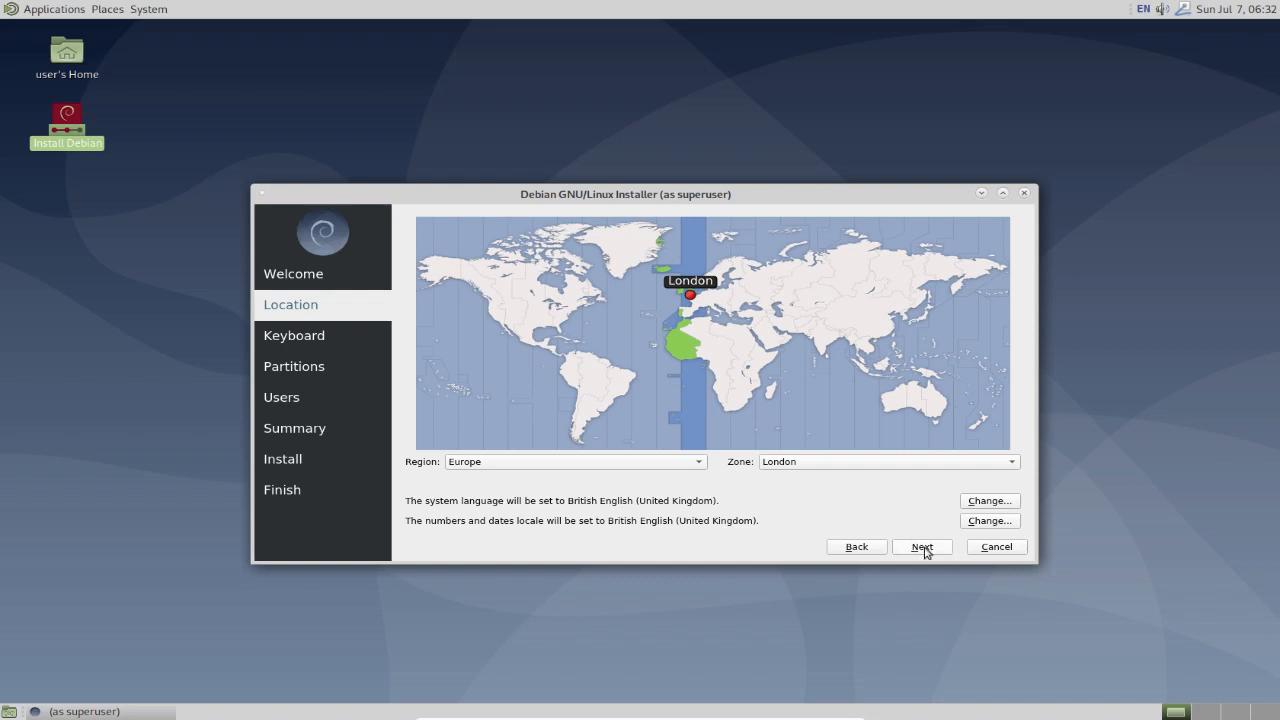
click(920, 546)
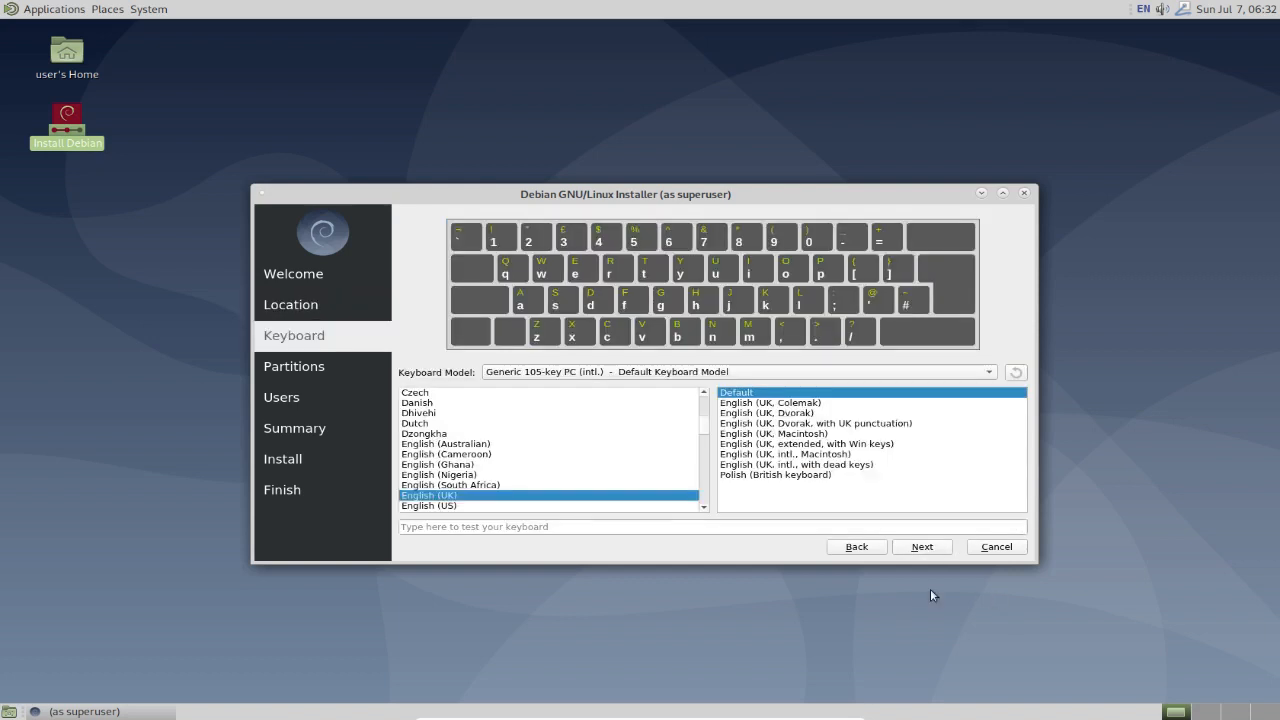
mouse_move(804, 528)
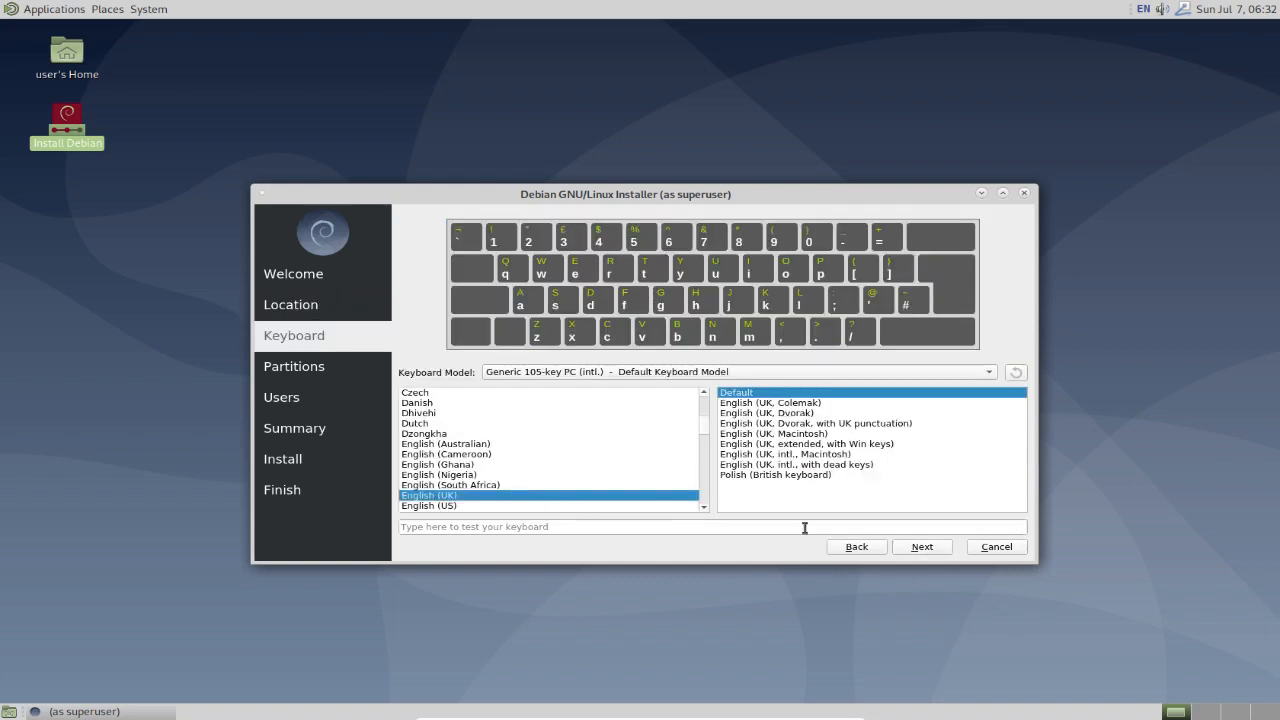
Accept the keyboard layout and choose Erase disk for the ATA VBOX HARDDISK.
click(920, 546)
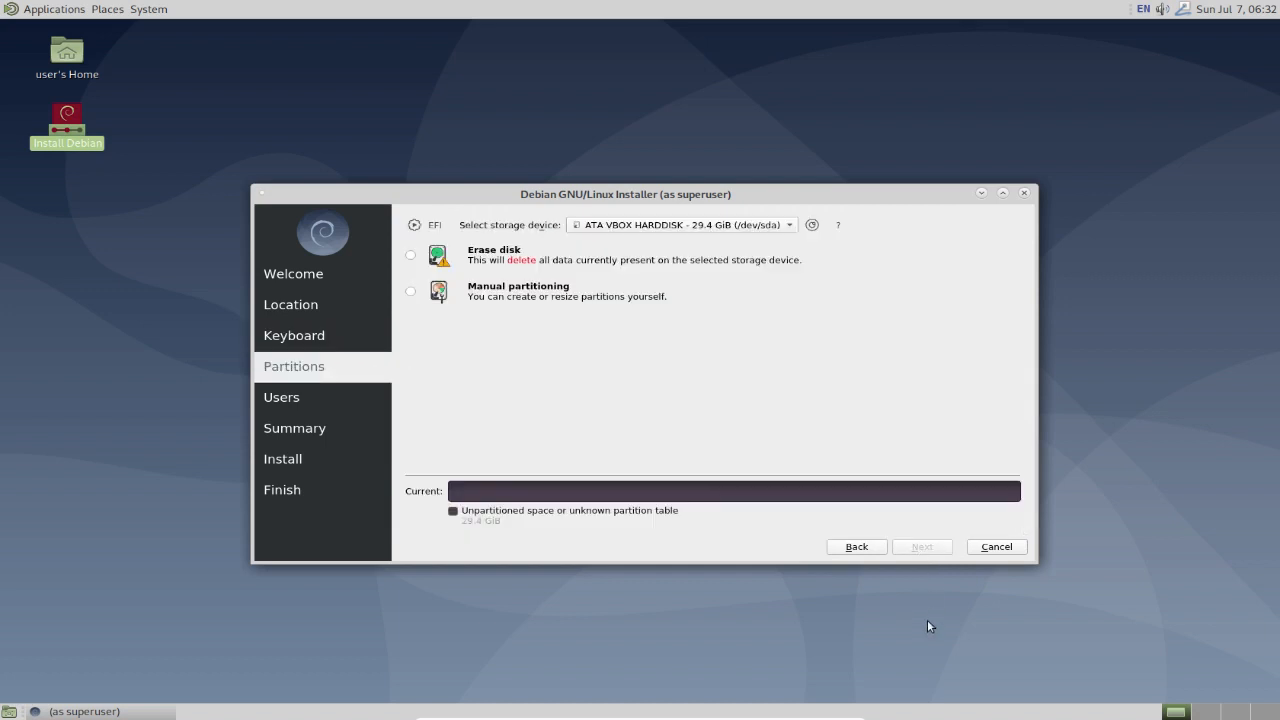
mouse_move(940, 620)
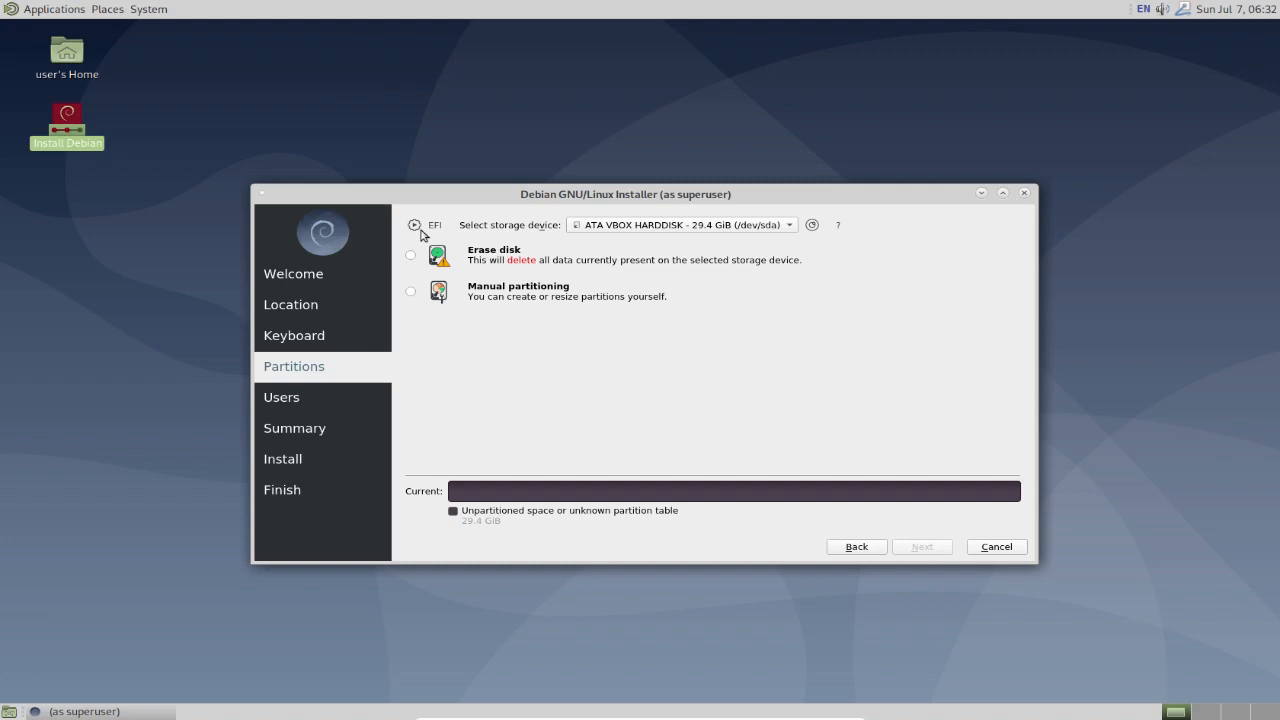
mouse_move(864, 380)
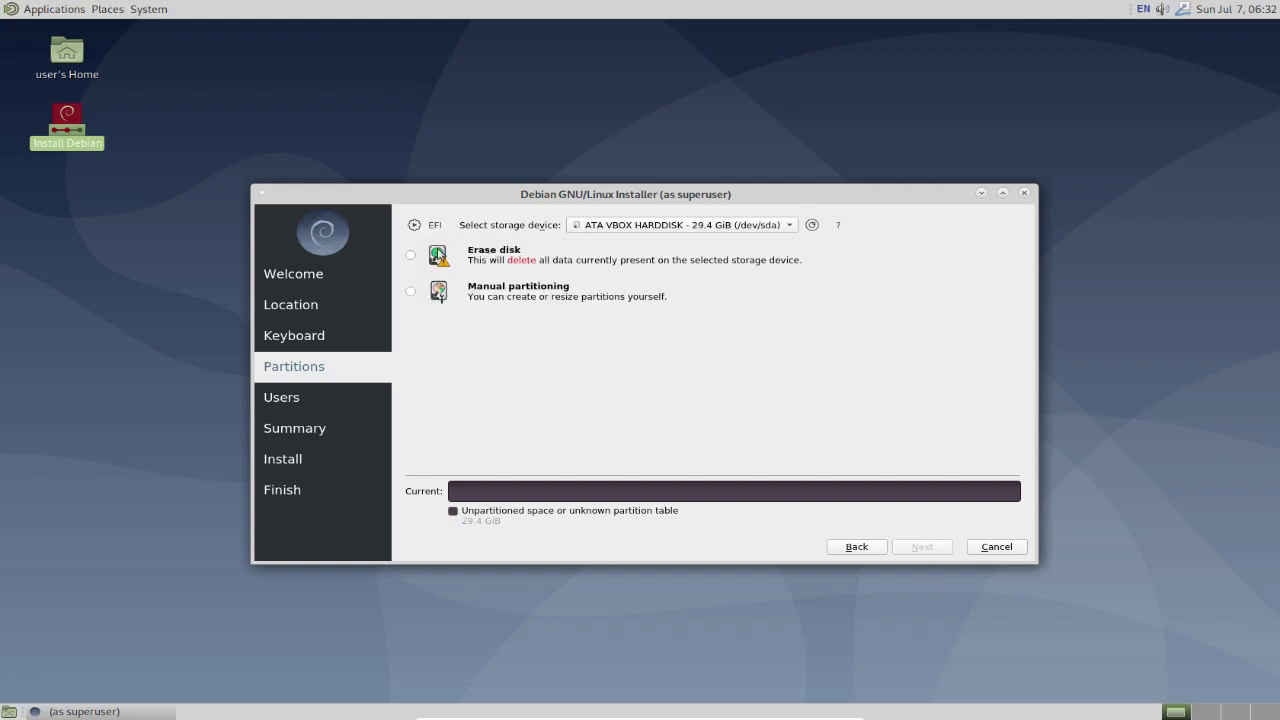
mouse_move(594, 284)
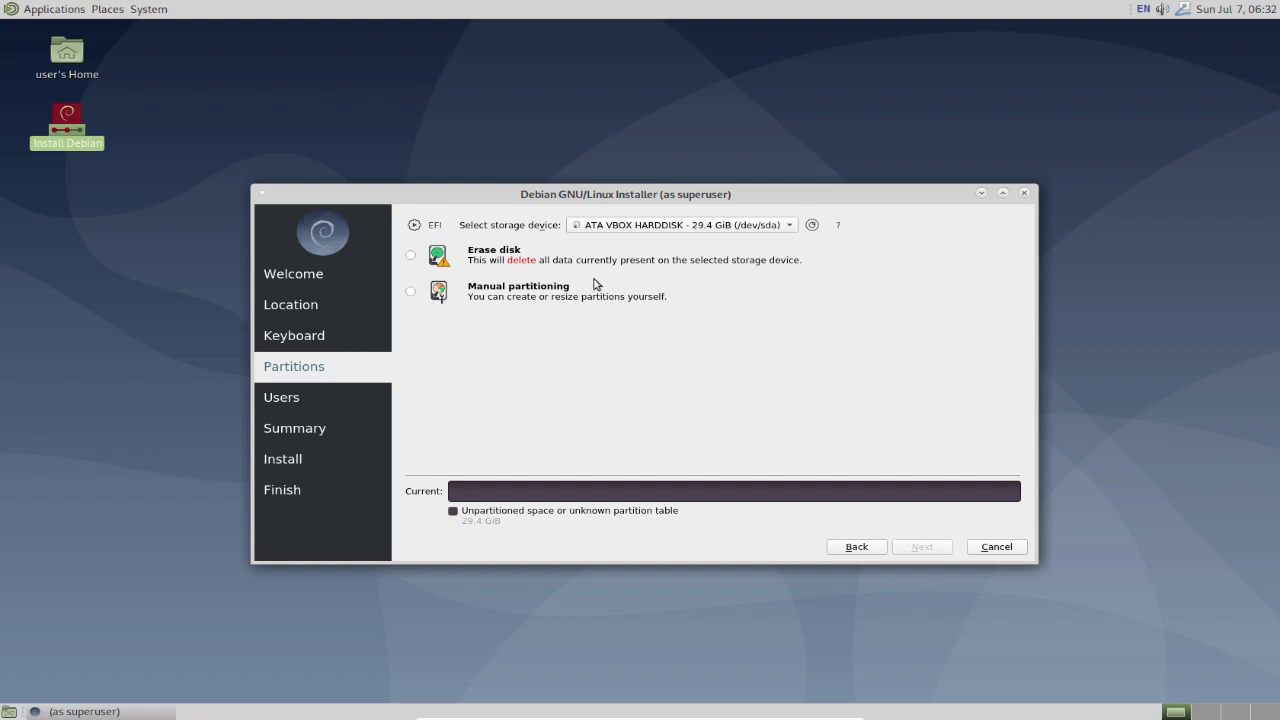
mouse_move(436, 238)
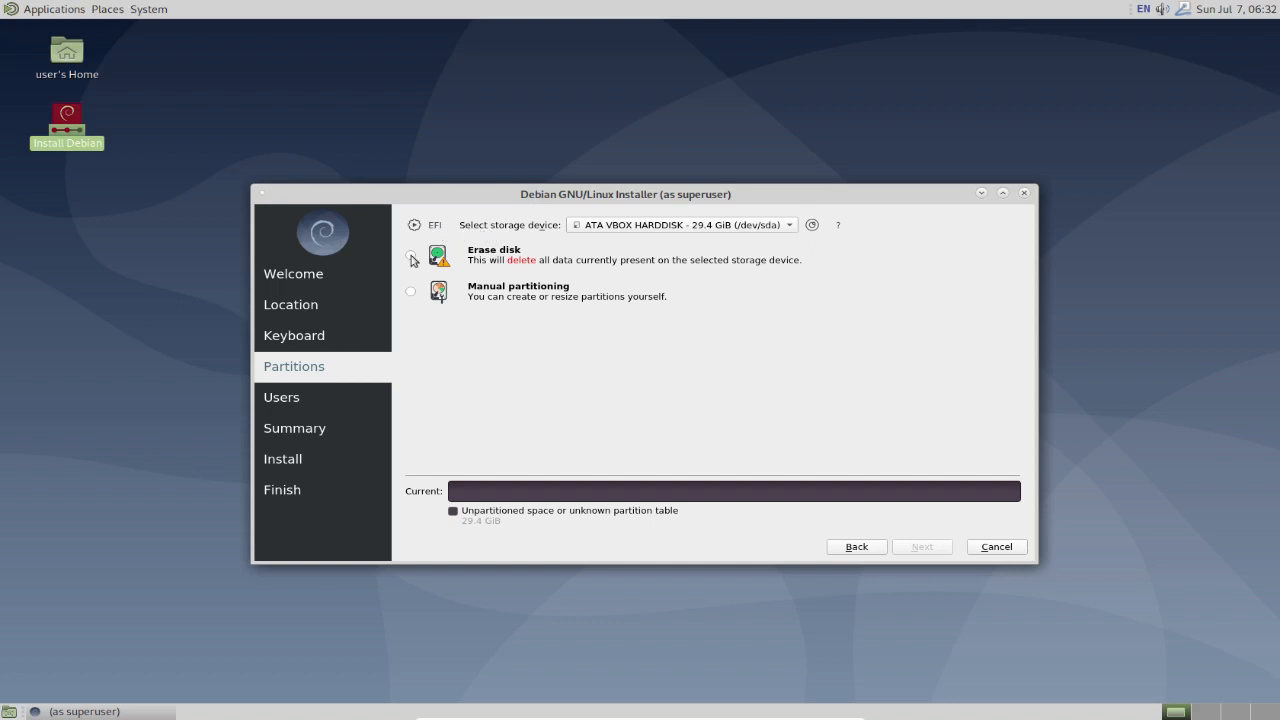
click(412, 254)
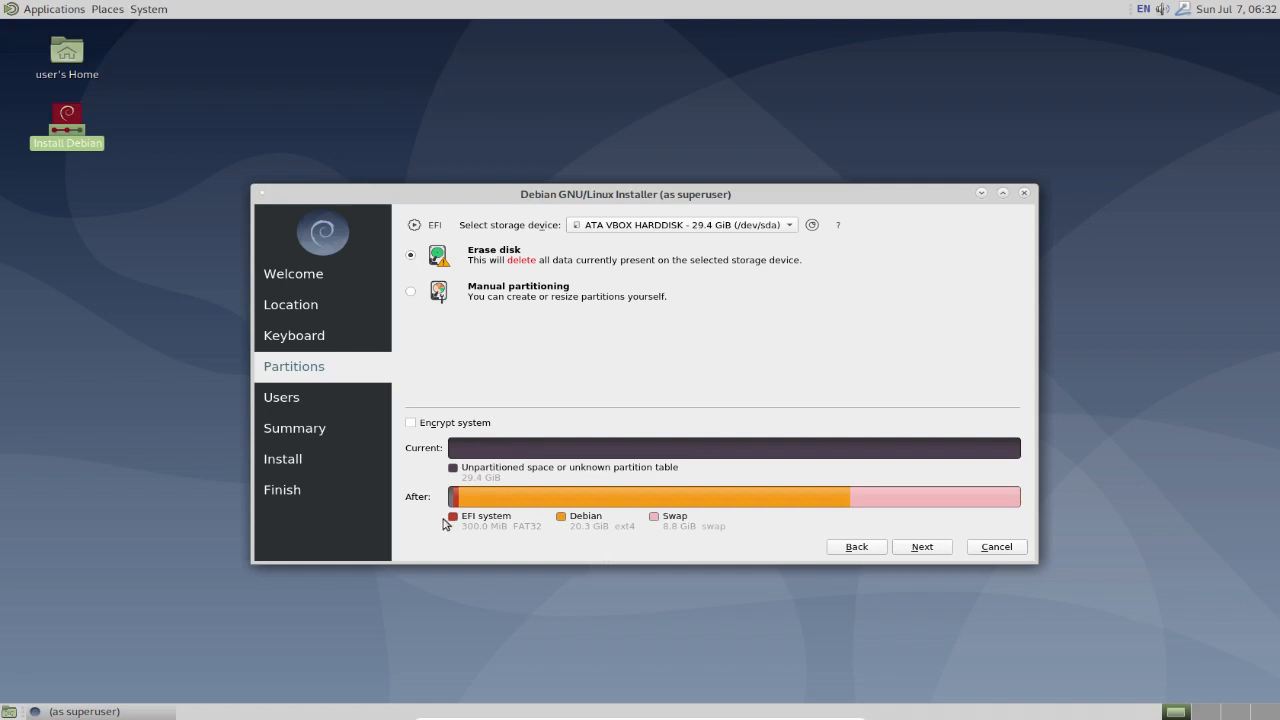
mouse_move(464, 528)
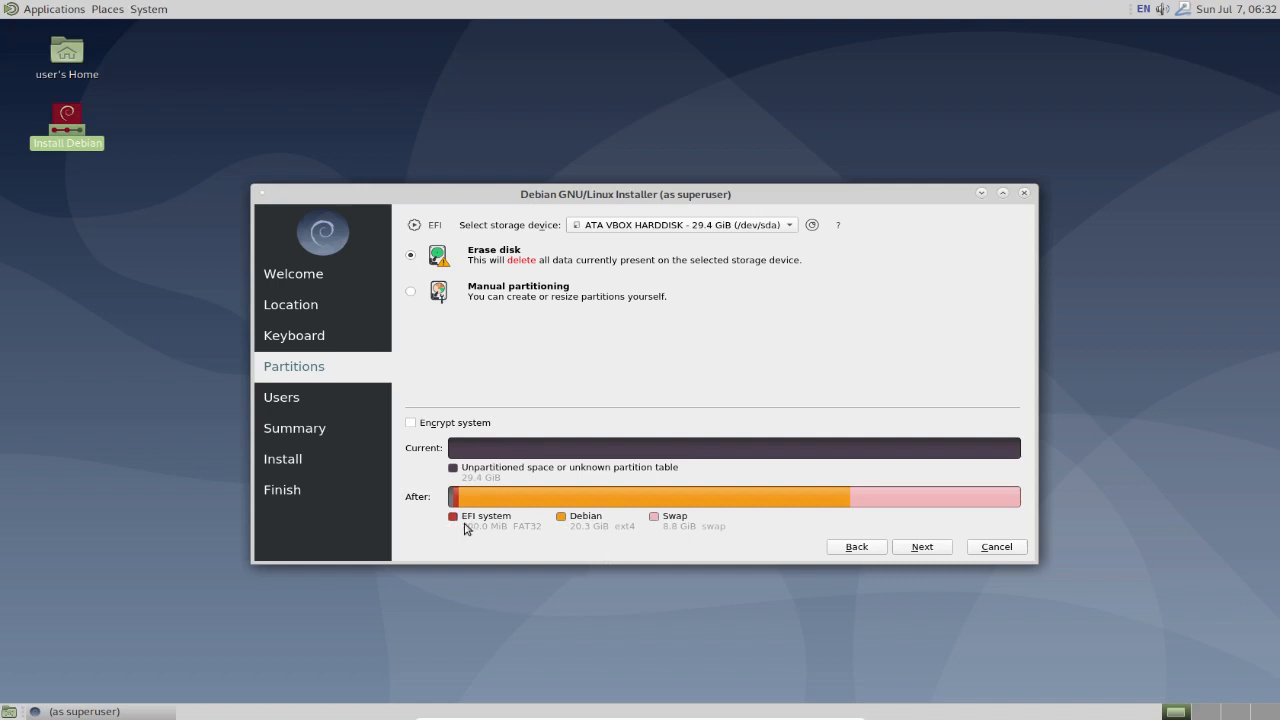
mouse_move(490, 528)
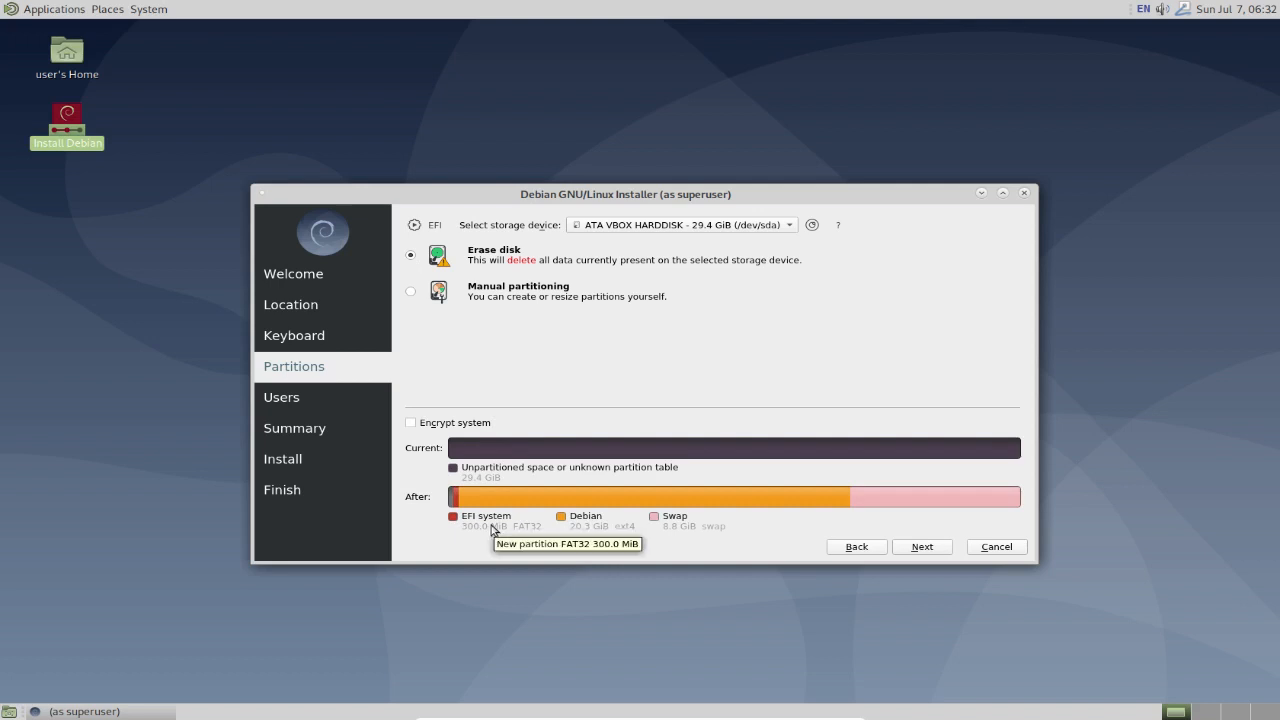
mouse_move(600, 532)
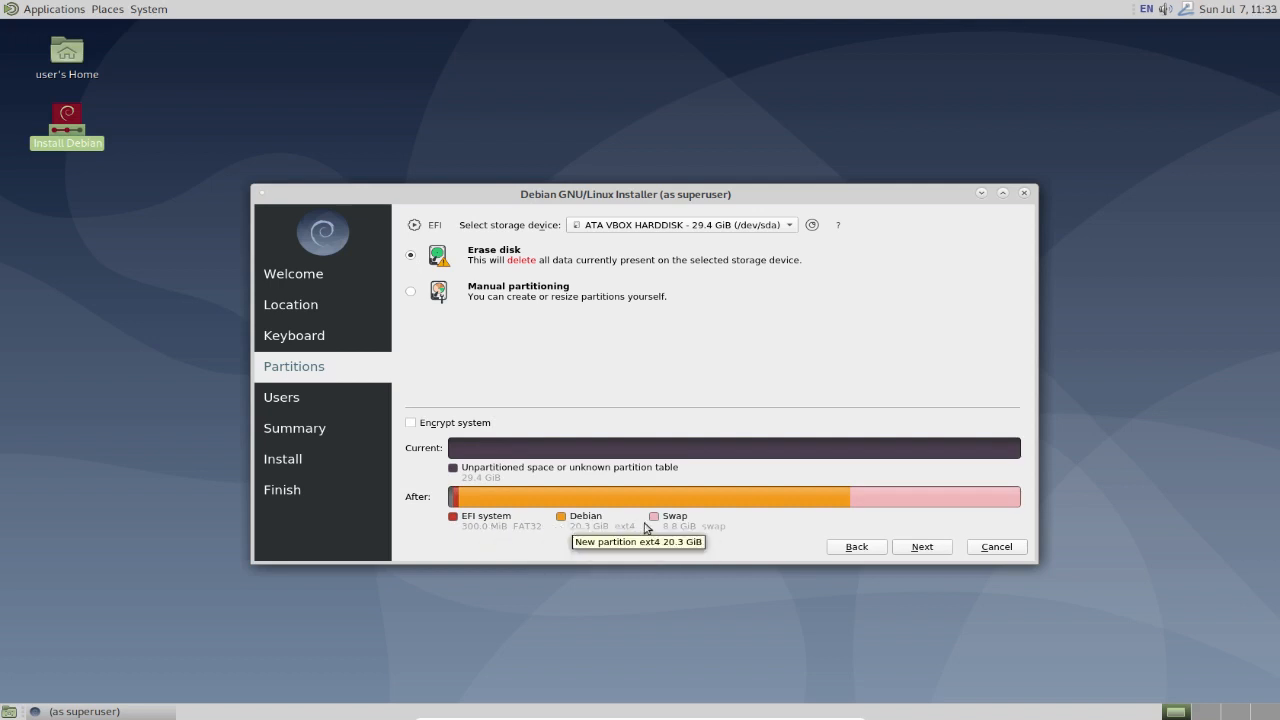
mouse_move(670, 544)
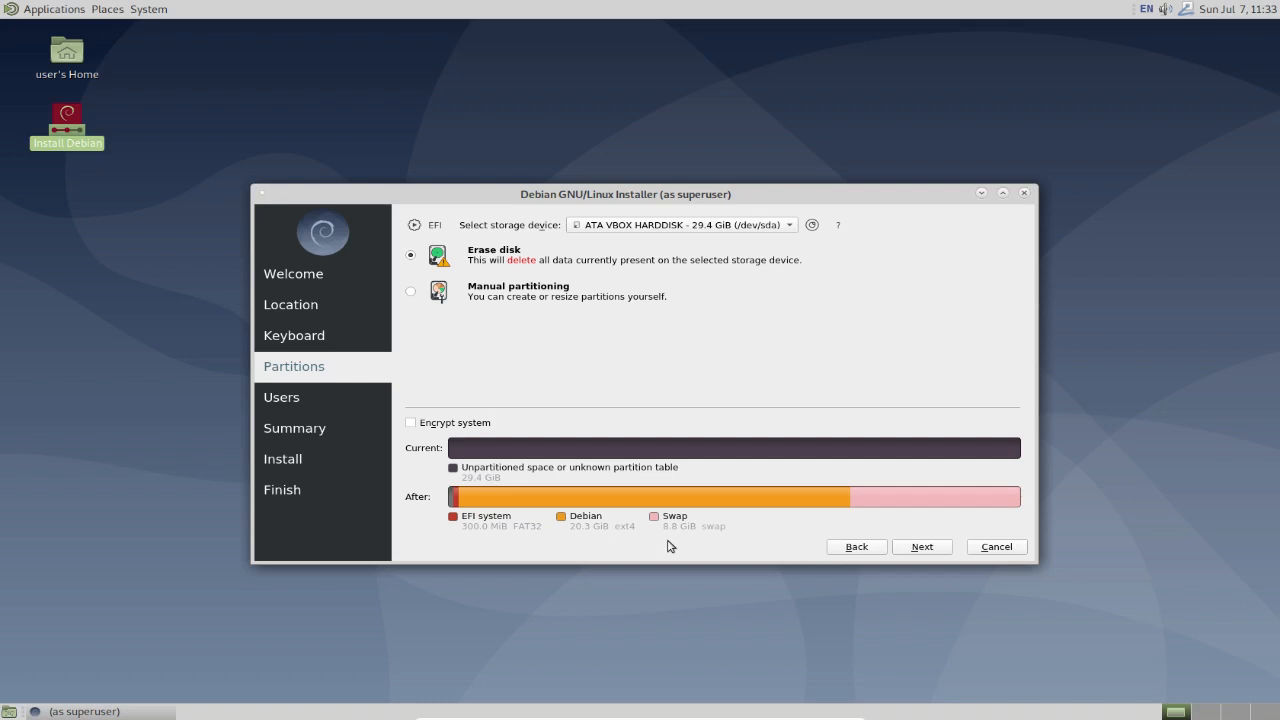
mouse_move(800, 552)
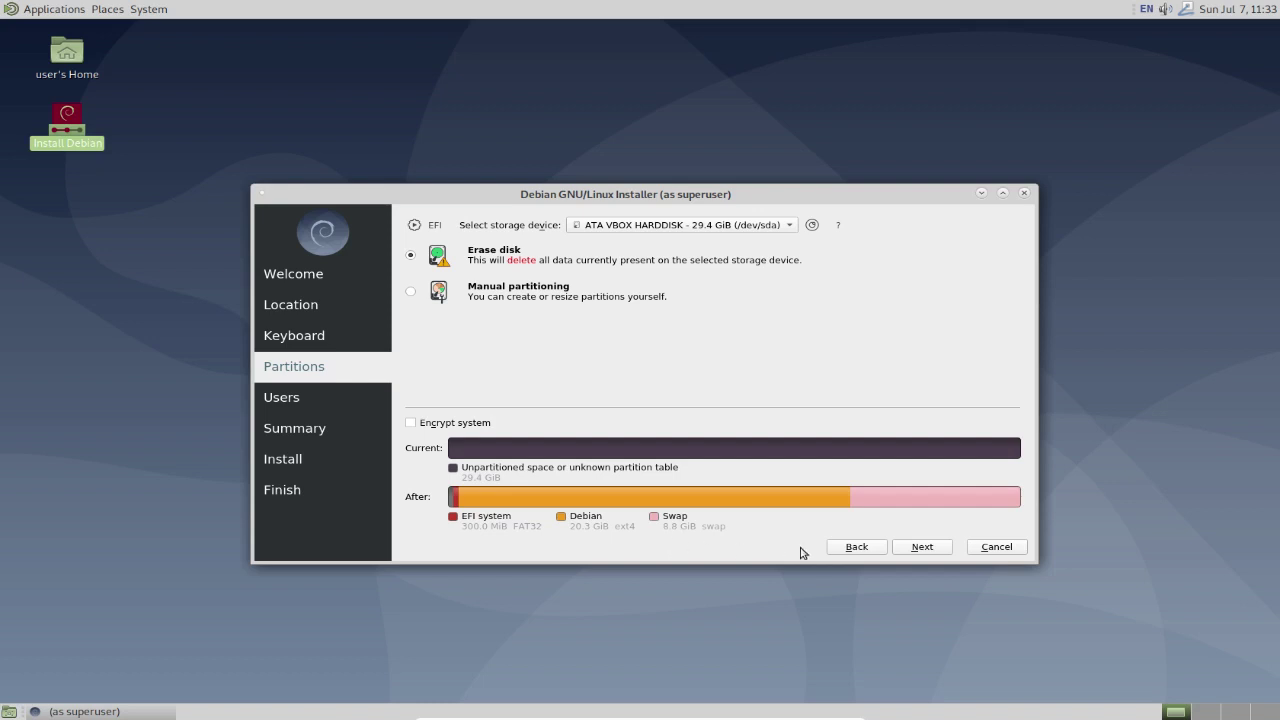
click(920, 546)
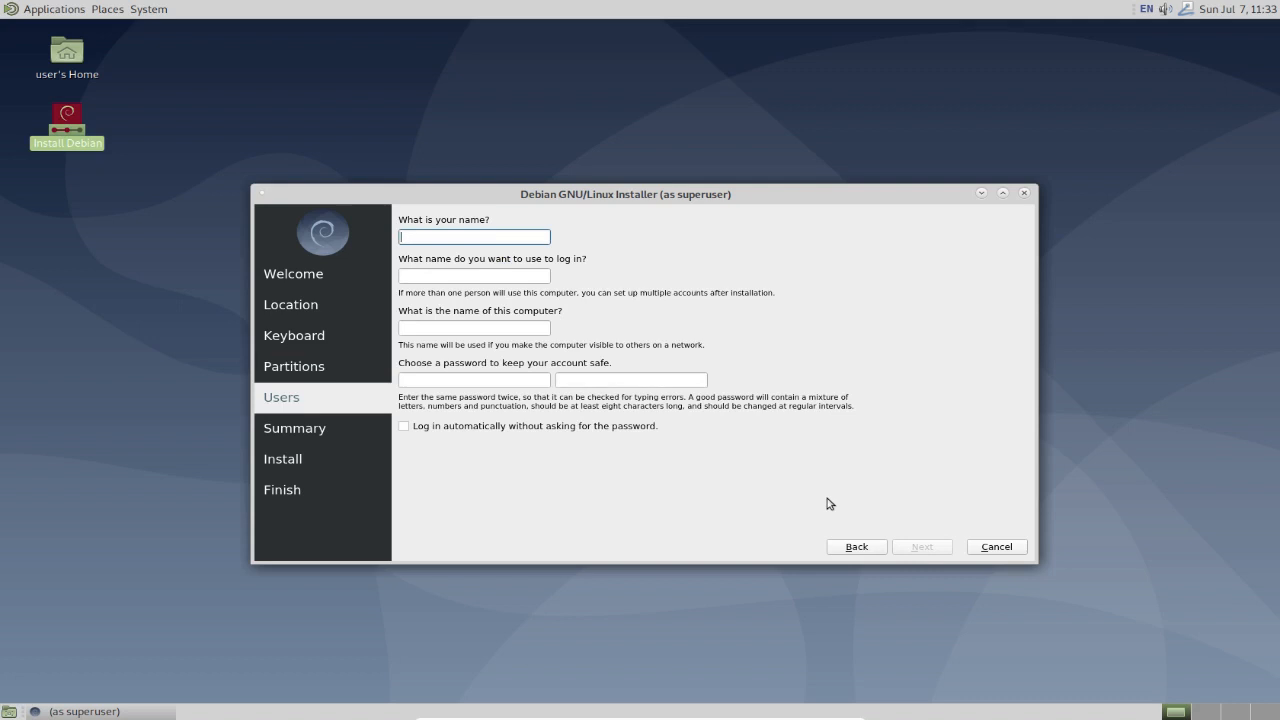
Enter the name 'otb' (auto-filling login and hostname) and the account password.
text(otb)
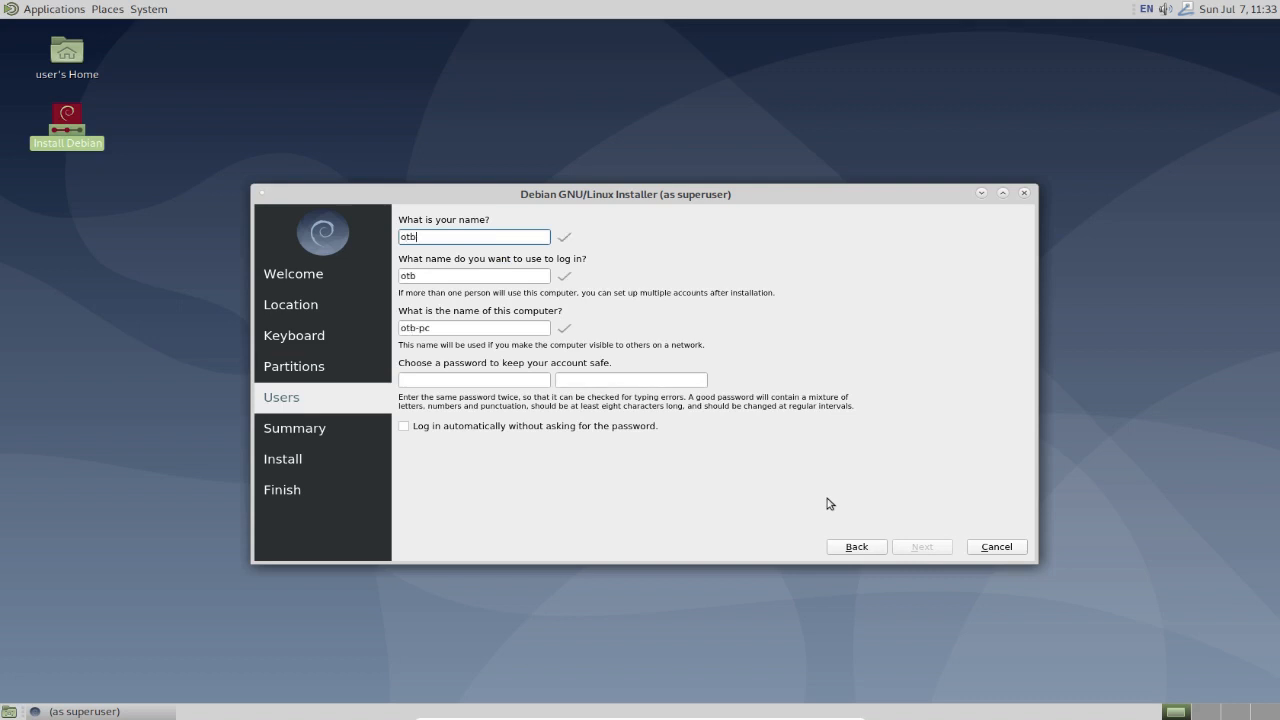
click(472, 380)
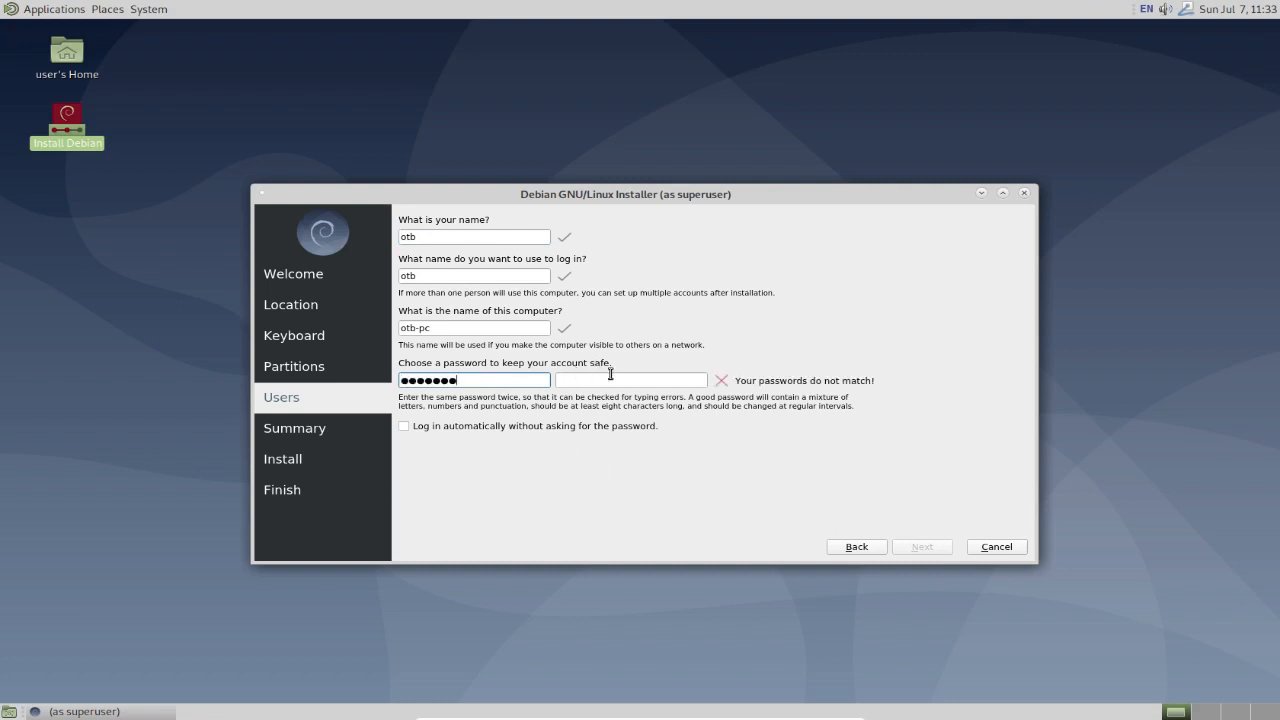
text(••••)
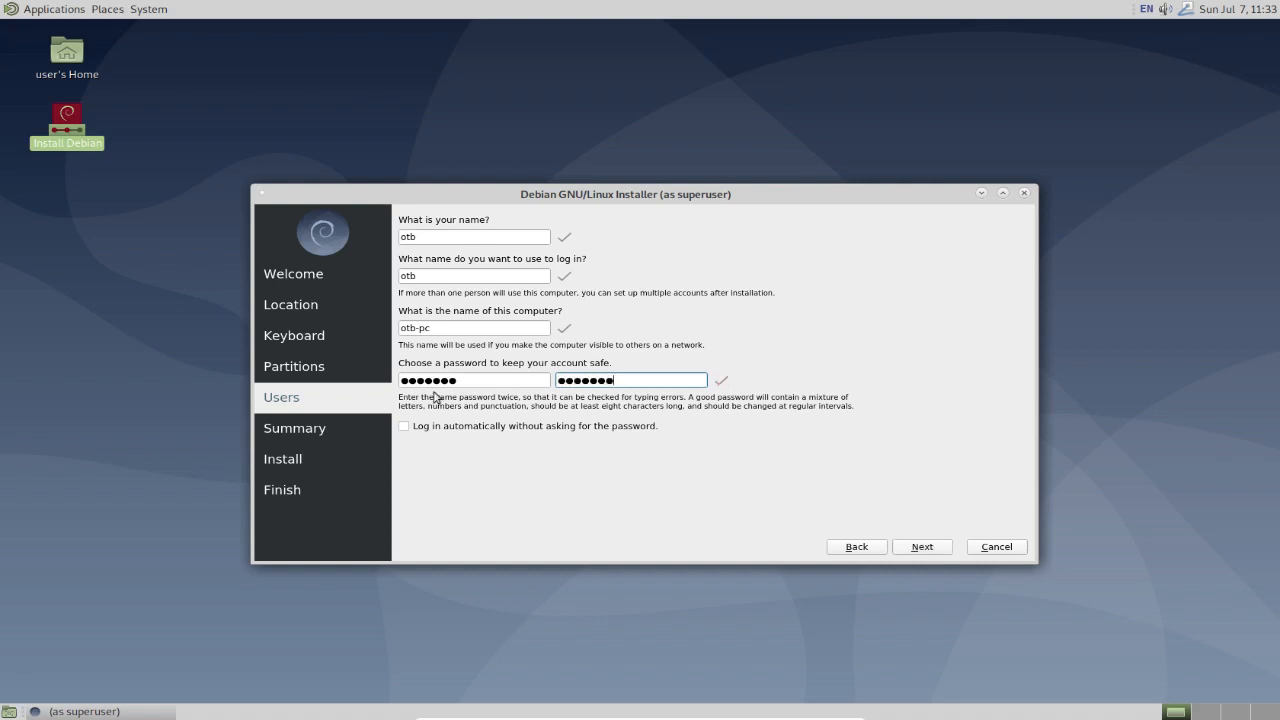
mouse_move(576, 428)
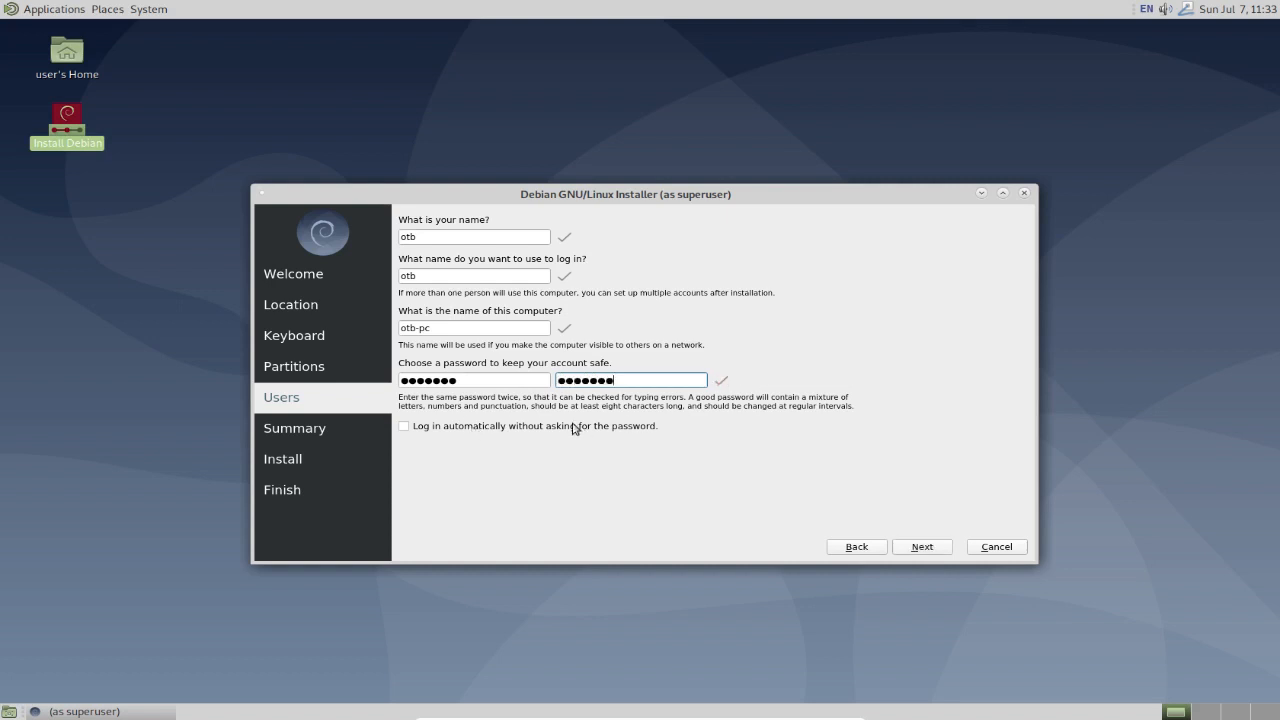
mouse_move(920, 532)
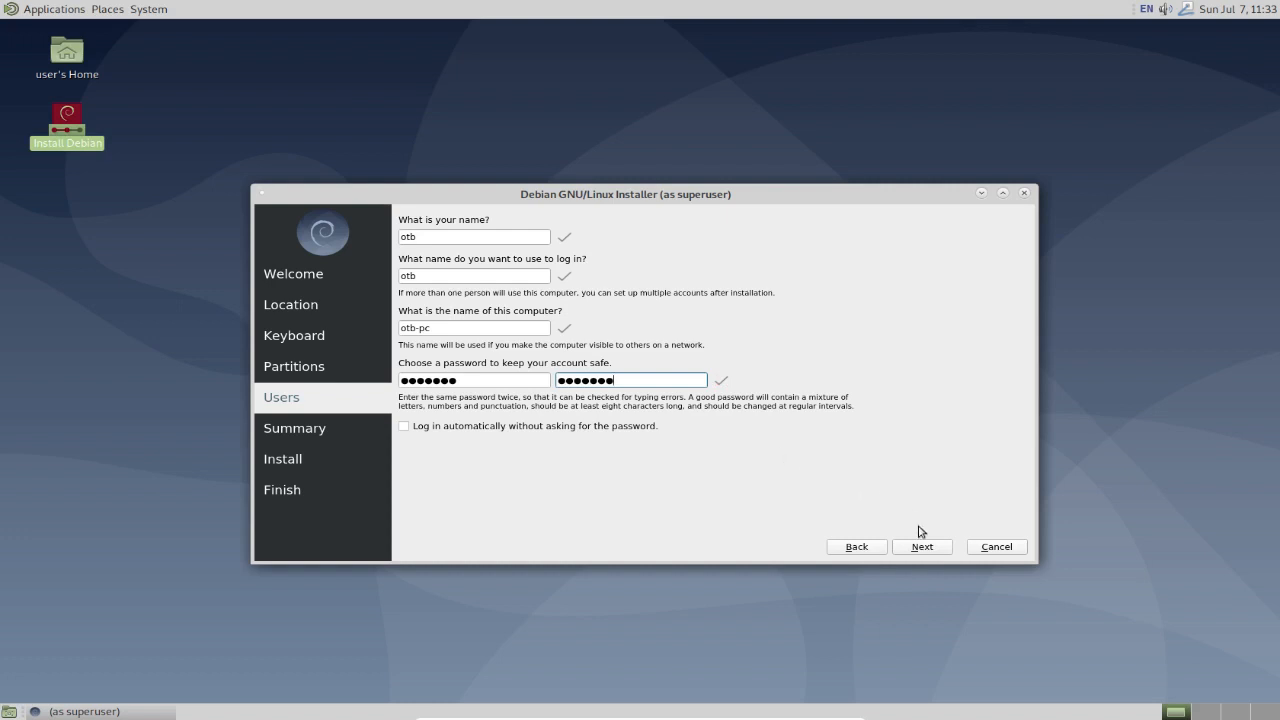
Advance to the installation summary of location, keyboard and partition changes.
click(920, 546)
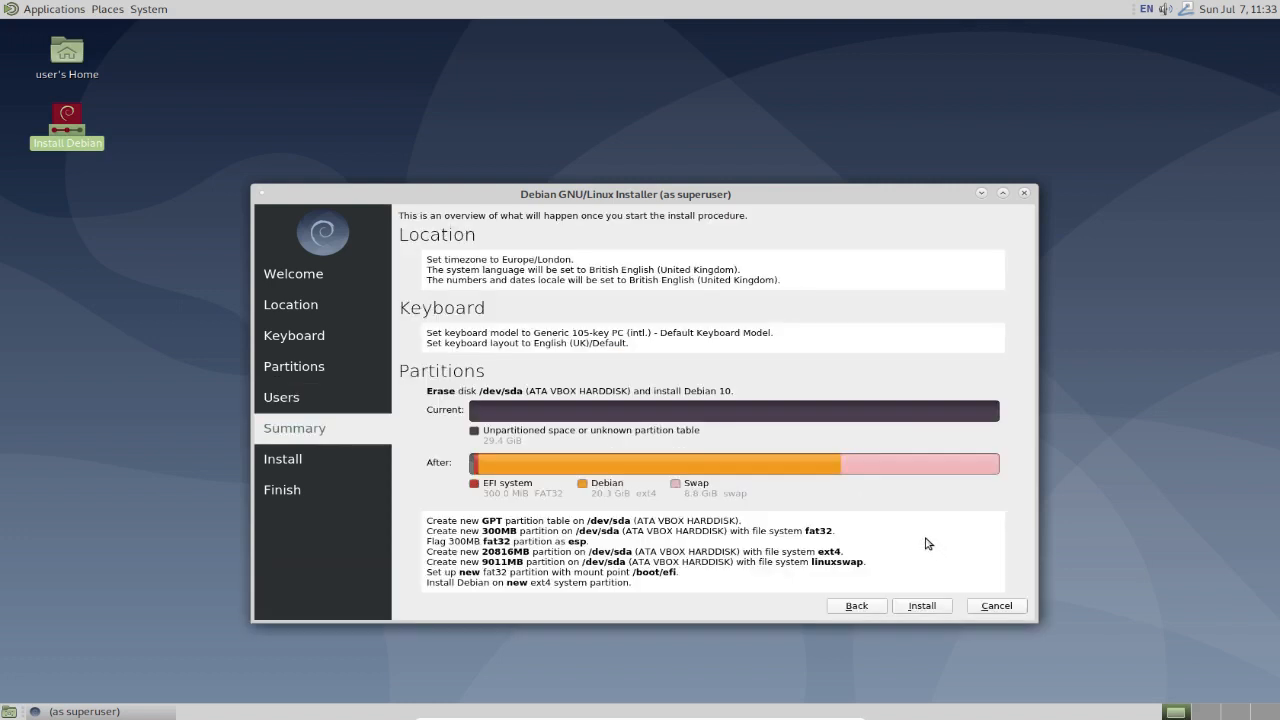
mouse_move(768, 344)
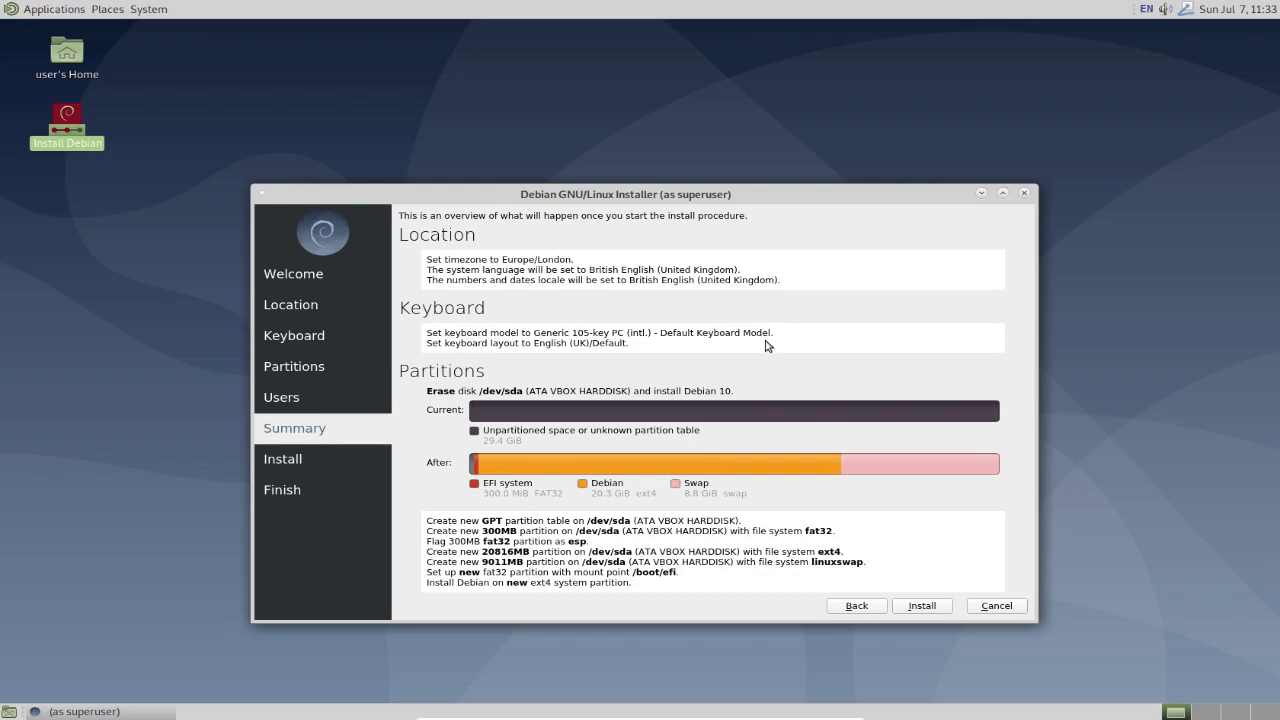
mouse_move(762, 348)
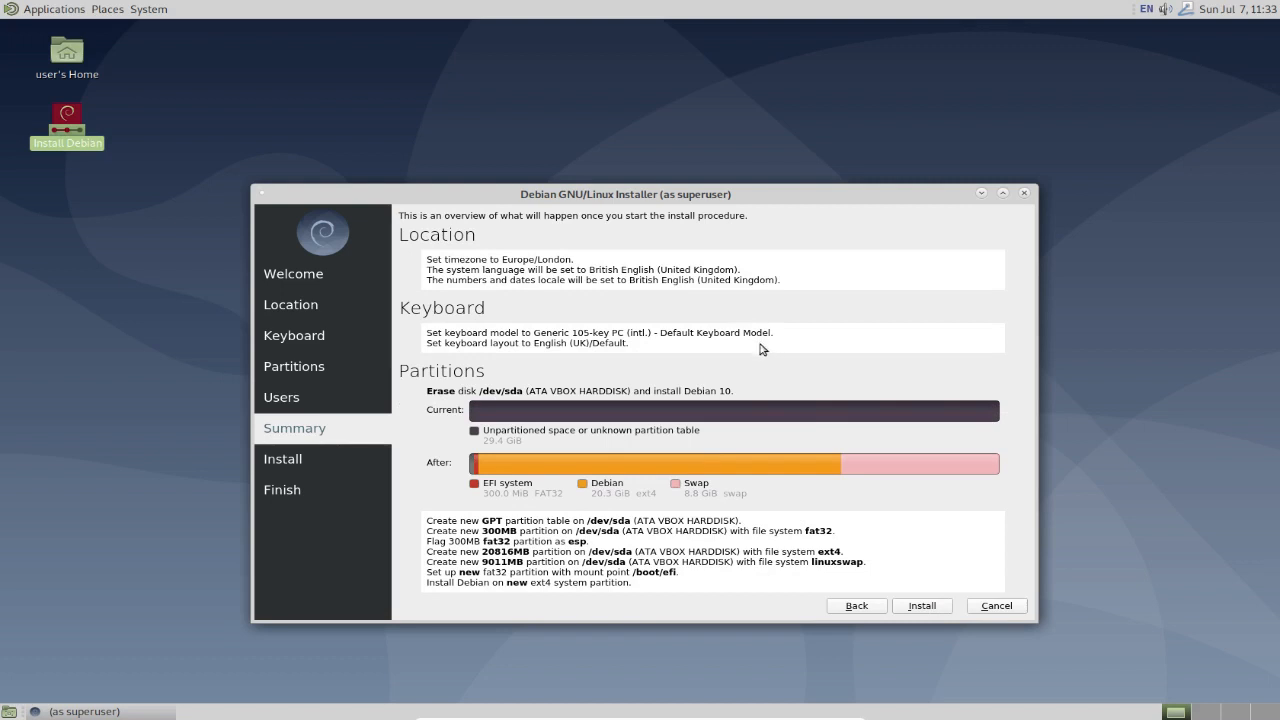
mouse_move(476, 288)
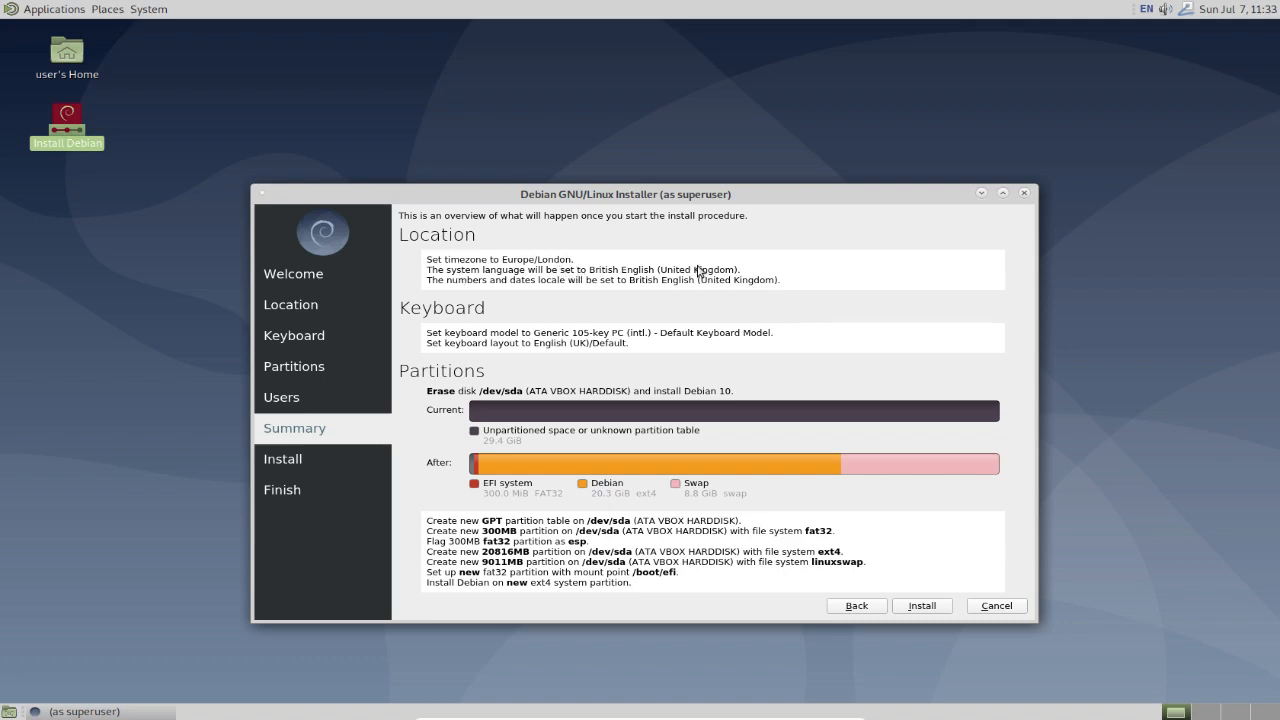
mouse_move(730, 288)
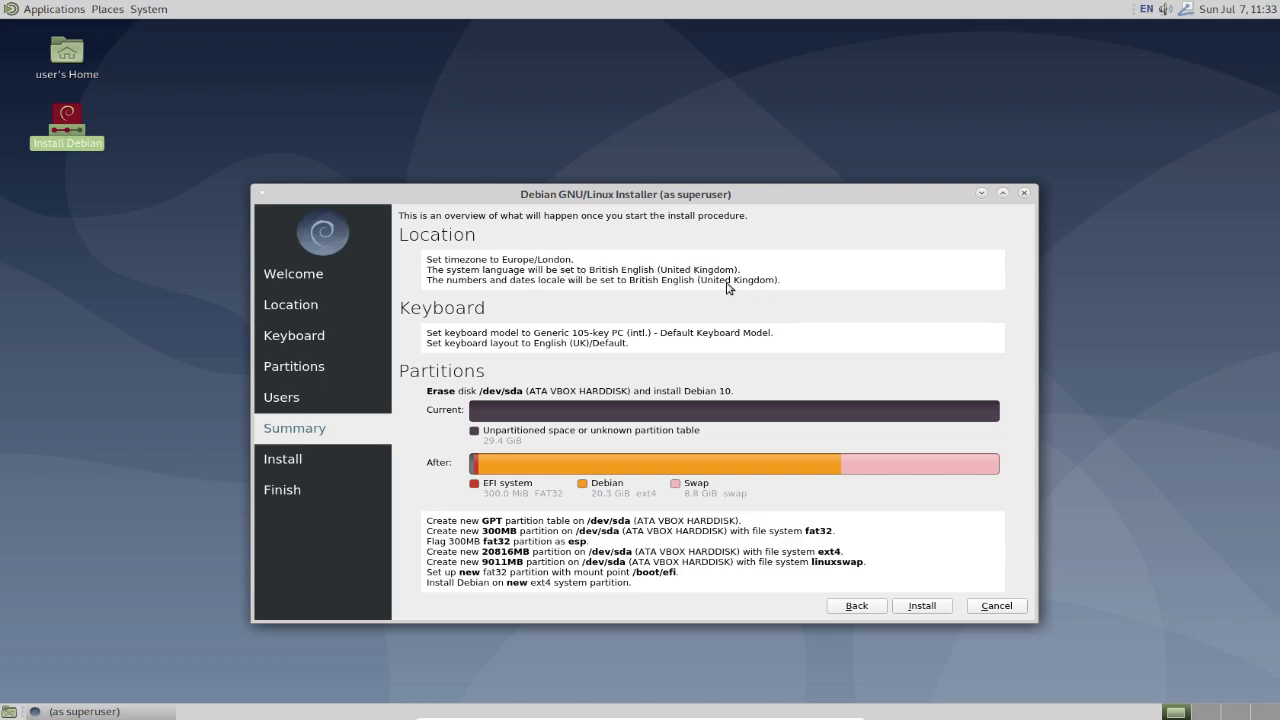
mouse_move(704, 296)
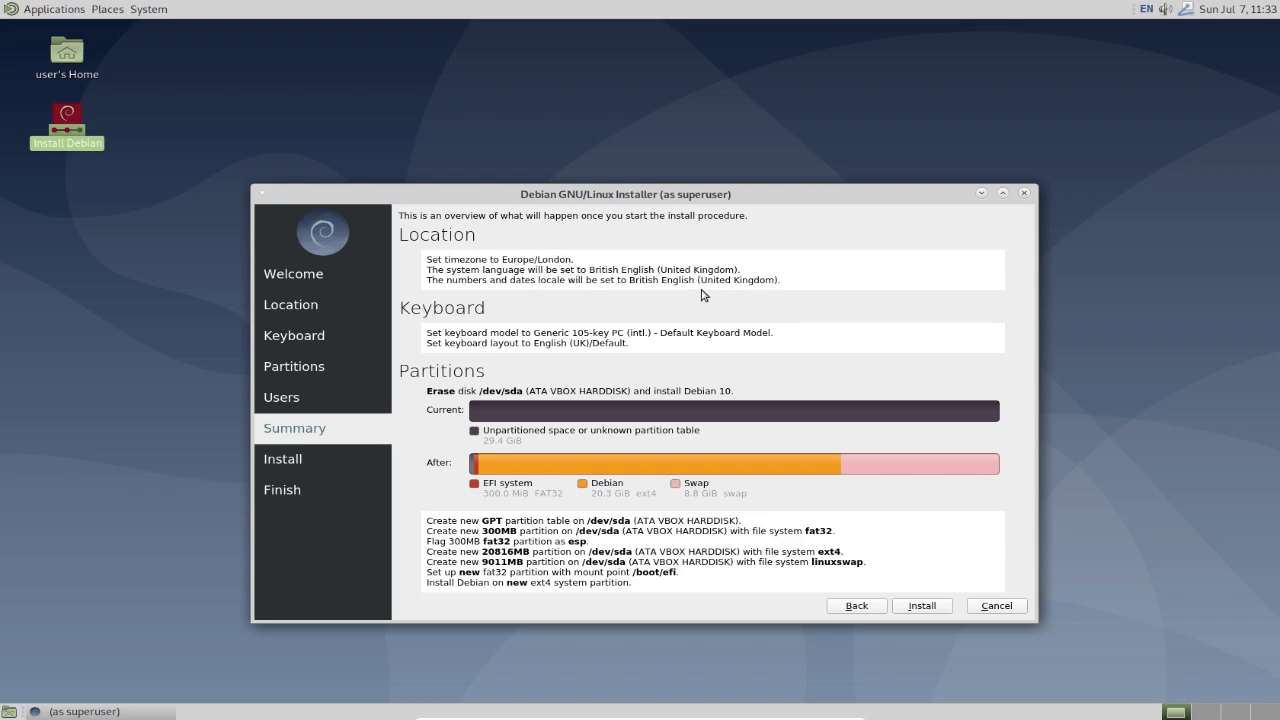
mouse_move(728, 298)
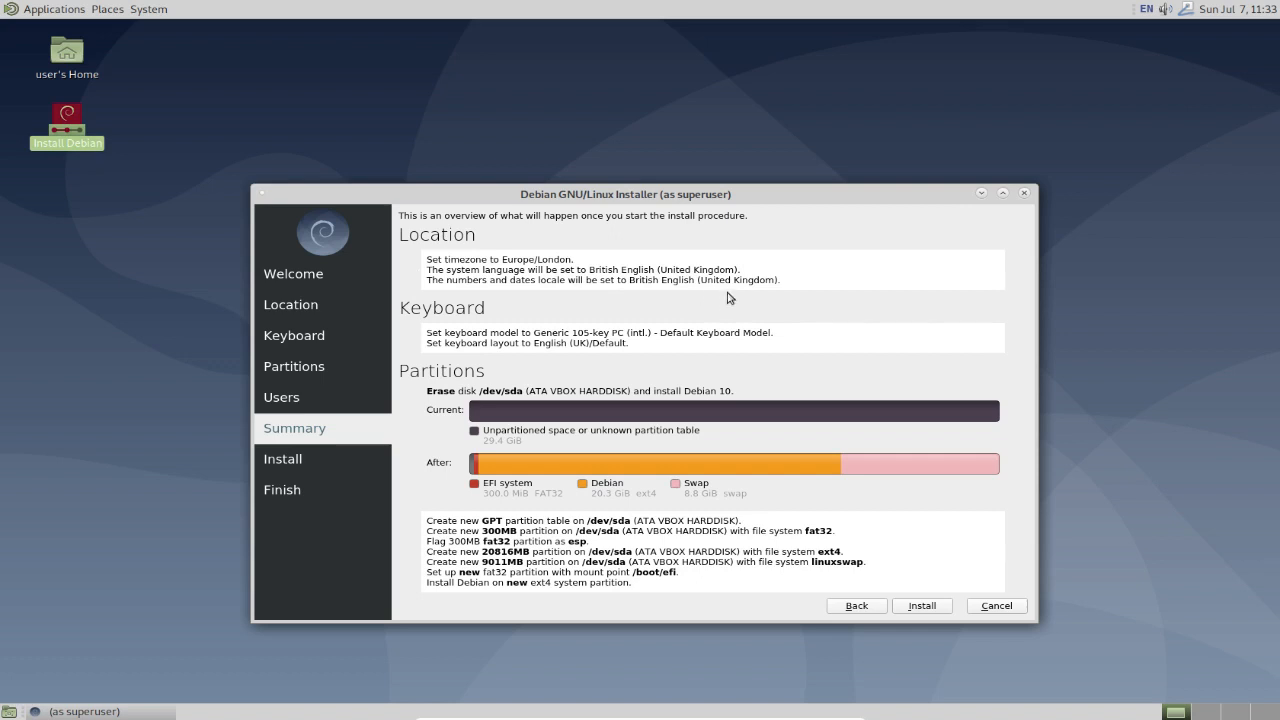
mouse_move(708, 356)
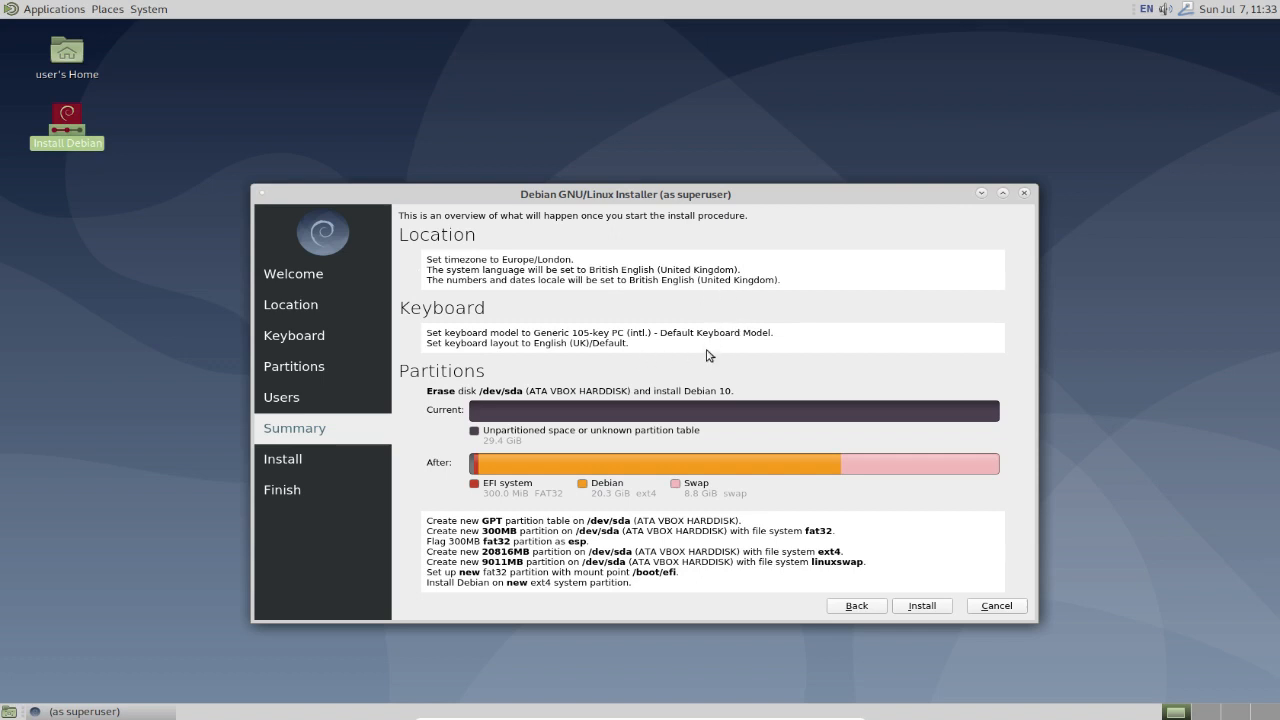
mouse_move(612, 352)
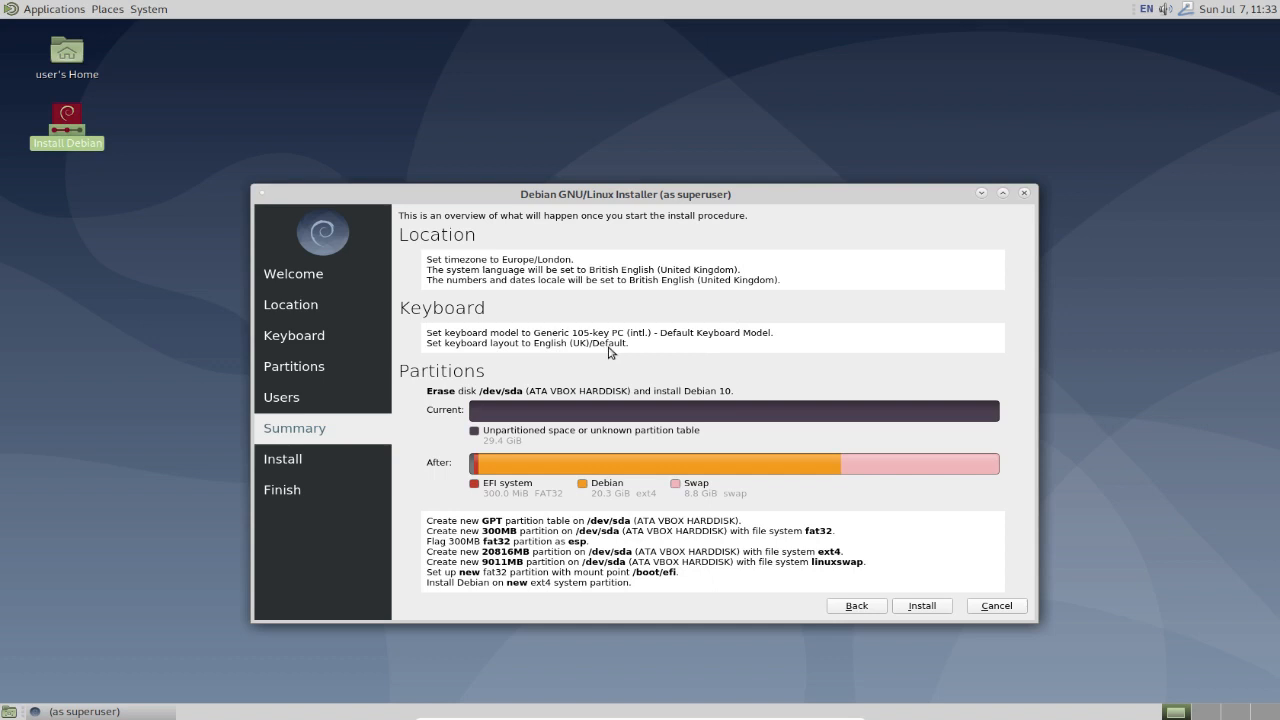
mouse_move(626, 444)
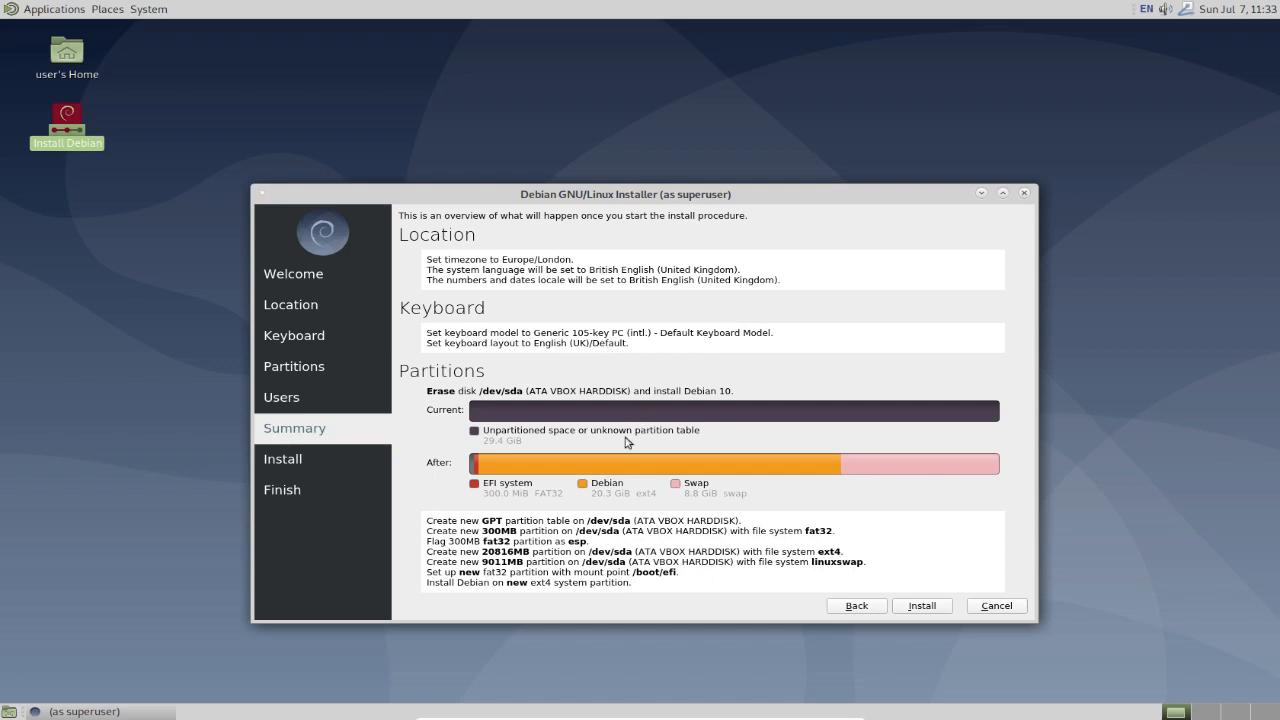
mouse_move(532, 400)
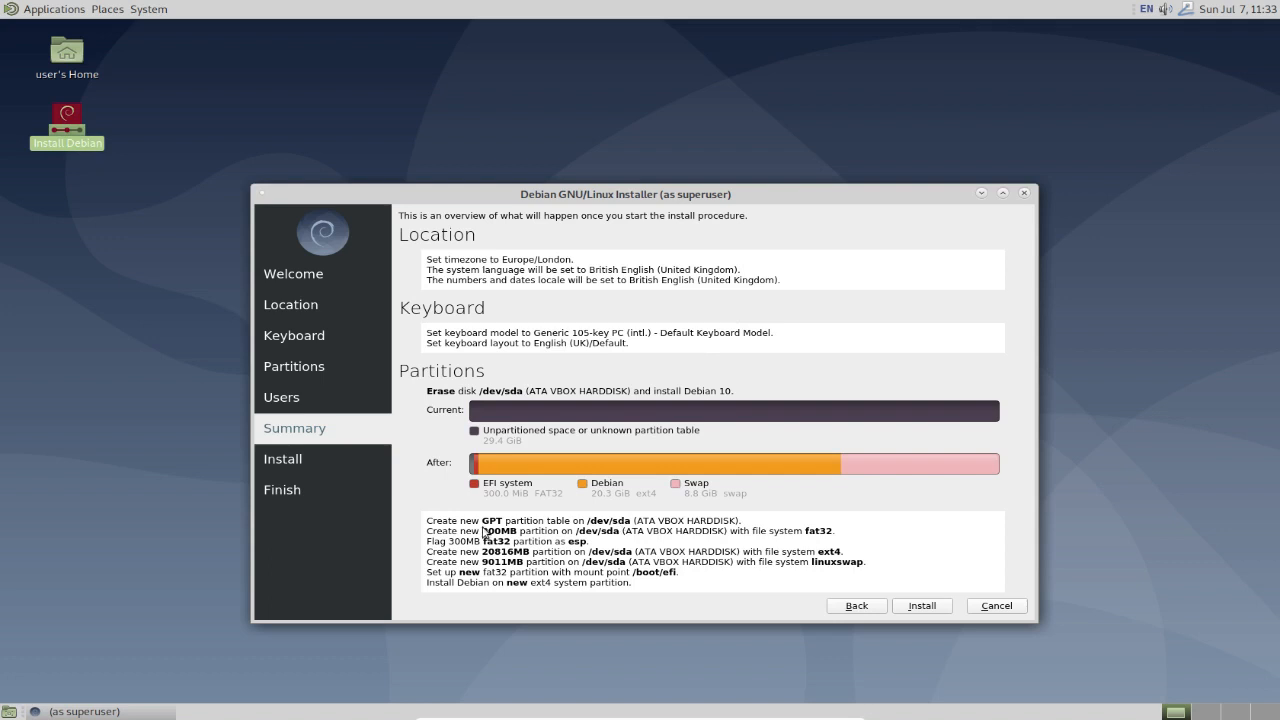
mouse_move(536, 532)
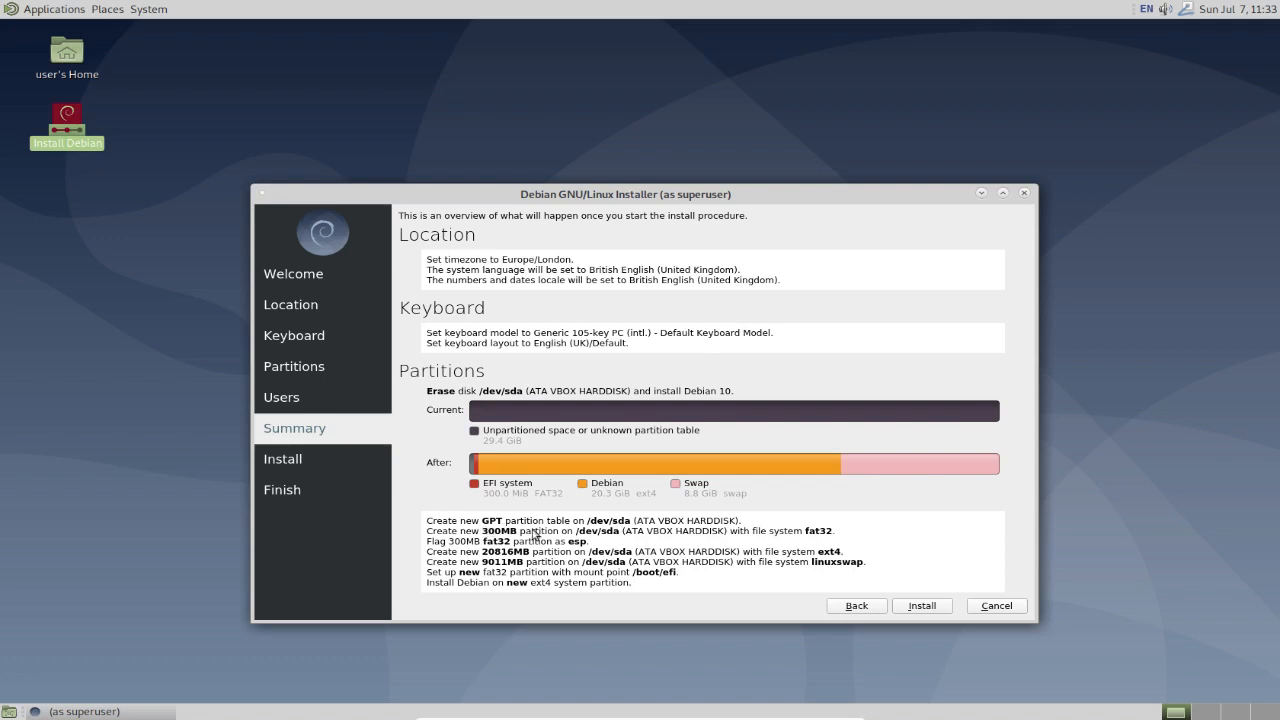
mouse_move(772, 540)
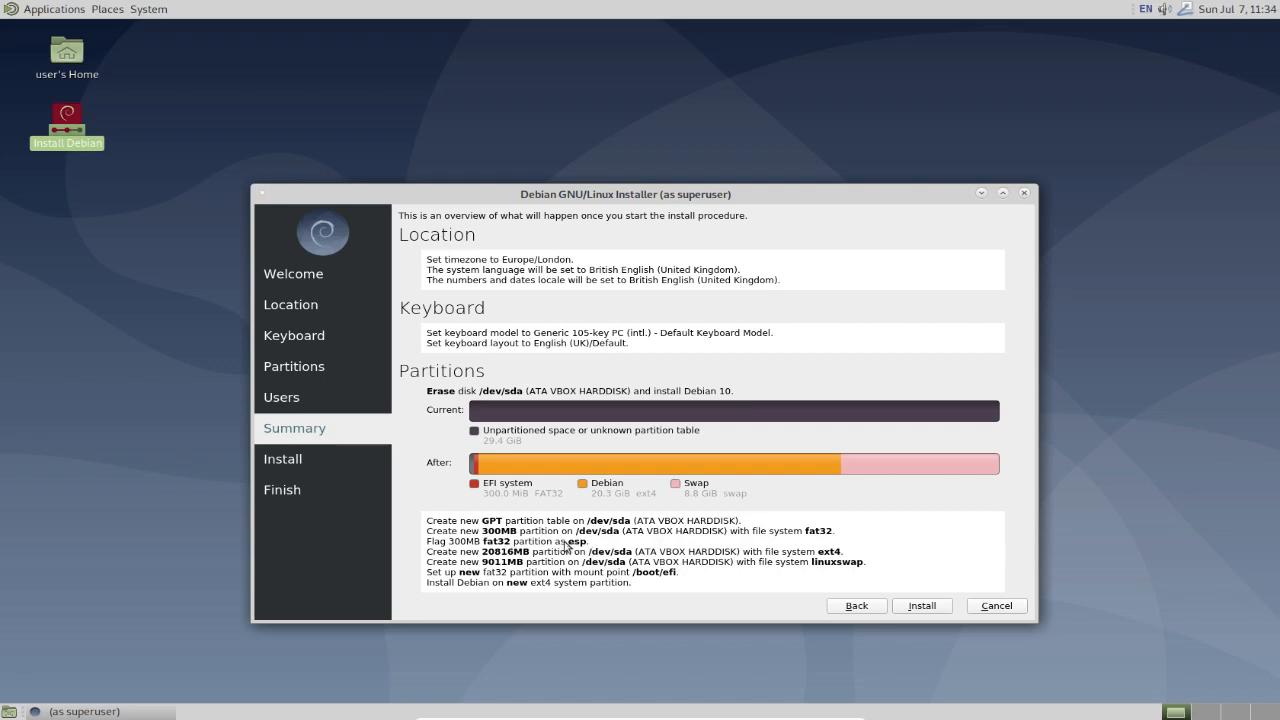
mouse_move(652, 546)
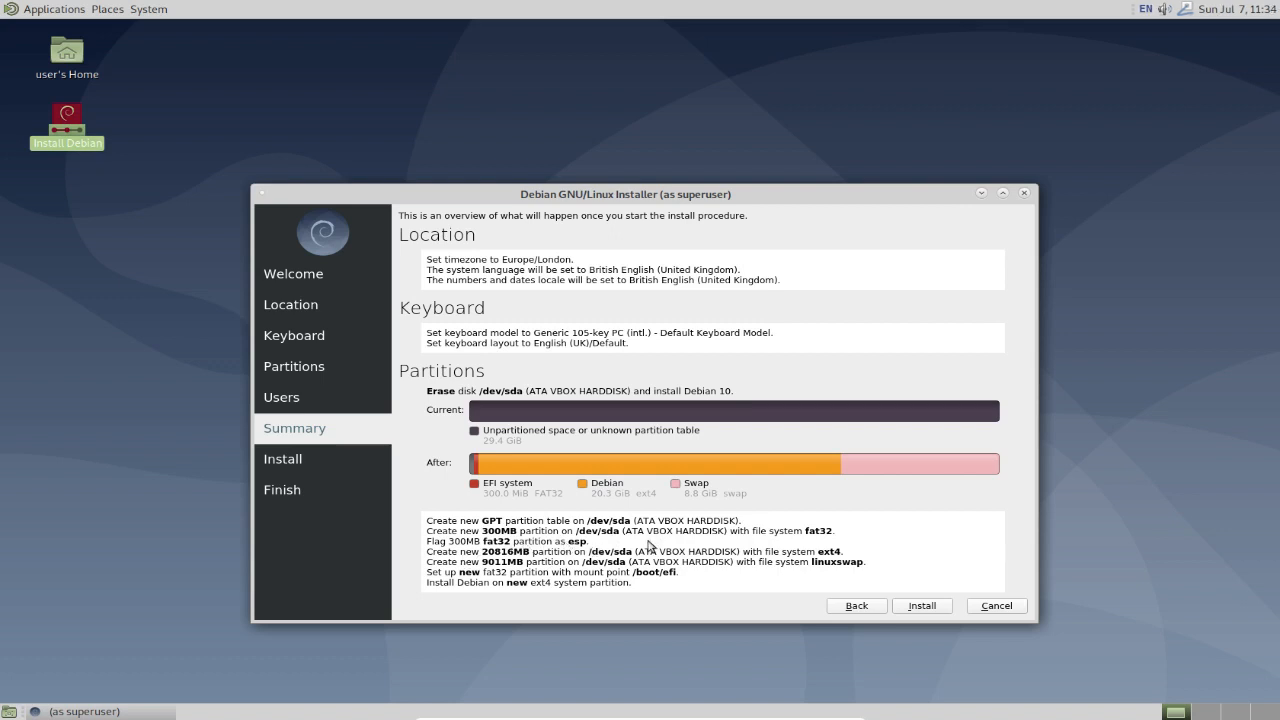
mouse_move(480, 550)
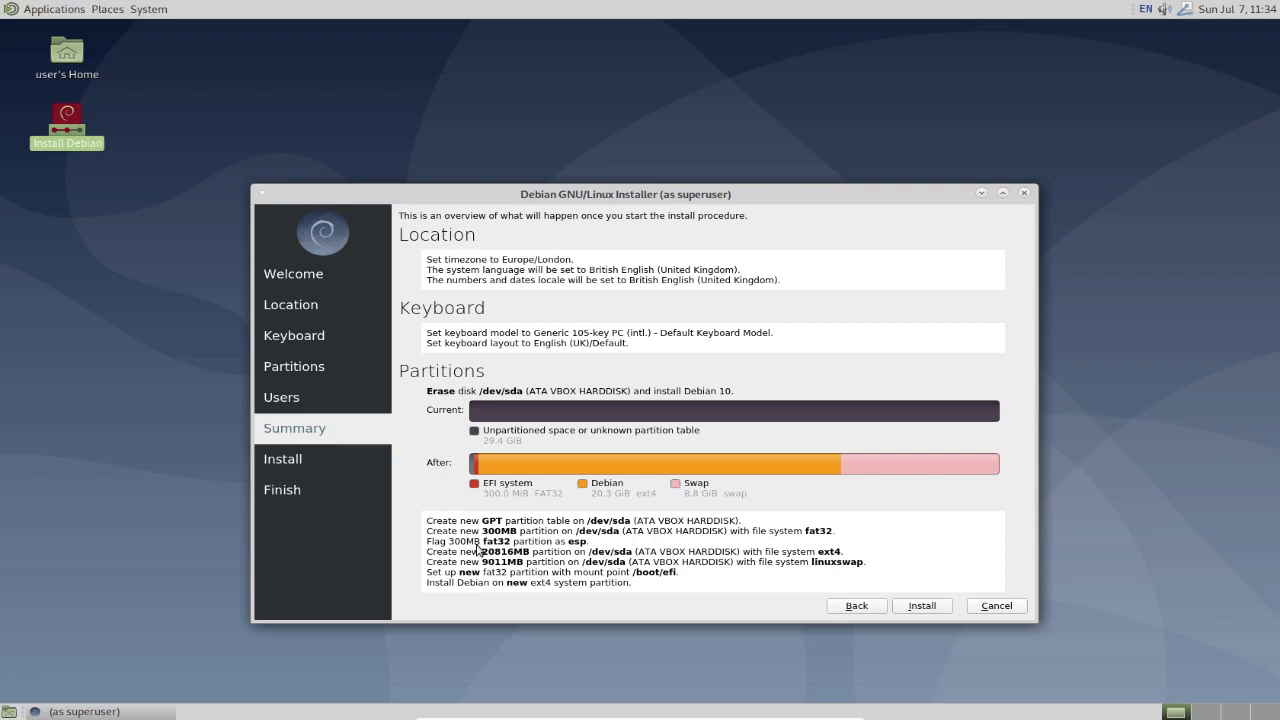
mouse_move(512, 564)
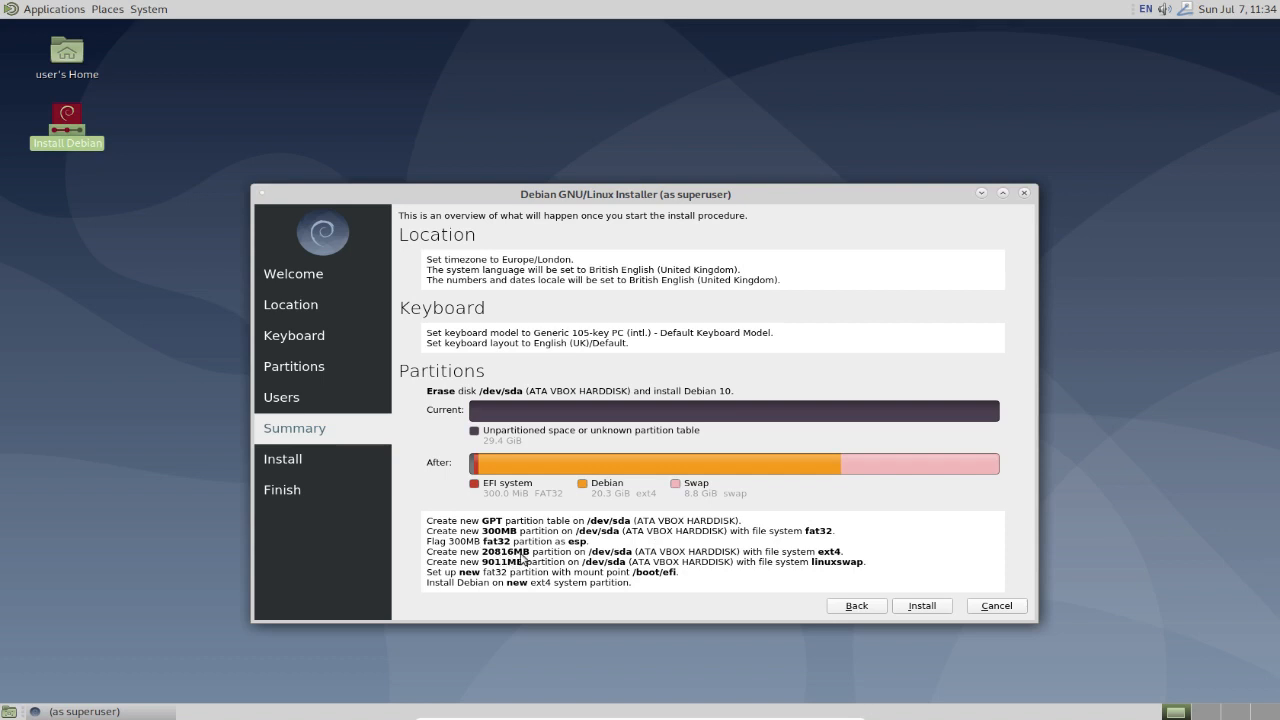
mouse_move(598, 558)
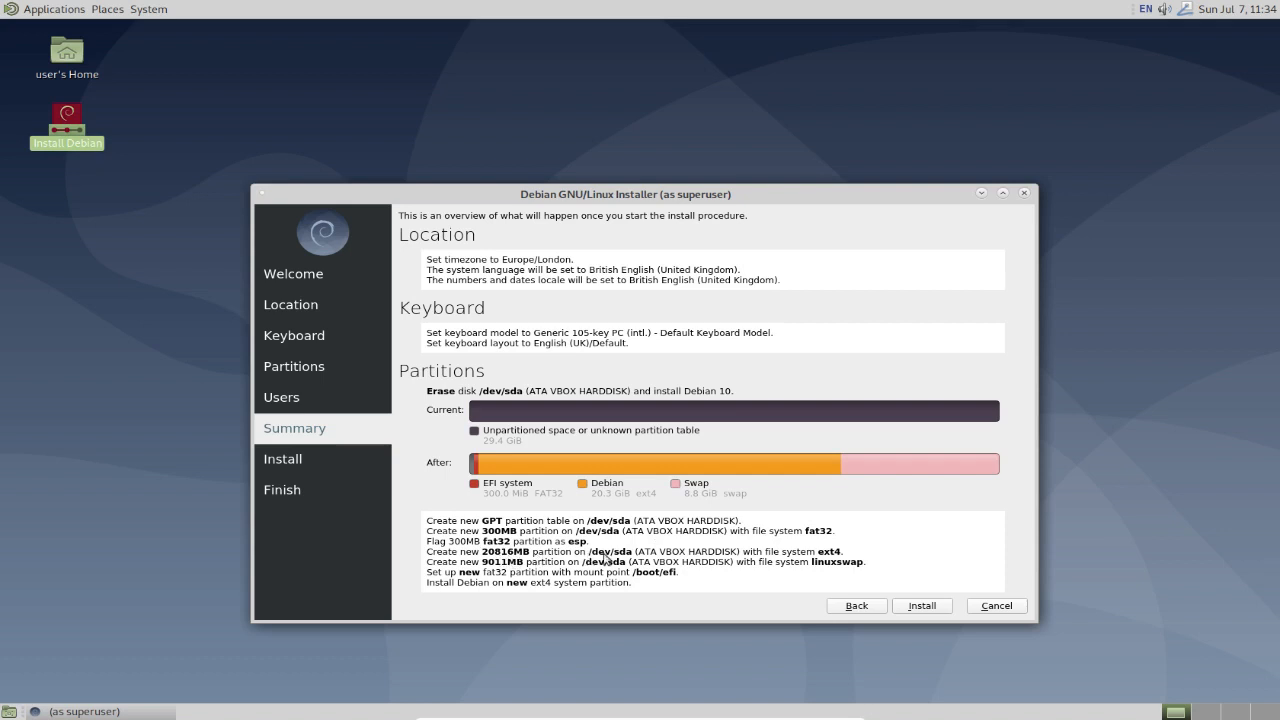
mouse_move(828, 560)
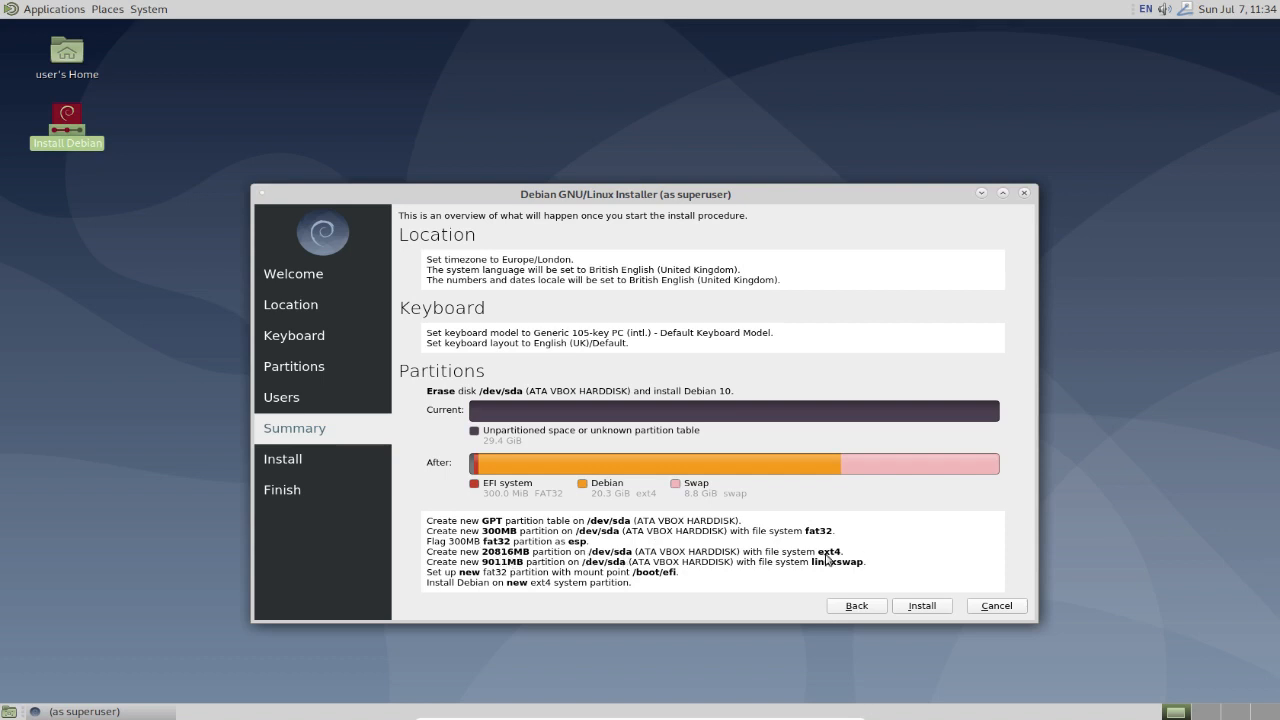
mouse_move(590, 570)
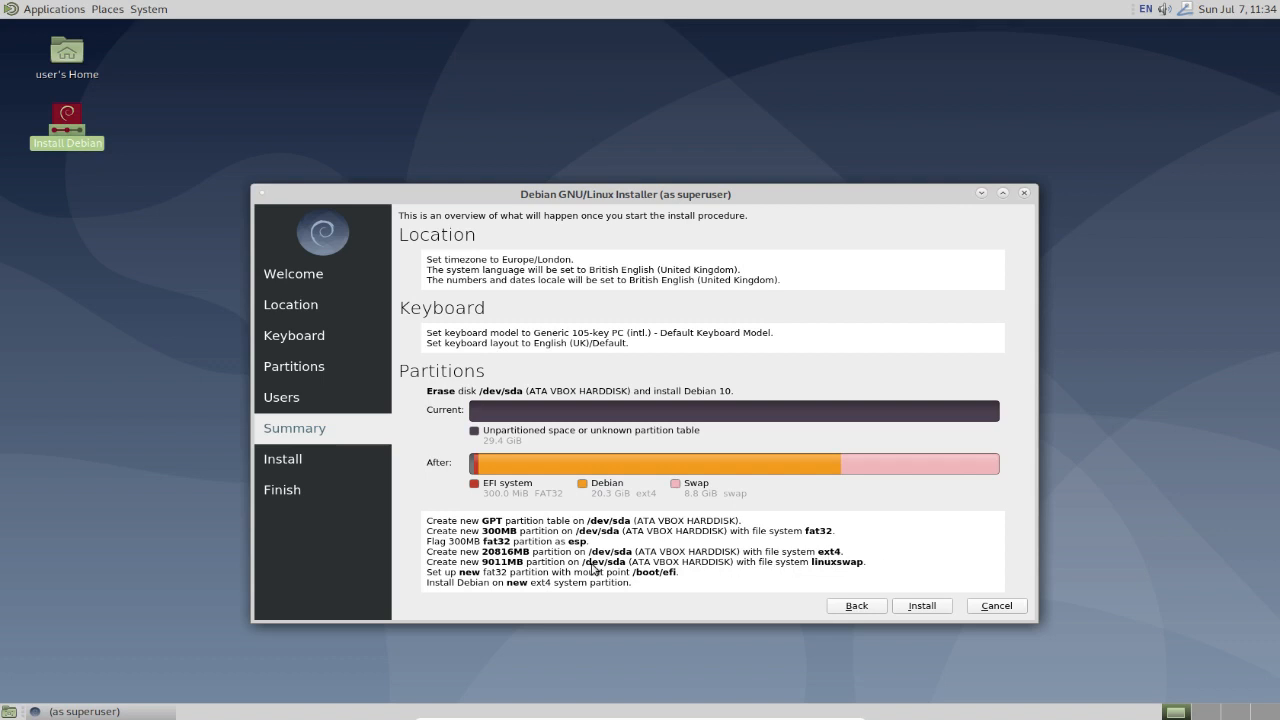
mouse_move(628, 560)
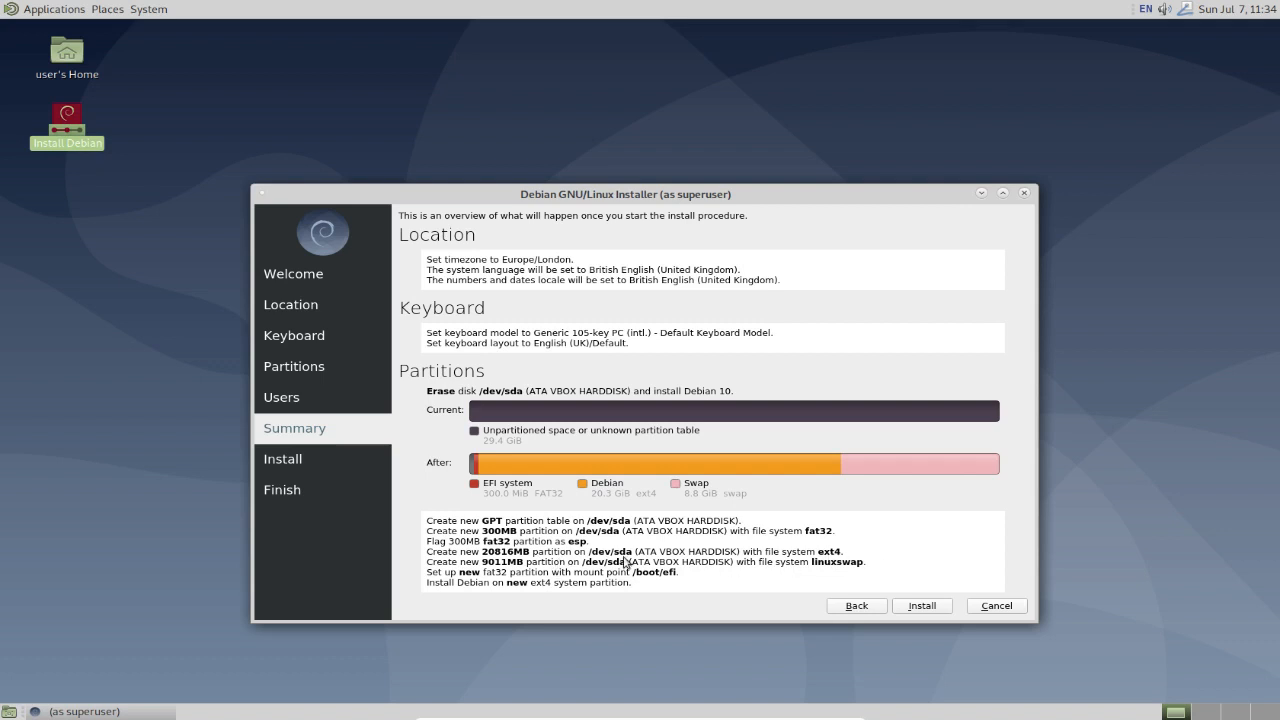
mouse_move(782, 566)
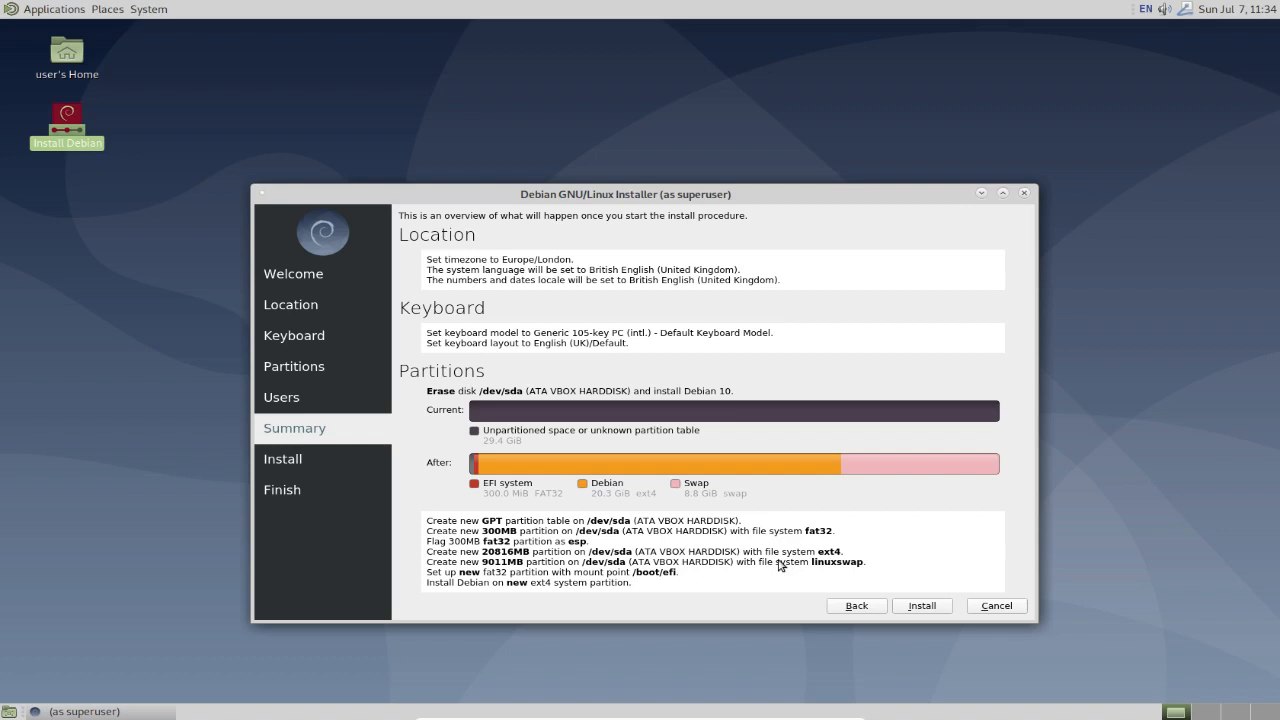
mouse_move(478, 584)
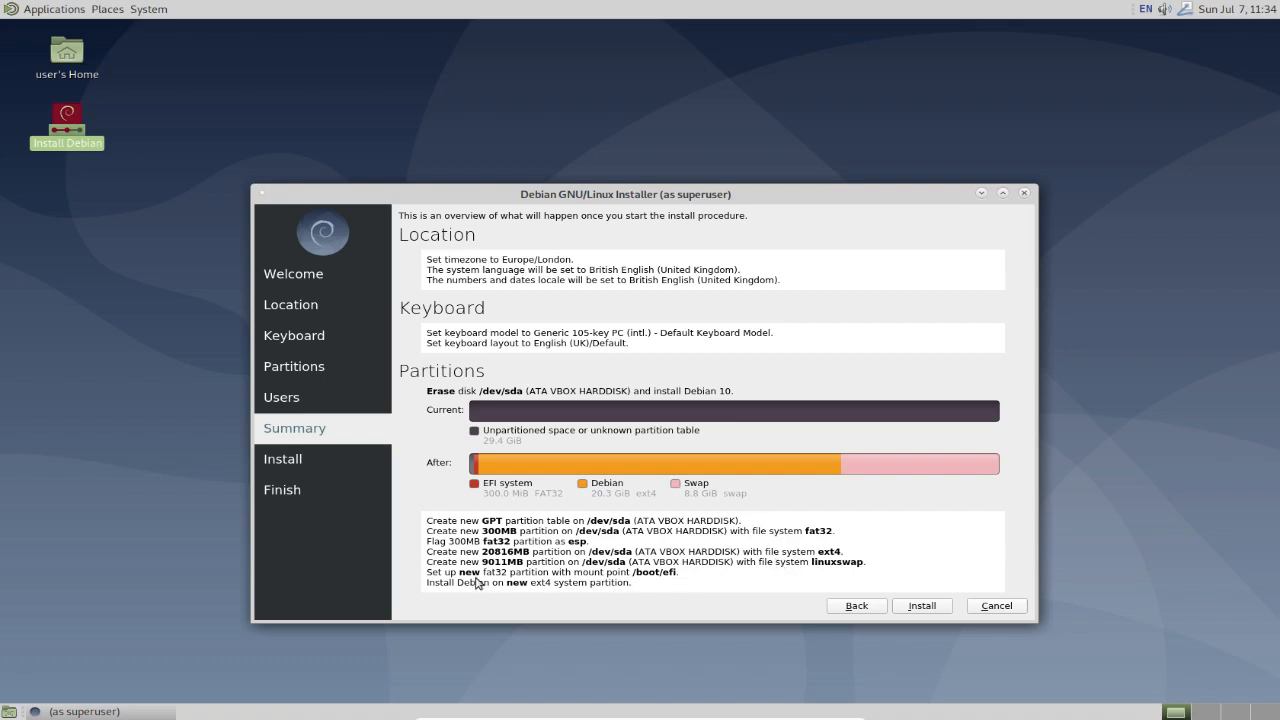
mouse_move(504, 580)
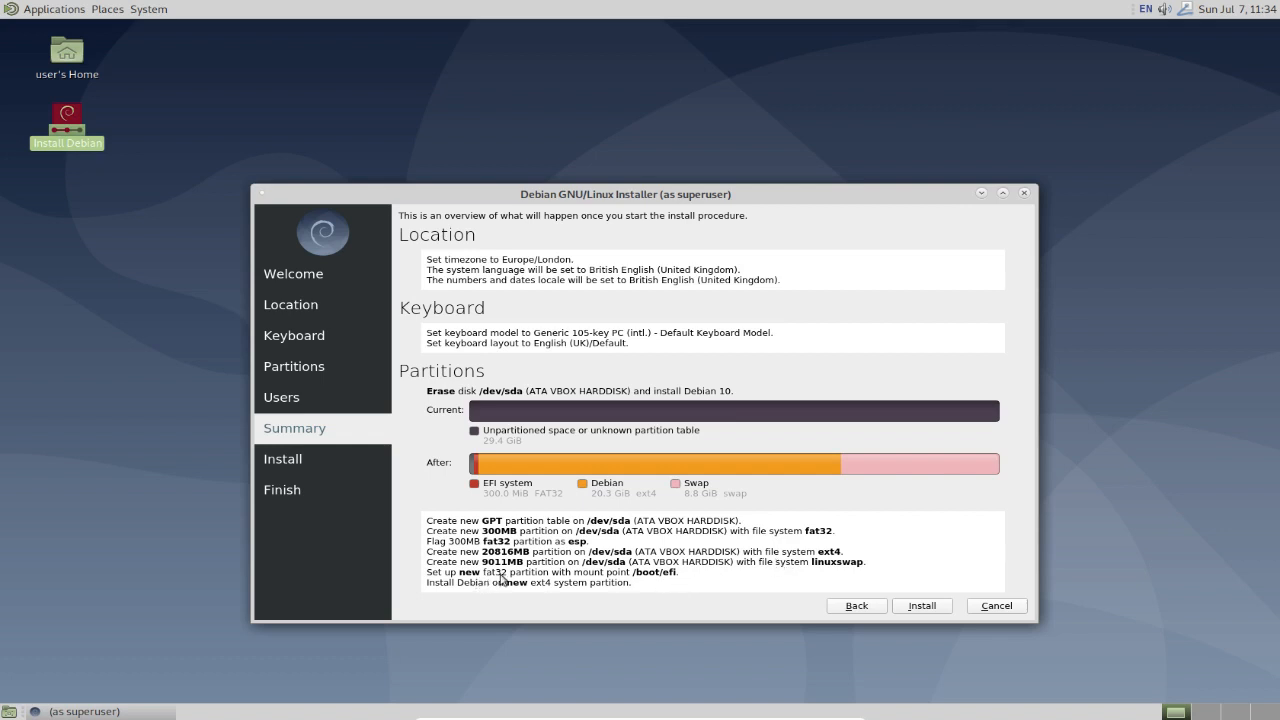
mouse_move(628, 584)
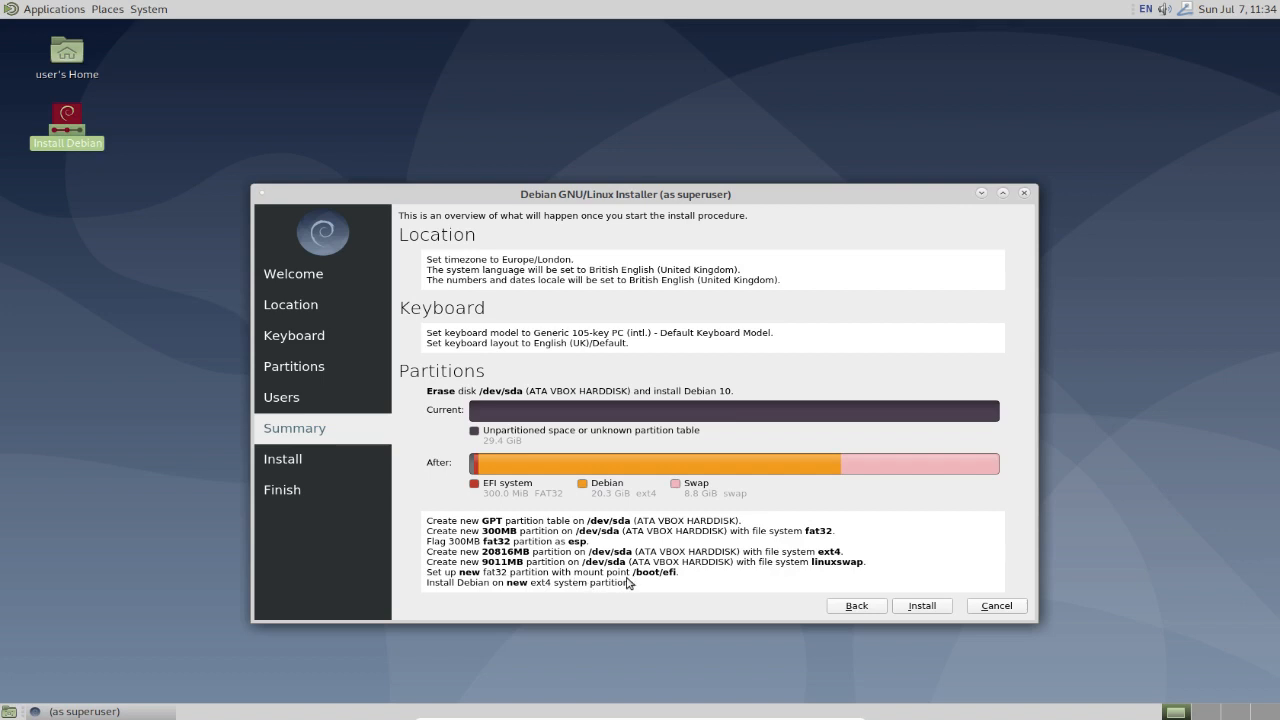
mouse_move(688, 588)
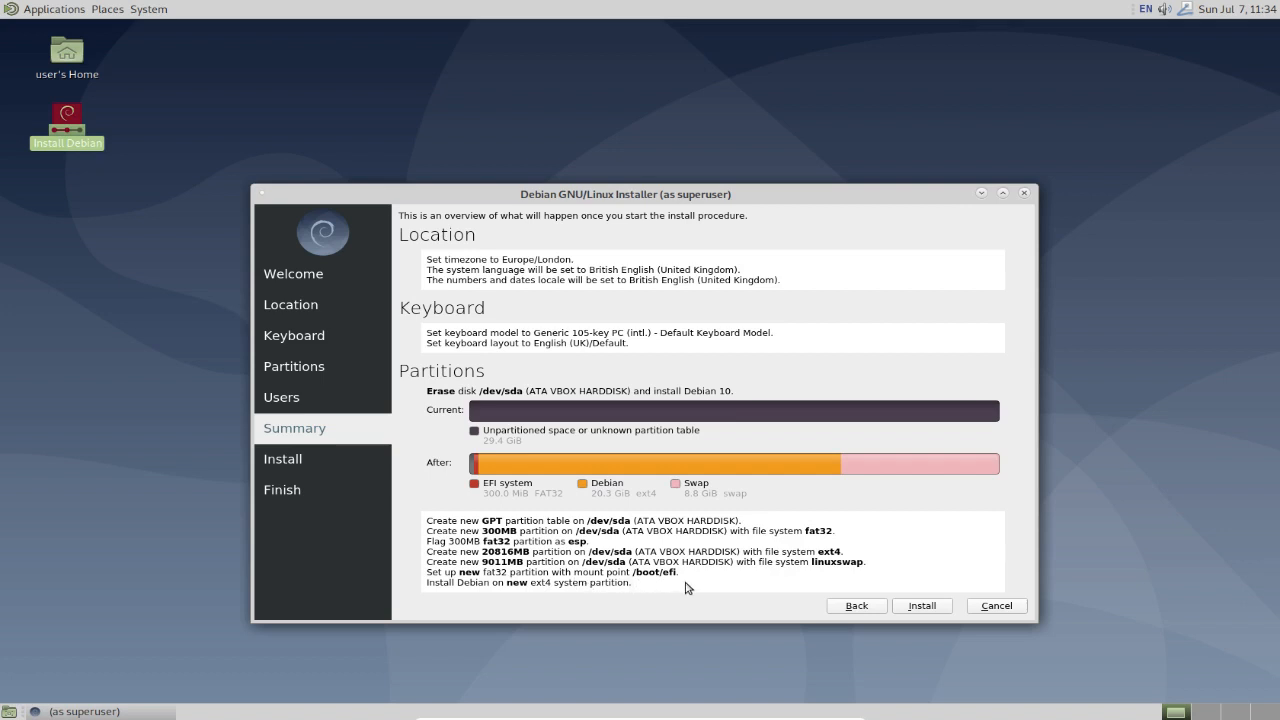
mouse_move(604, 596)
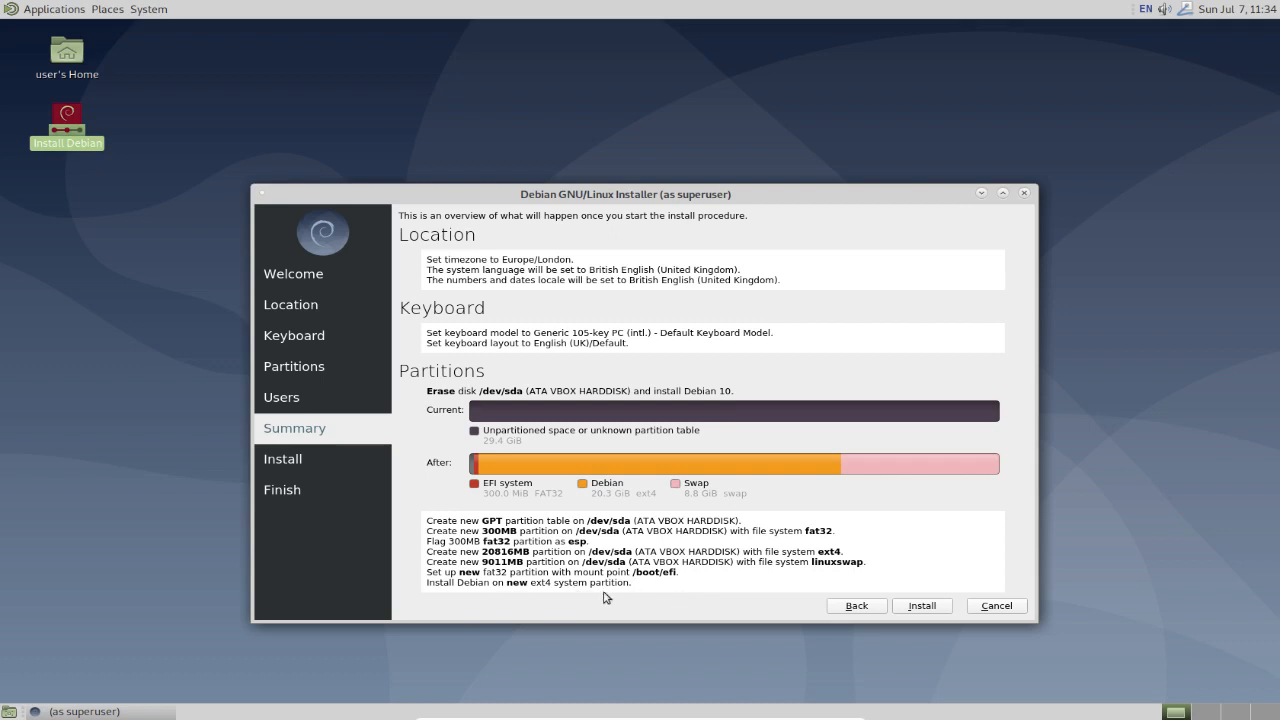
mouse_move(620, 598)
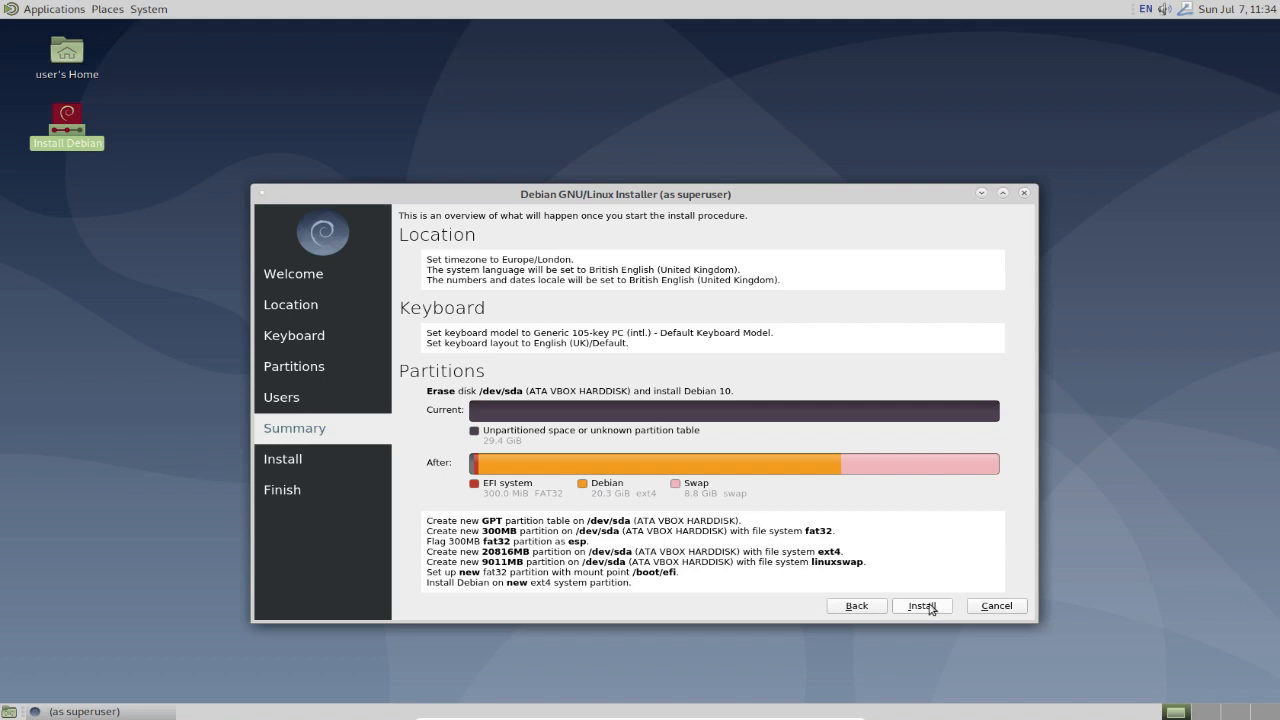
Start the installation and let it run to the All done page.
click(920, 604)
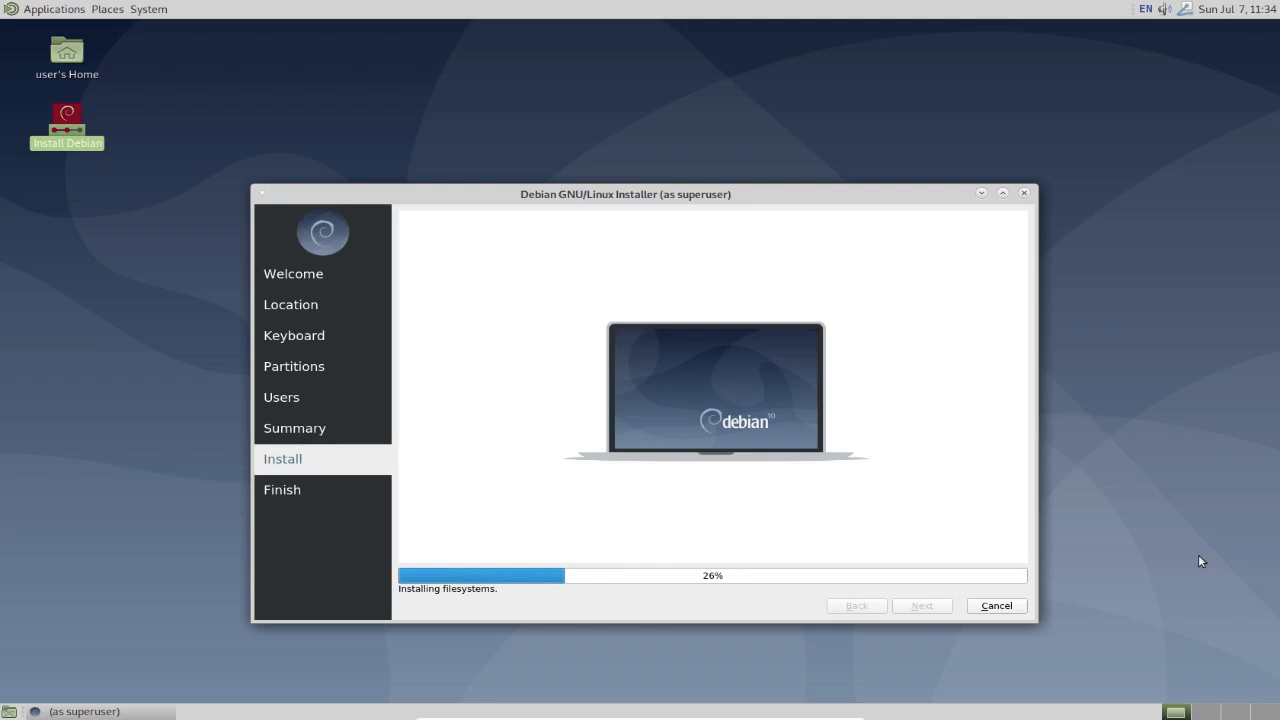
mouse_move(1192, 560)
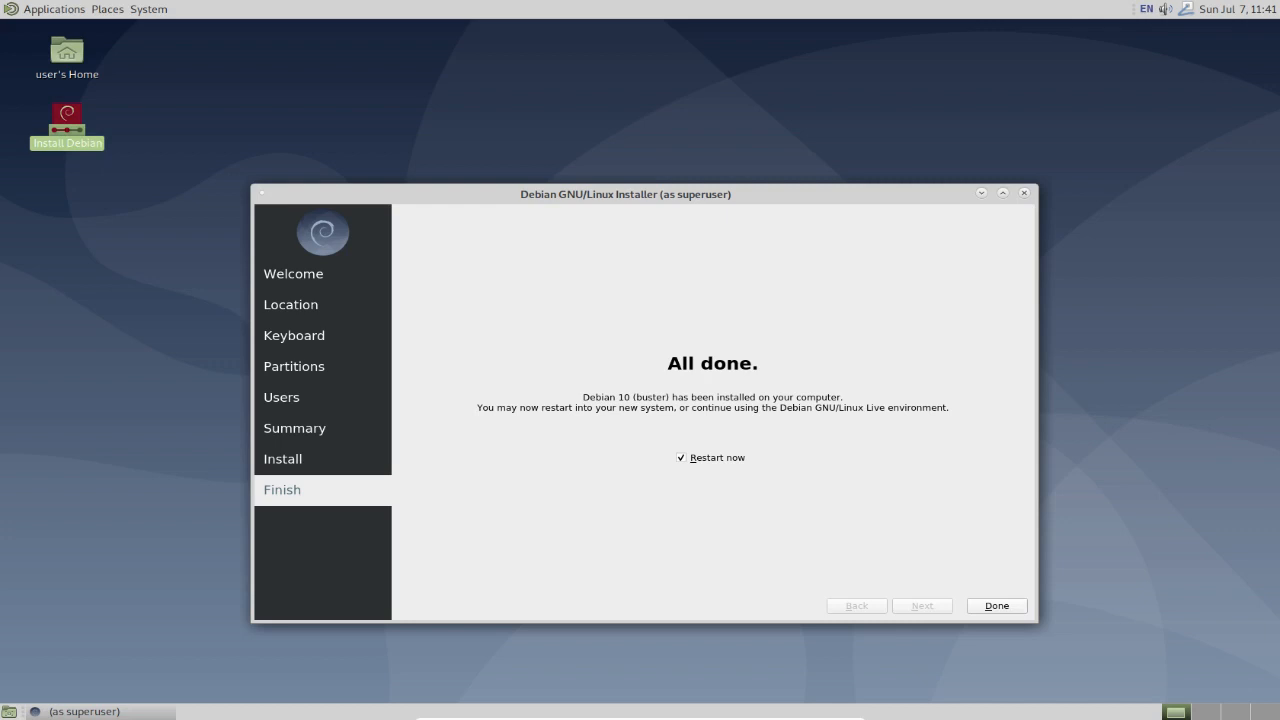
mouse_move(1260, 172)
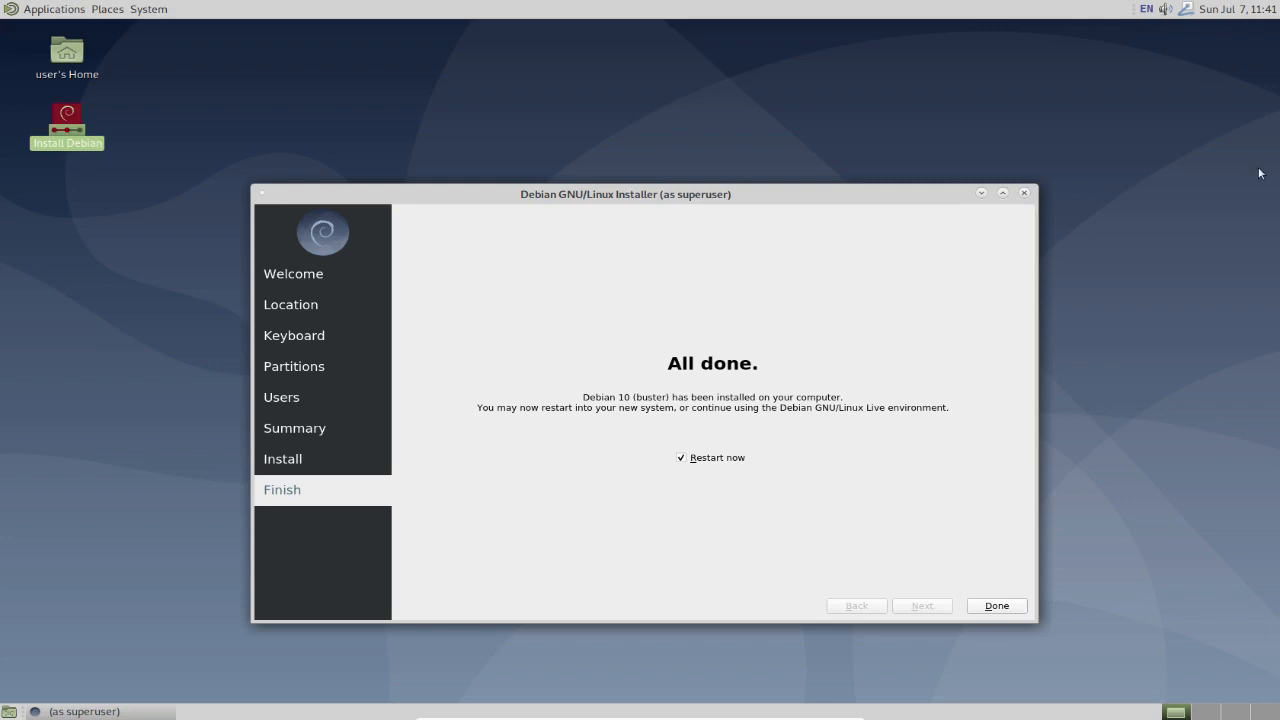
mouse_move(856, 410)
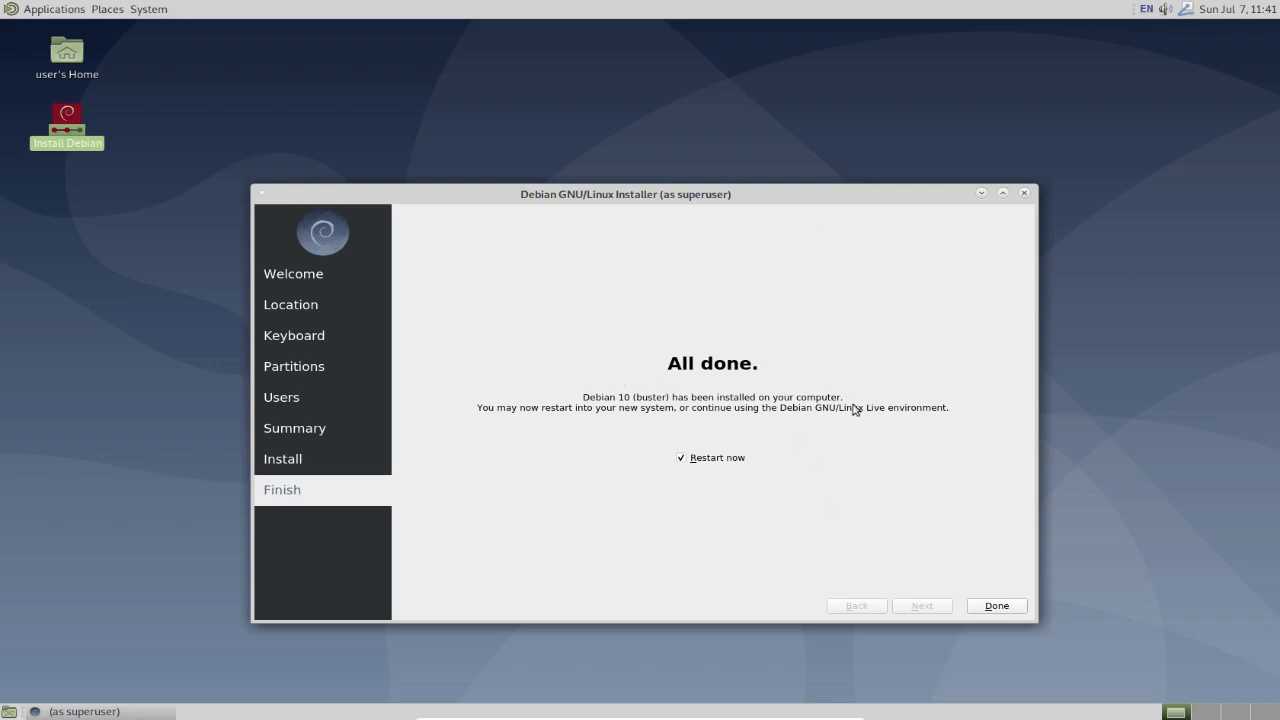
mouse_move(992, 588)
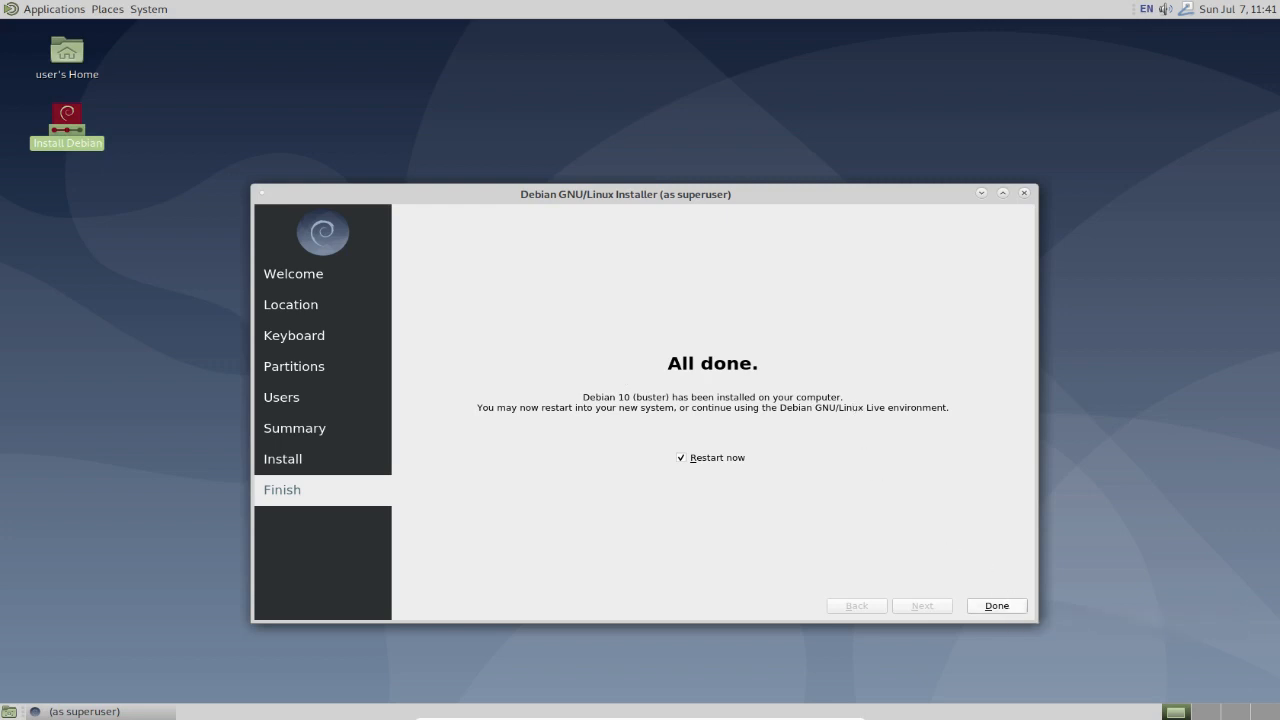
Restart from the installer and boot the default Debian GNU/Linux GRUB entry.
click(996, 604)
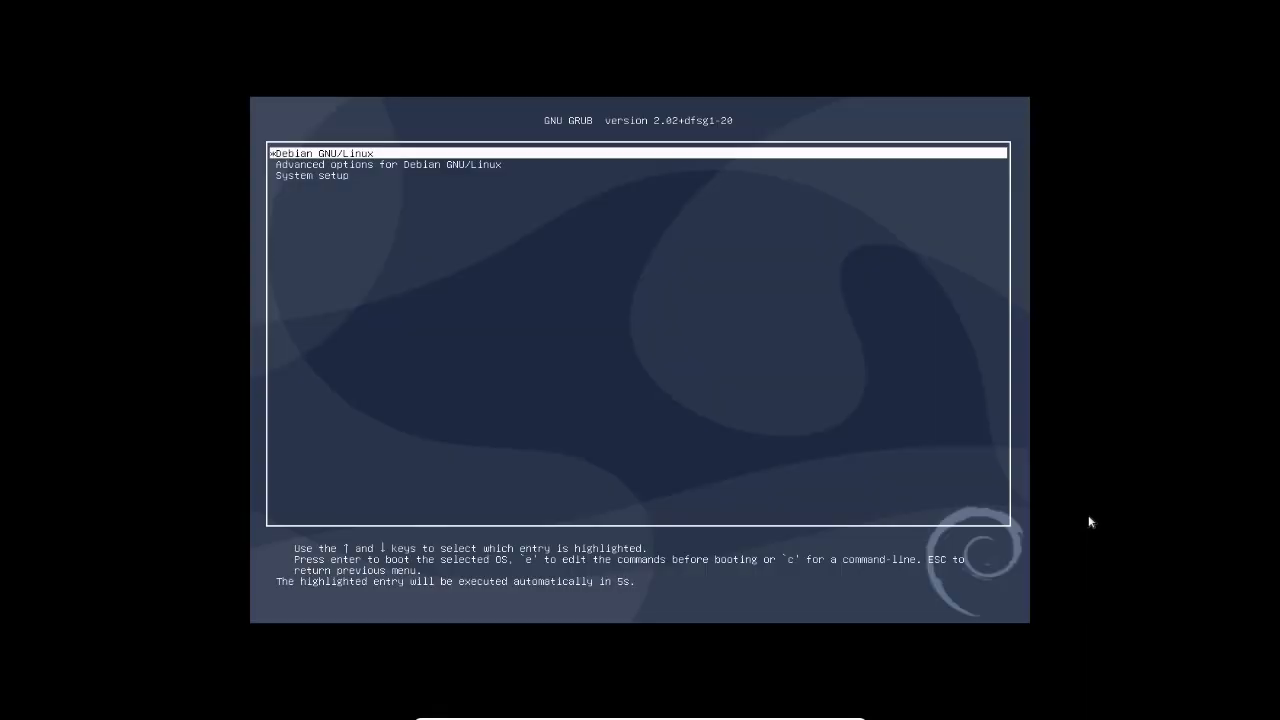
key(Return)
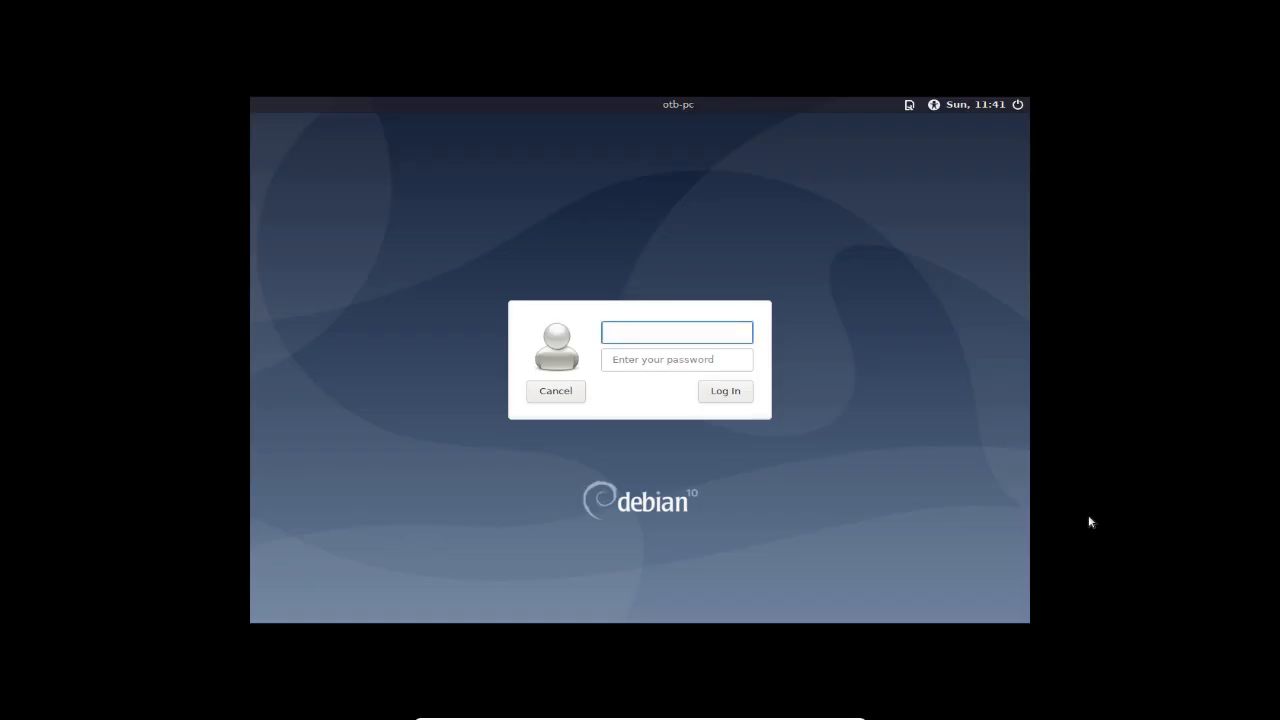
Log in as 'otb' to reach the installed MATE desktop.
text(otb)
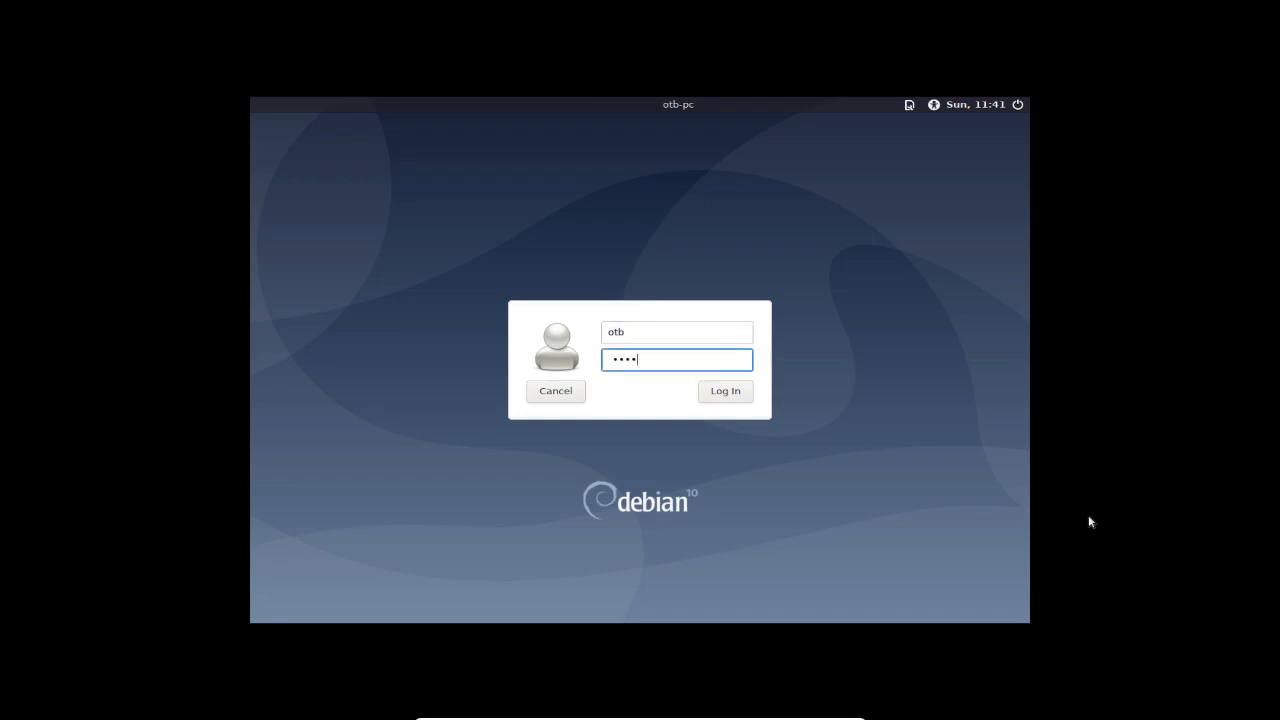
click(724, 390)
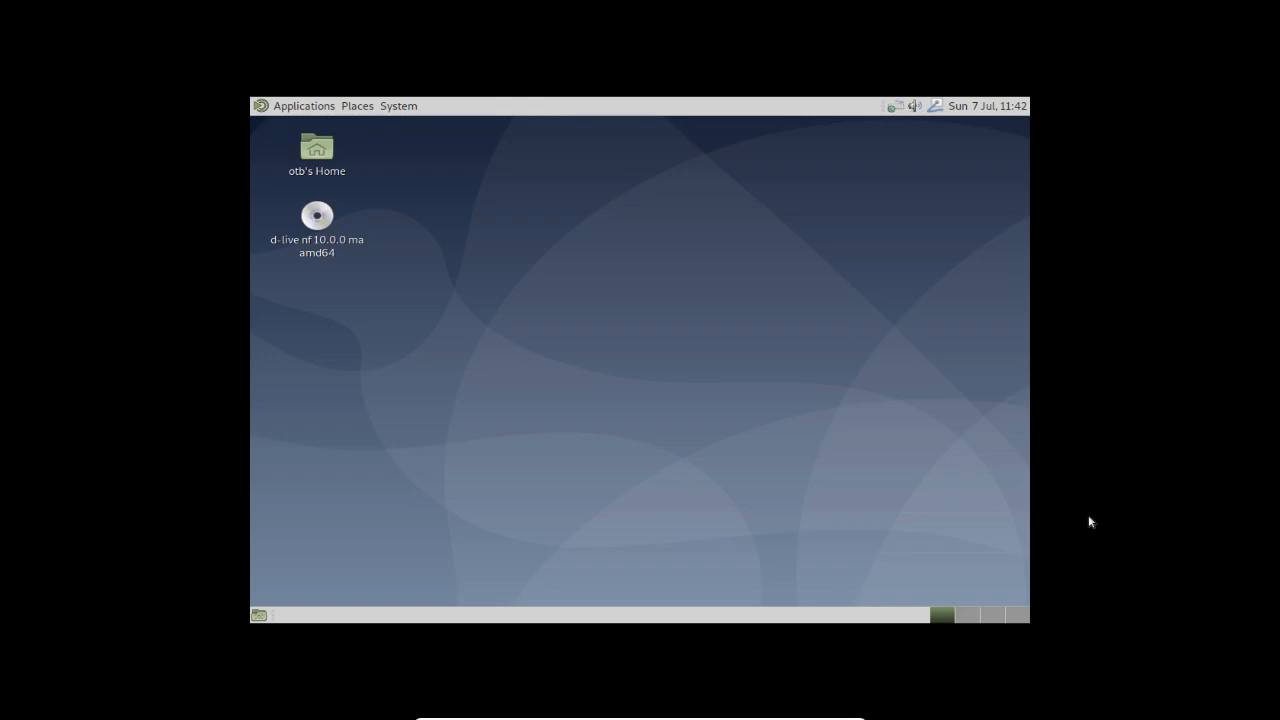
click(304, 106)
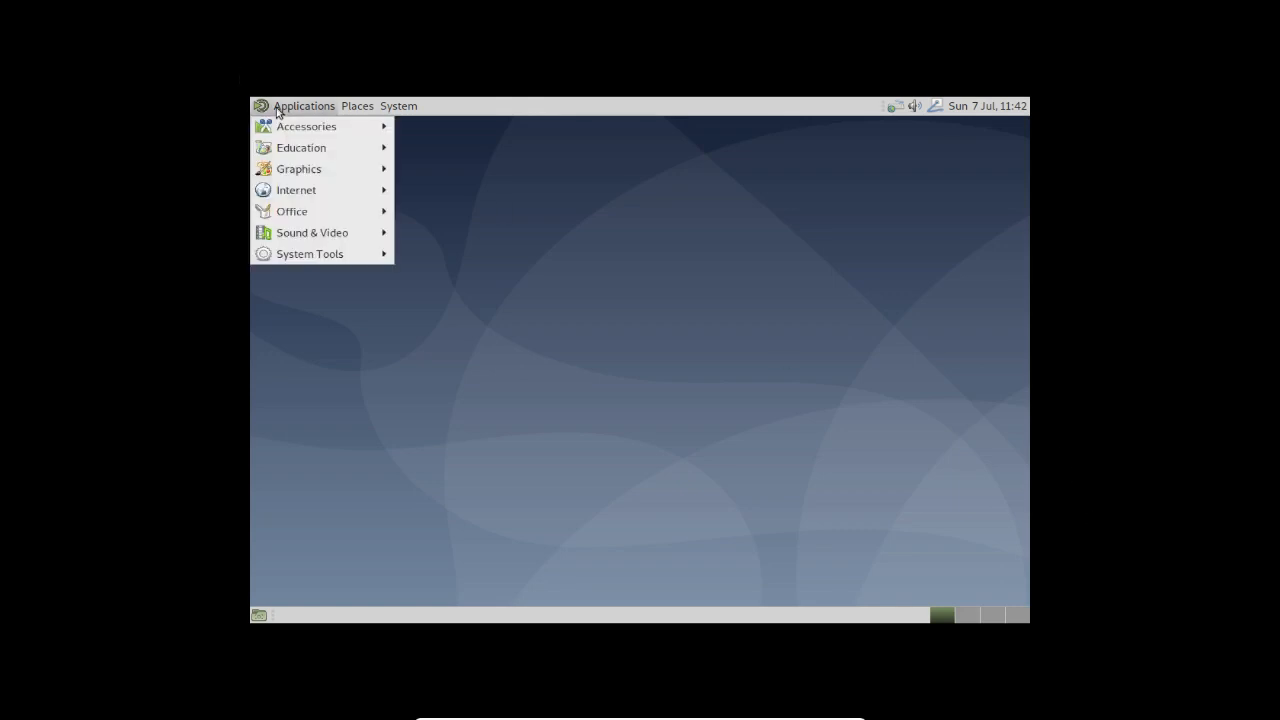
mouse_move(300, 168)
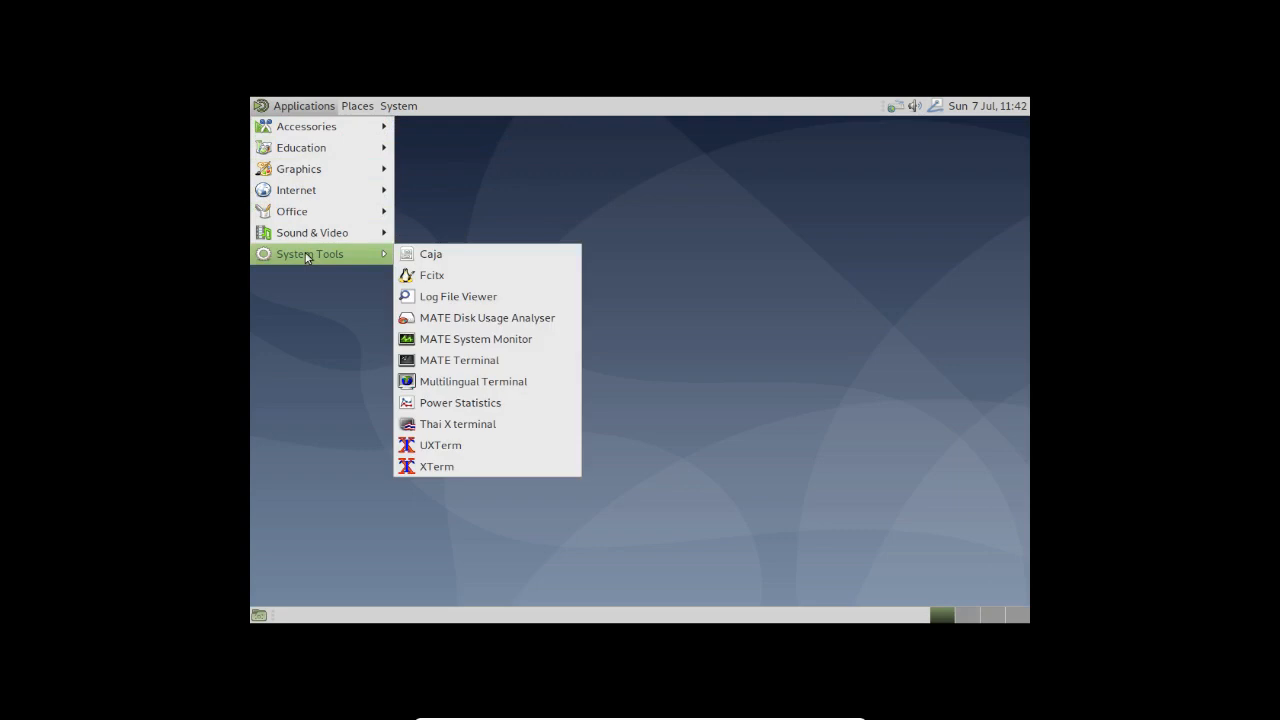
click(398, 106)
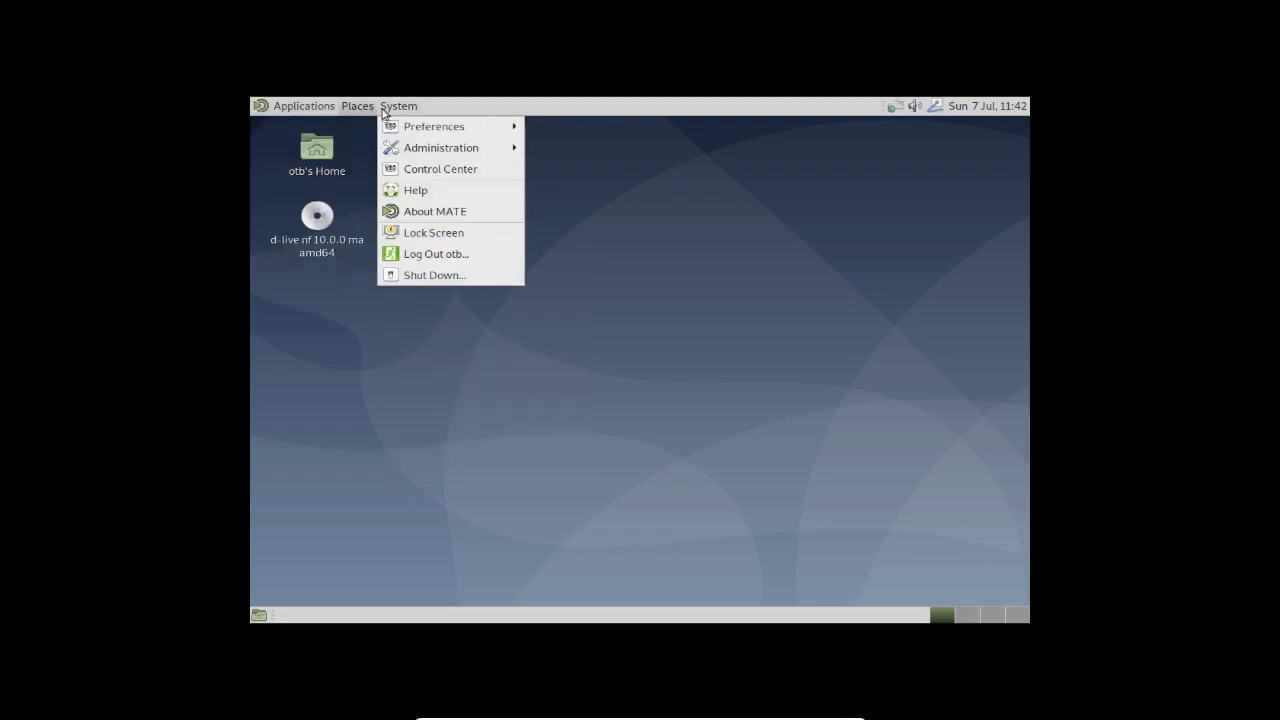
click(732, 240)
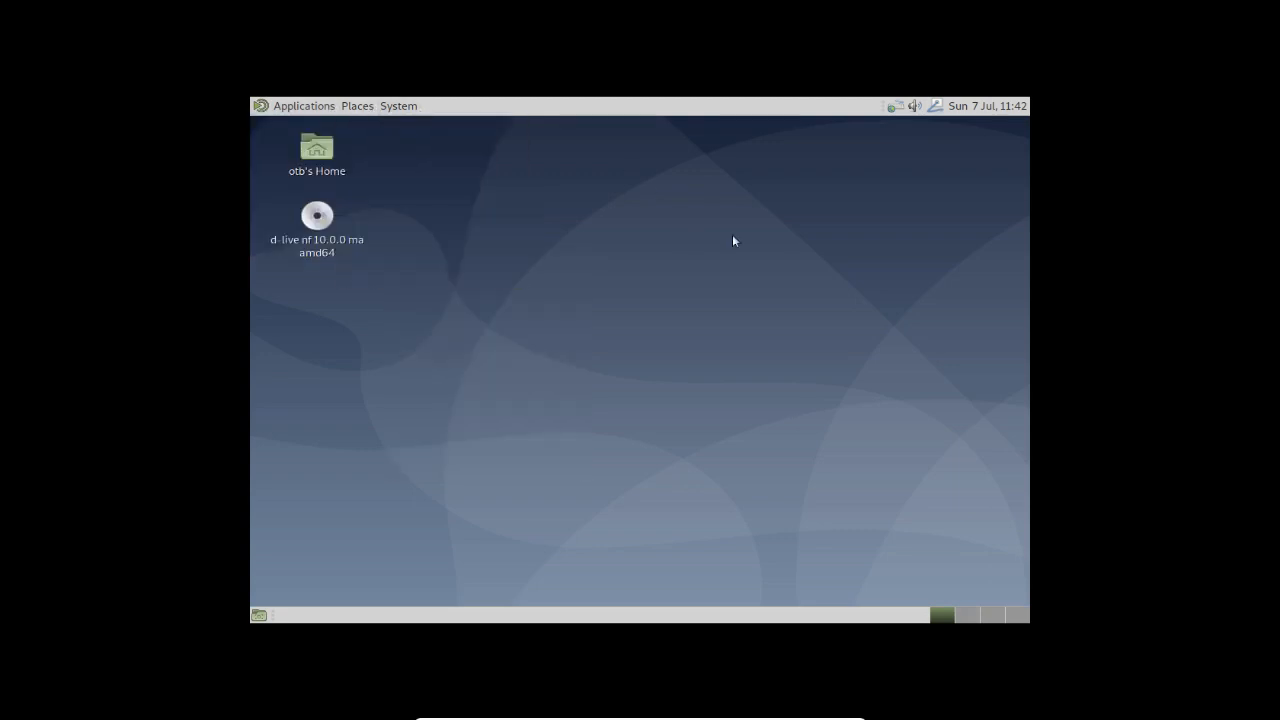